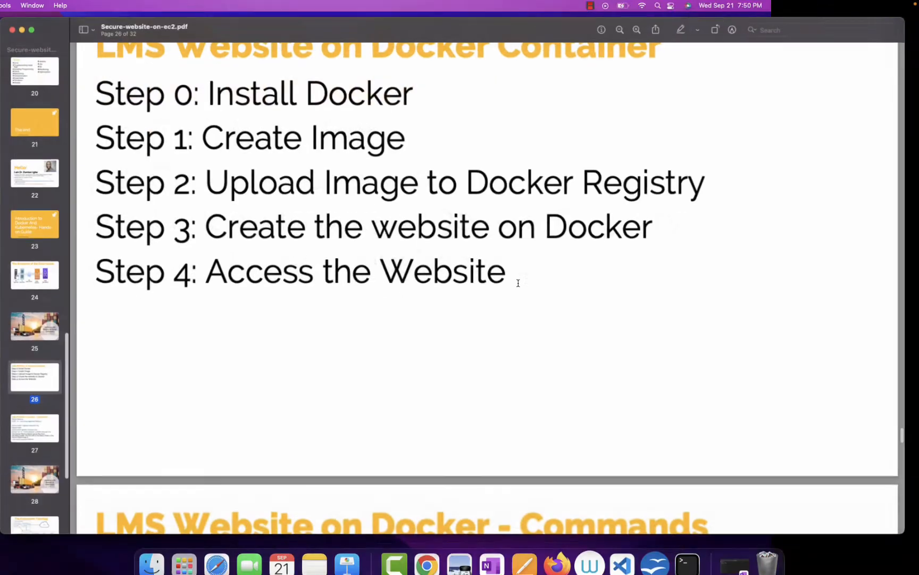
pyautogui.click(688, 566)
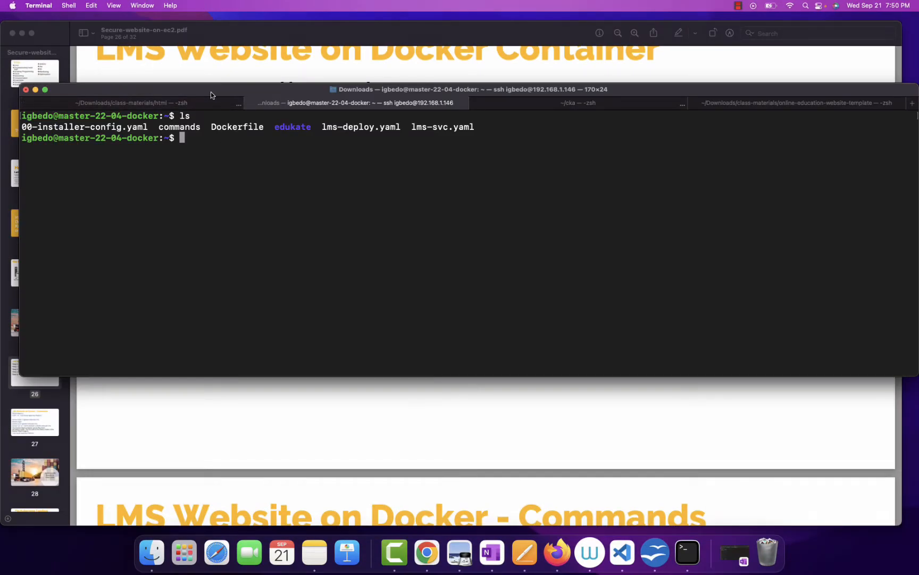
pyautogui.moveTo(406, 210)
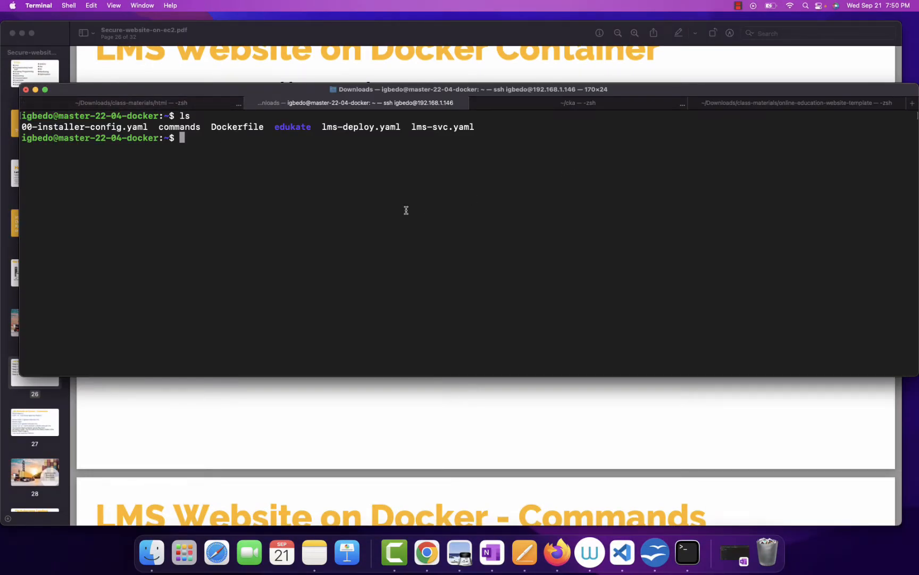
pyautogui.write('exit')
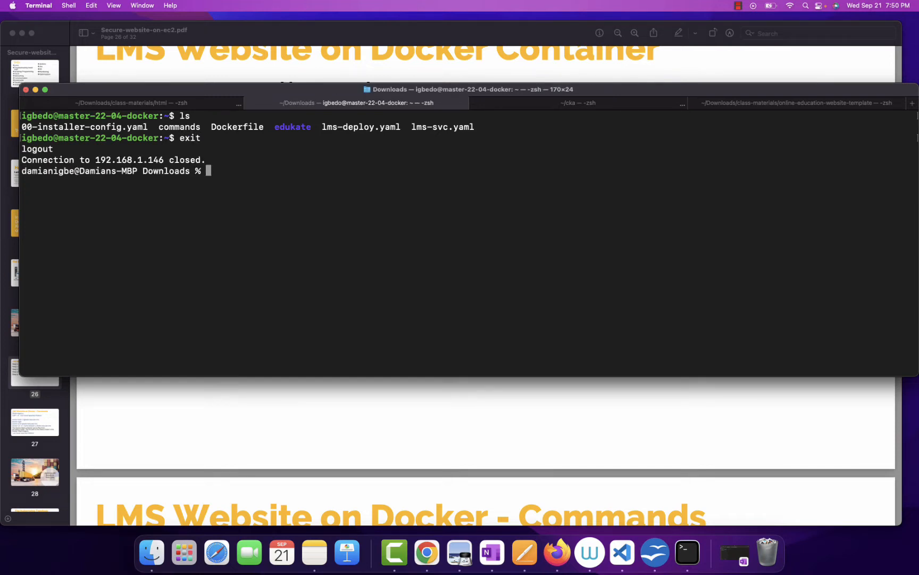
pyautogui.write('ssh igbedo@192.168.1.146')
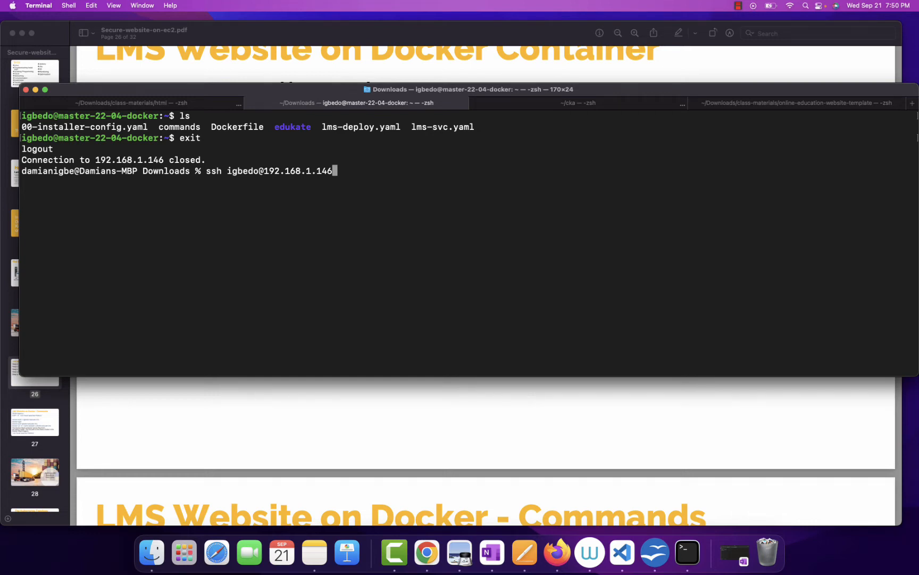
pyautogui.press('Return')
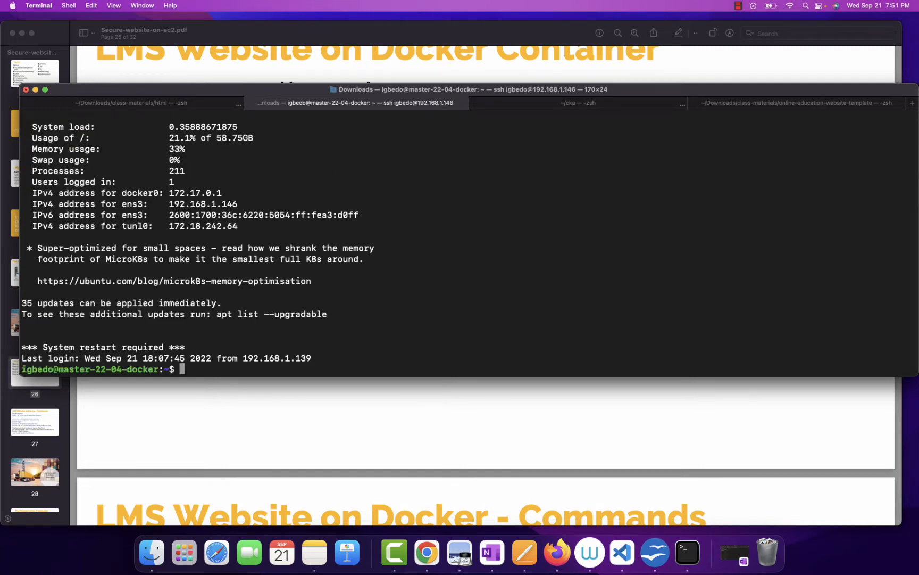
pyautogui.write('clear')
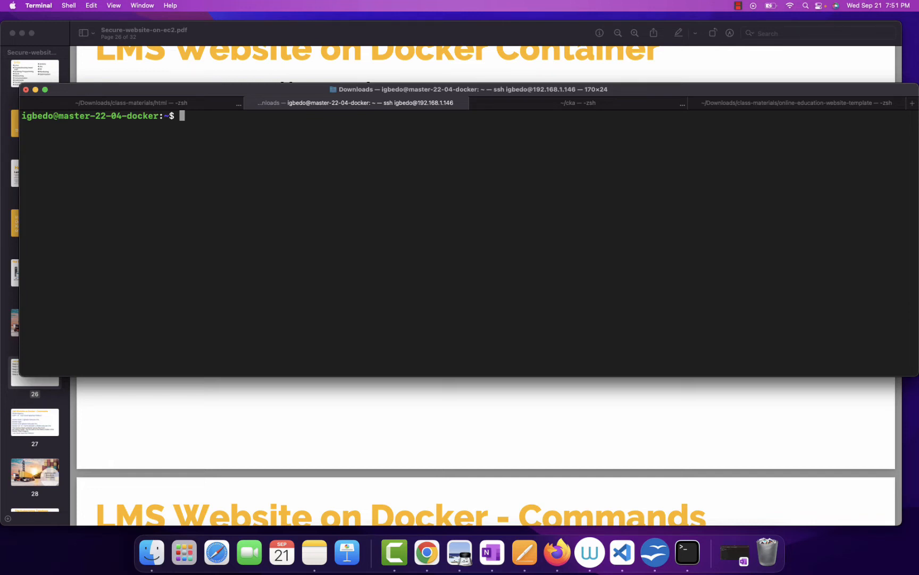
# Step: Run kubectl get nodes to confirm master-22-04-docker and n1-docker are Ready
pyautogui.write('kubectl get')
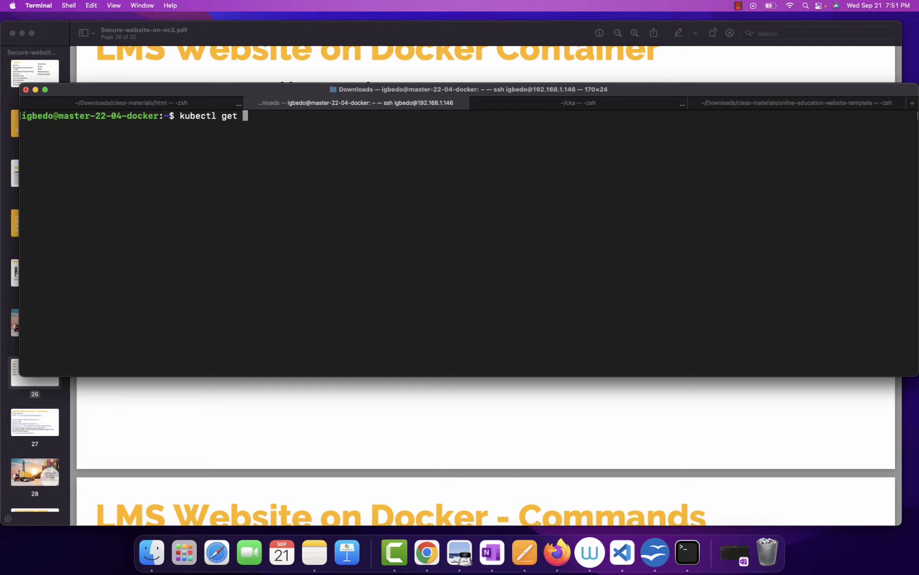
pyautogui.write('nodes')
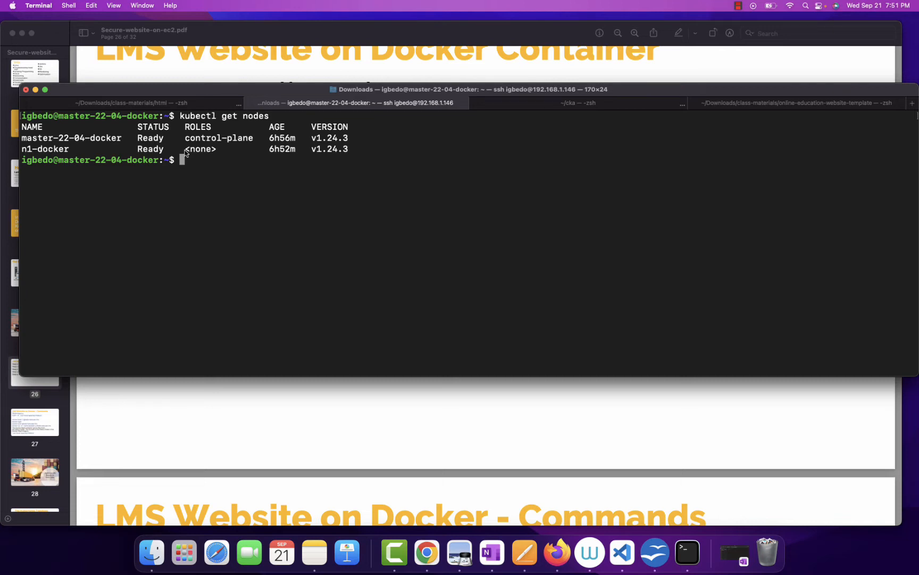
pyautogui.moveTo(366, 282)
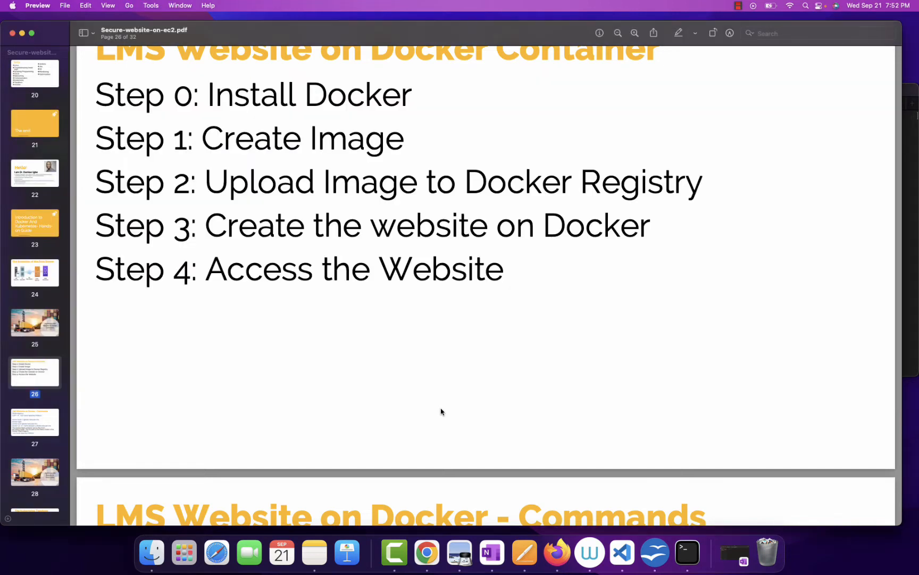
pyautogui.moveTo(492, 552)
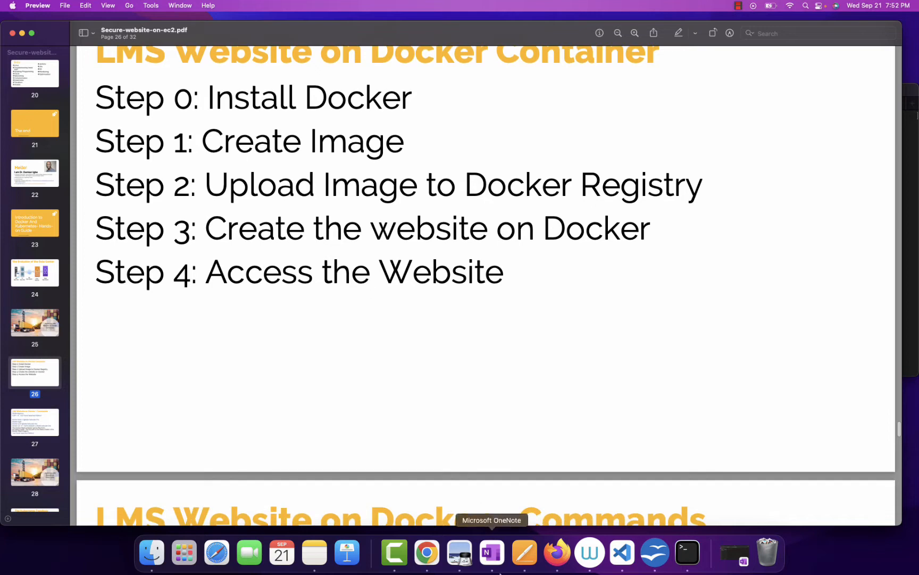
# Step: List the running containers and print Docker's usage help, then return to the slides
pyautogui.click(687, 553)
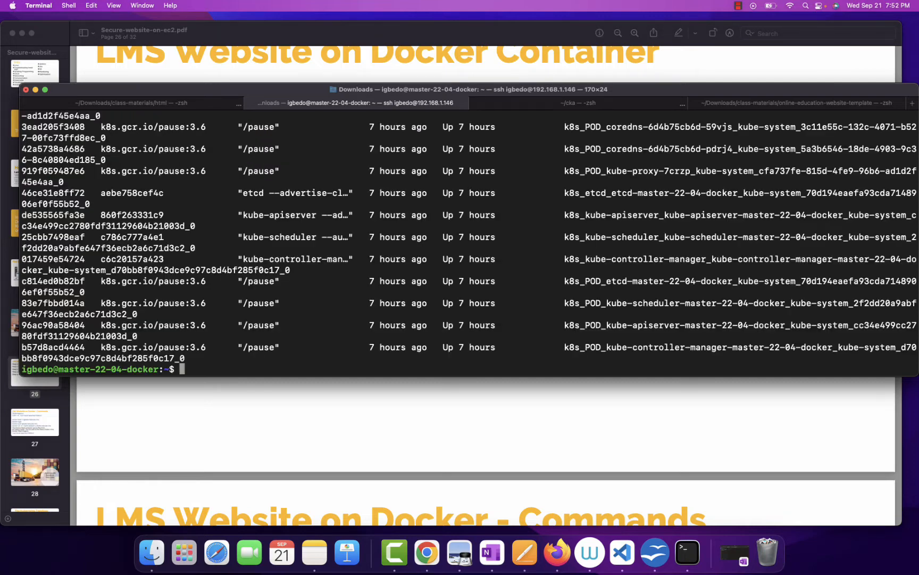
pyautogui.moveTo(484, 311)
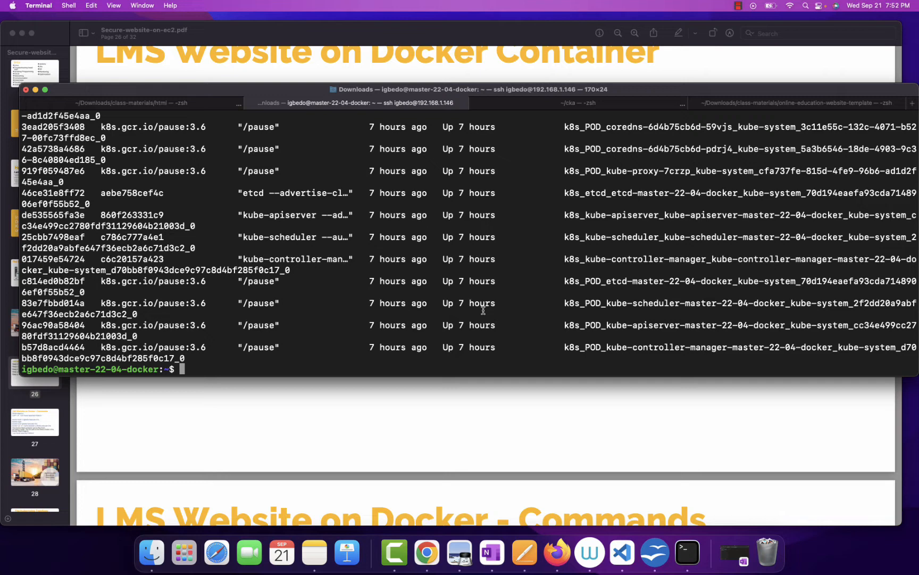
pyautogui.write('docke')
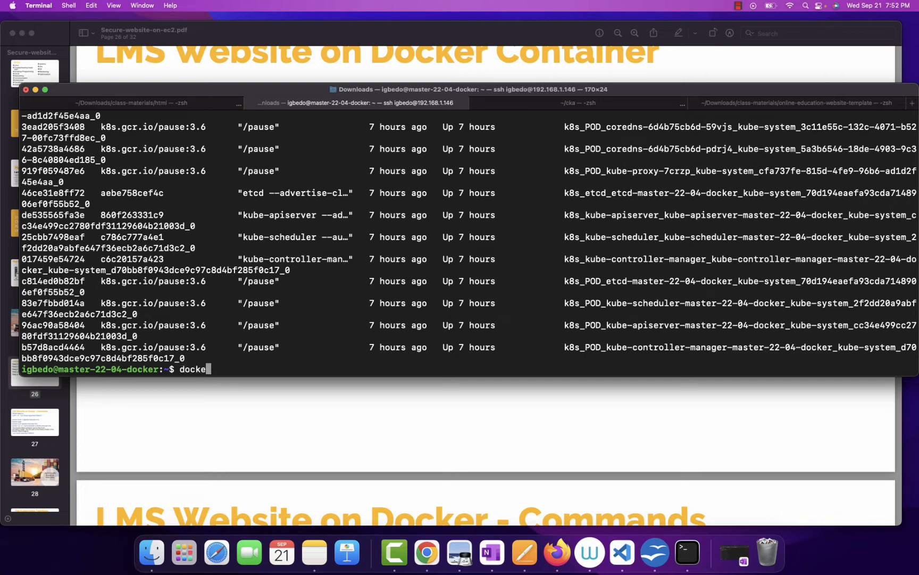
pyautogui.press('Return')
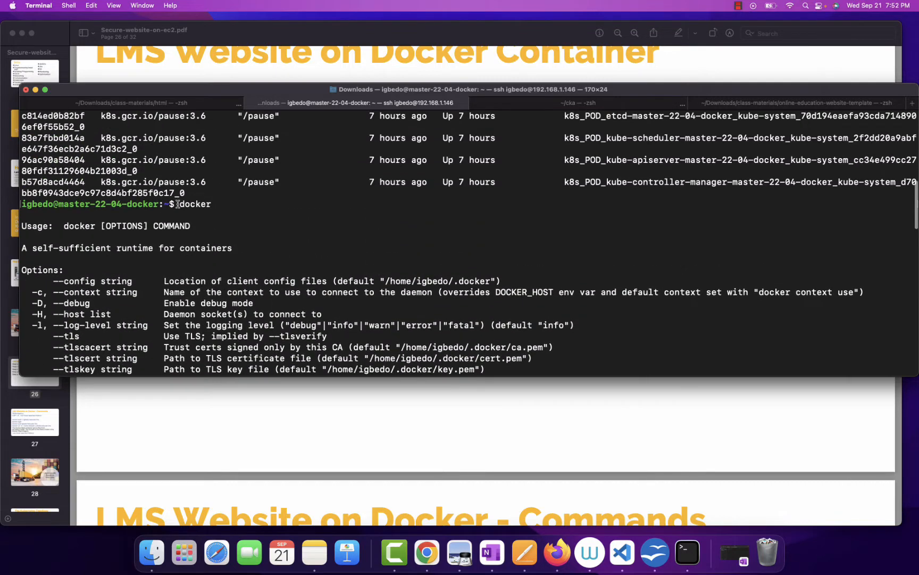
pyautogui.doubleClick(194, 204)
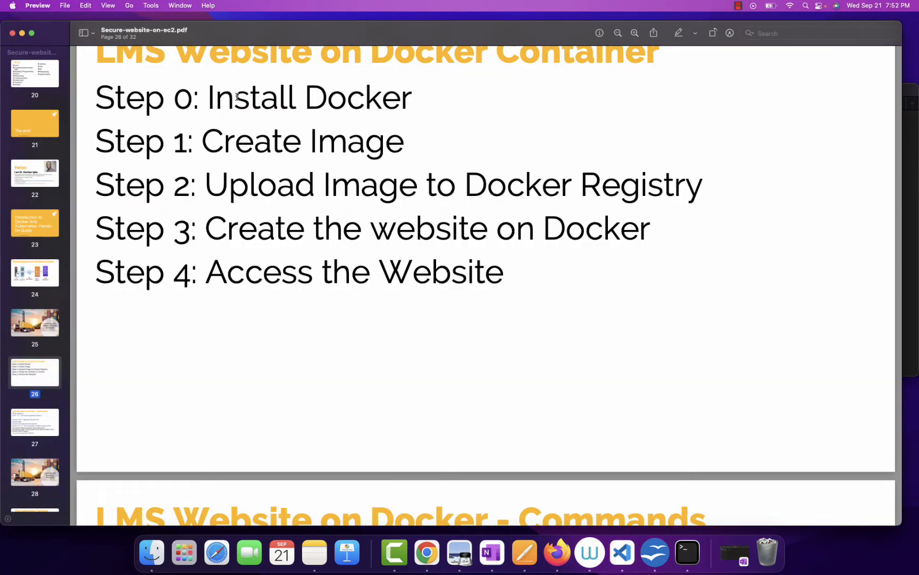
pyautogui.moveTo(258, 234)
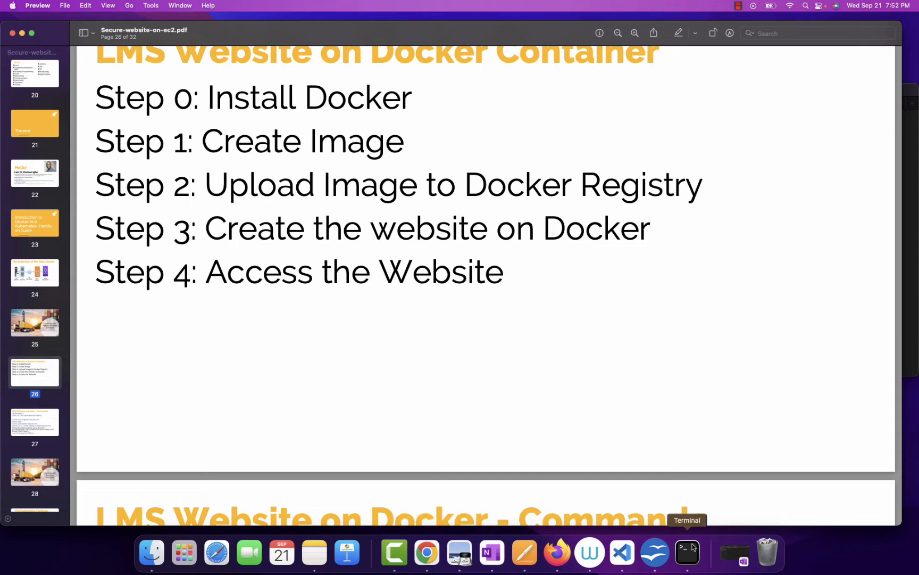
# Step: List the home folder and highlight the Dockerfile beside edukate and the lms YAML files
pyautogui.click(687, 551)
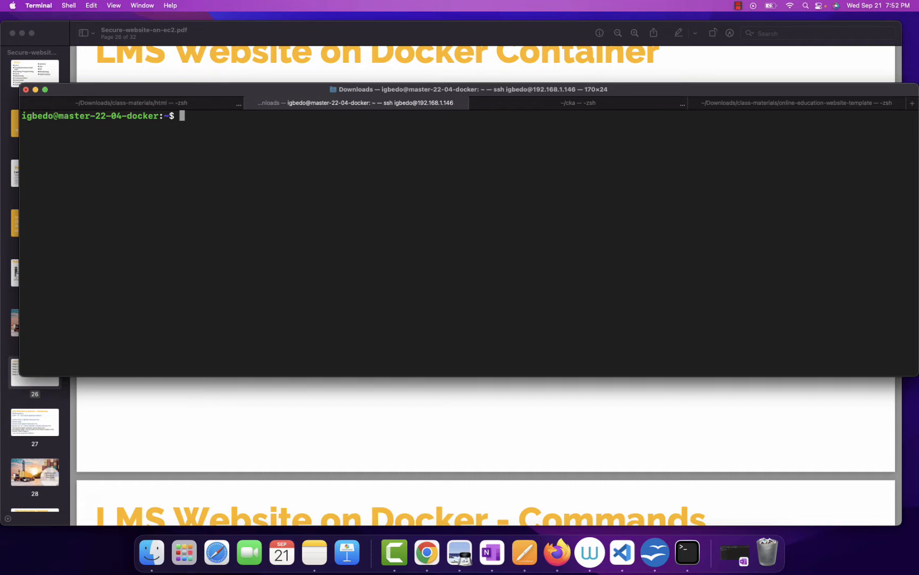
pyautogui.write('ls')
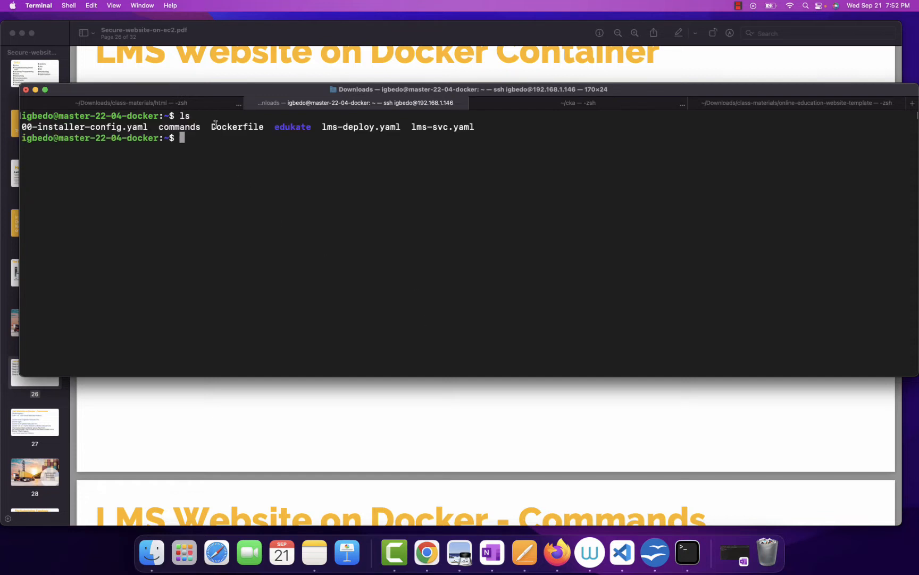
pyautogui.doubleClick(236, 127)
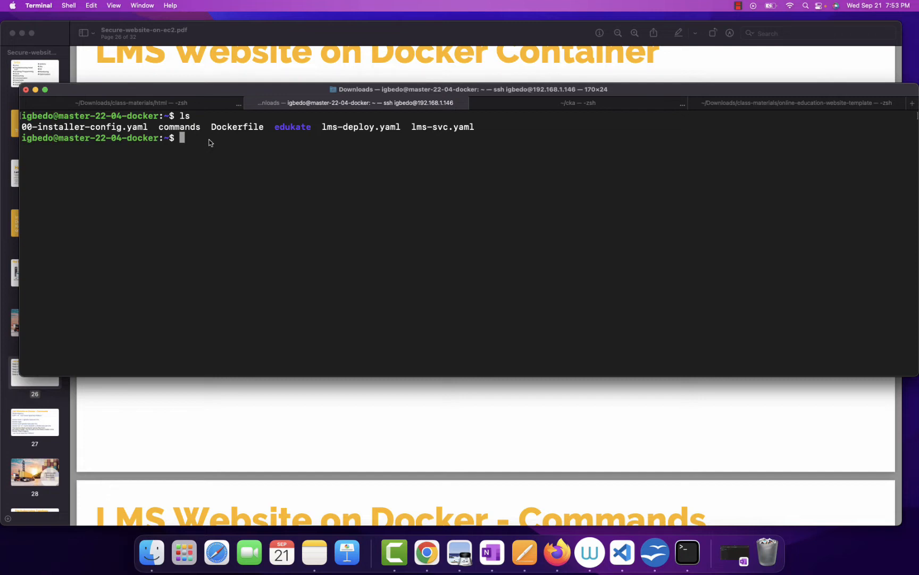
# Step: Review the Dockerfile in vim: FROM httpd:2.4, COPY ./edukate/ into htdocs
pyautogui.write('vim')
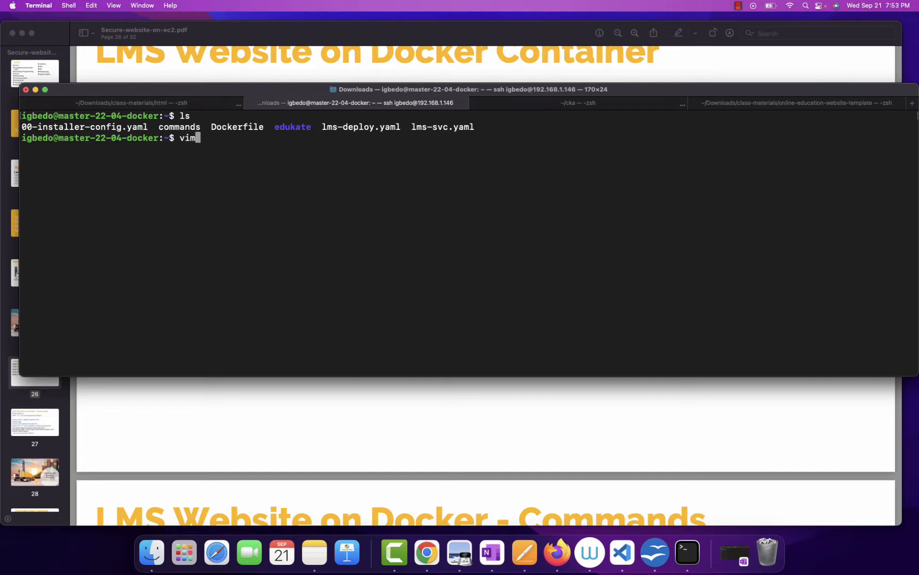
pyautogui.write('Do')
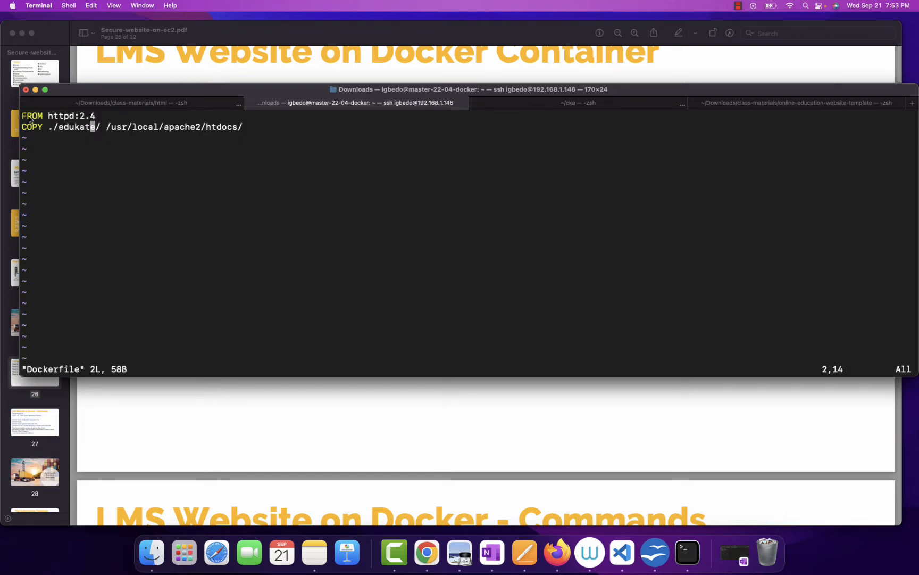
pyautogui.moveTo(49, 117)
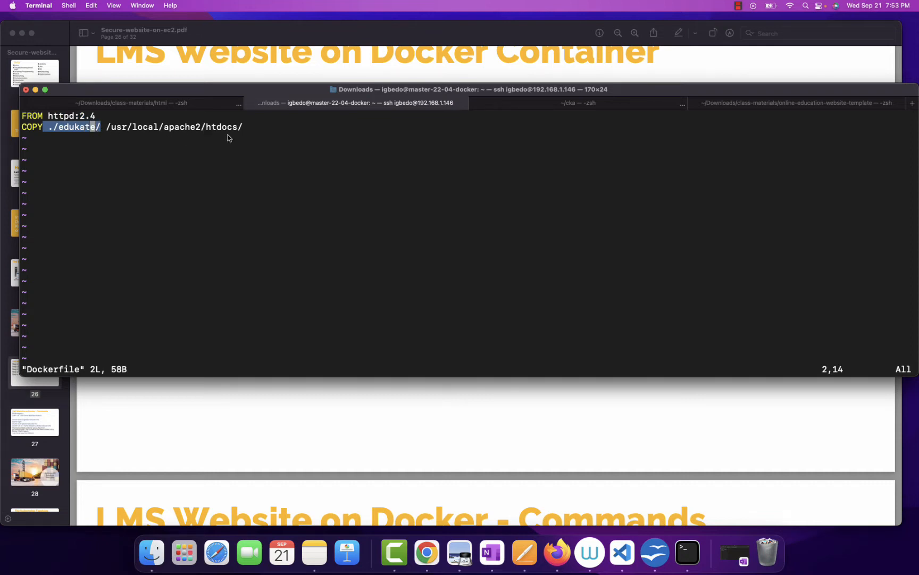
pyautogui.moveTo(115, 138)
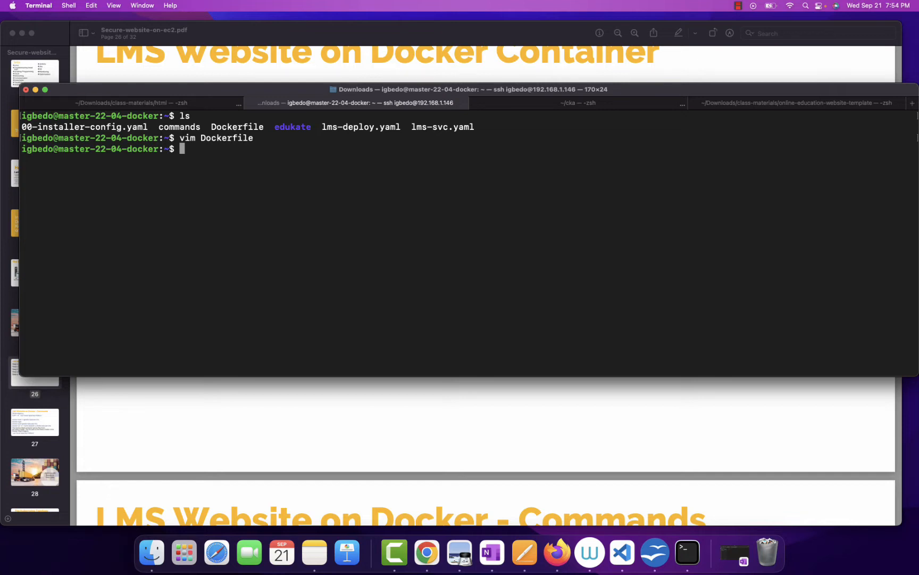
pyautogui.moveTo(272, 132)
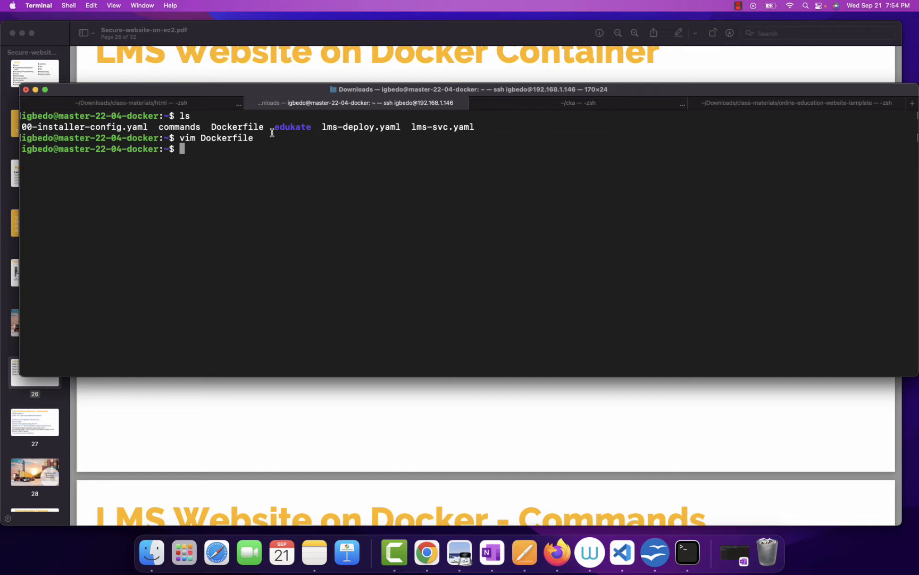
pyautogui.doubleClick(292, 127)
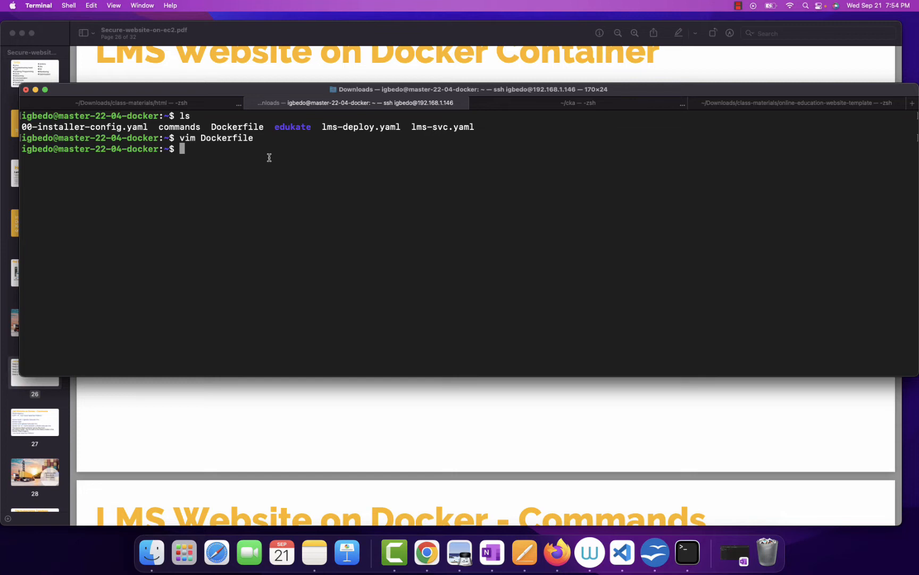
pyautogui.moveTo(426, 552)
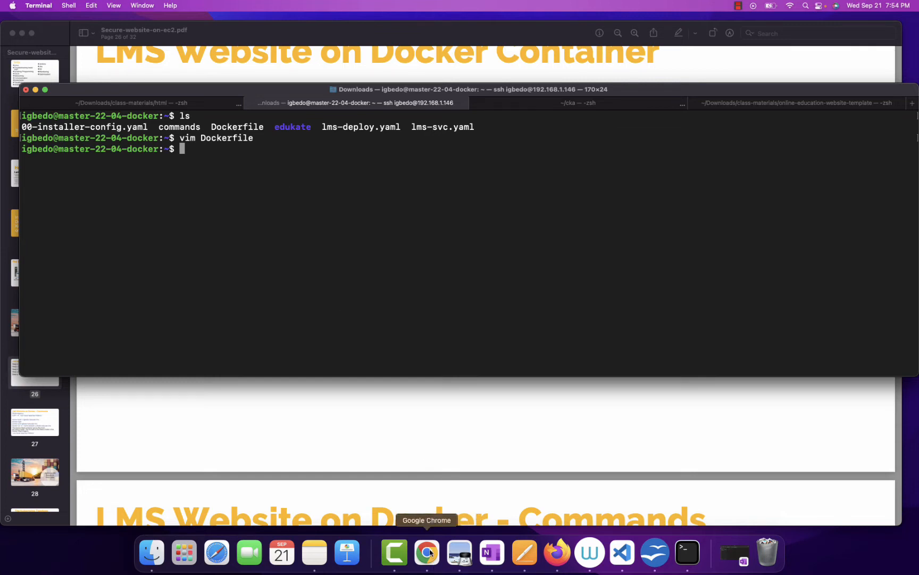
pyautogui.click(426, 553)
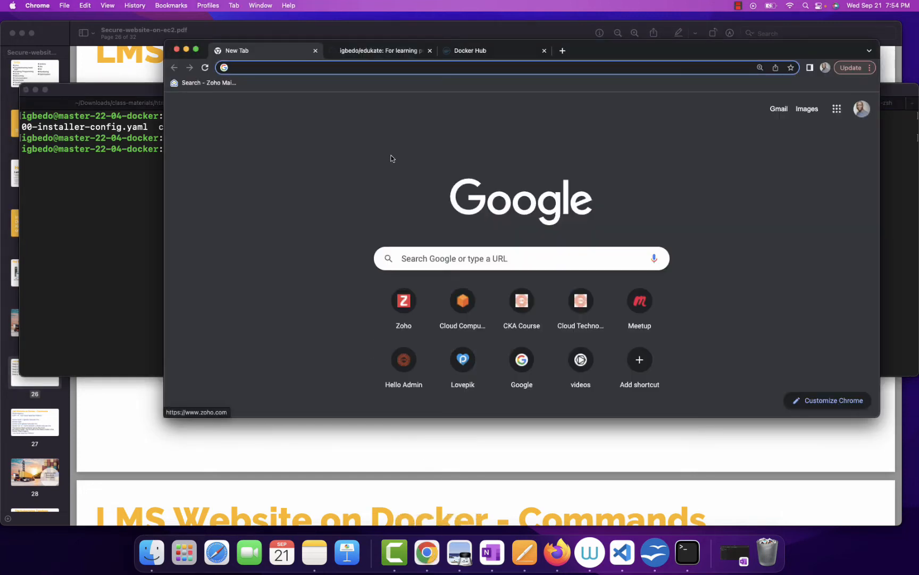
pyautogui.click(382, 51)
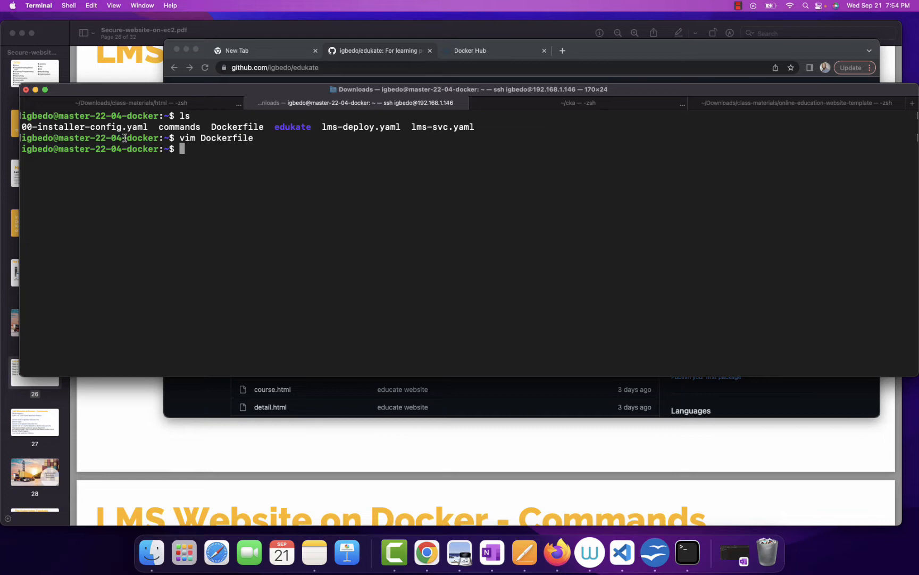
pyautogui.write('git')
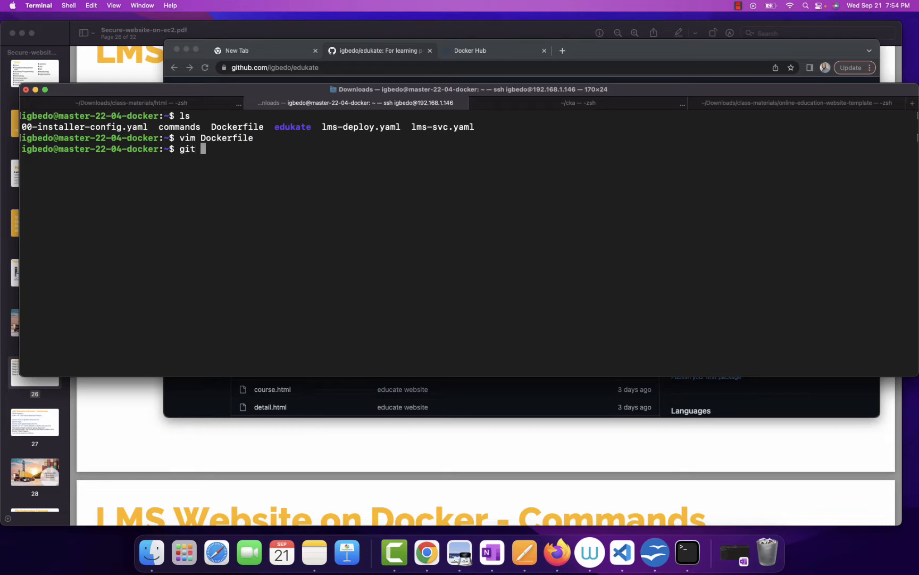
pyautogui.write('clone https://github.com/igbedo/edukate.git')
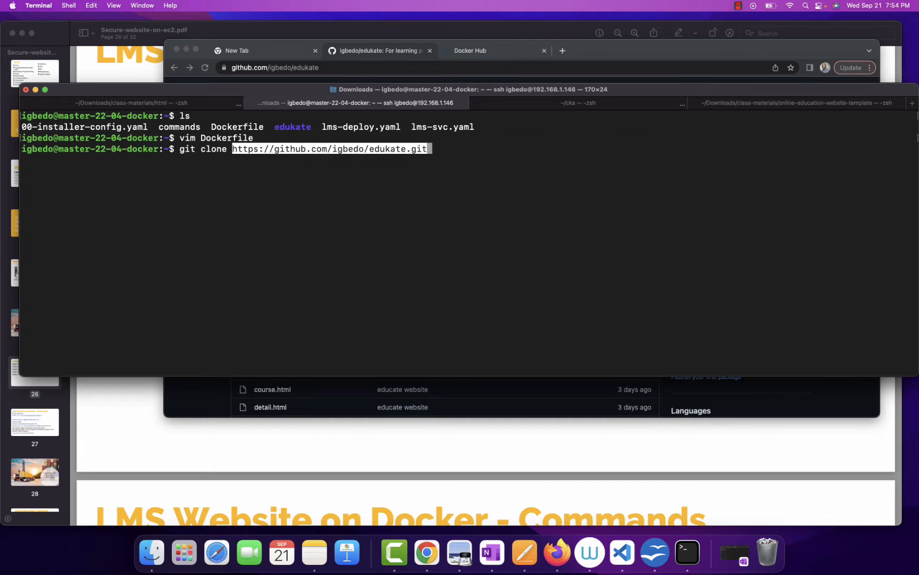
pyautogui.moveTo(457, 158)
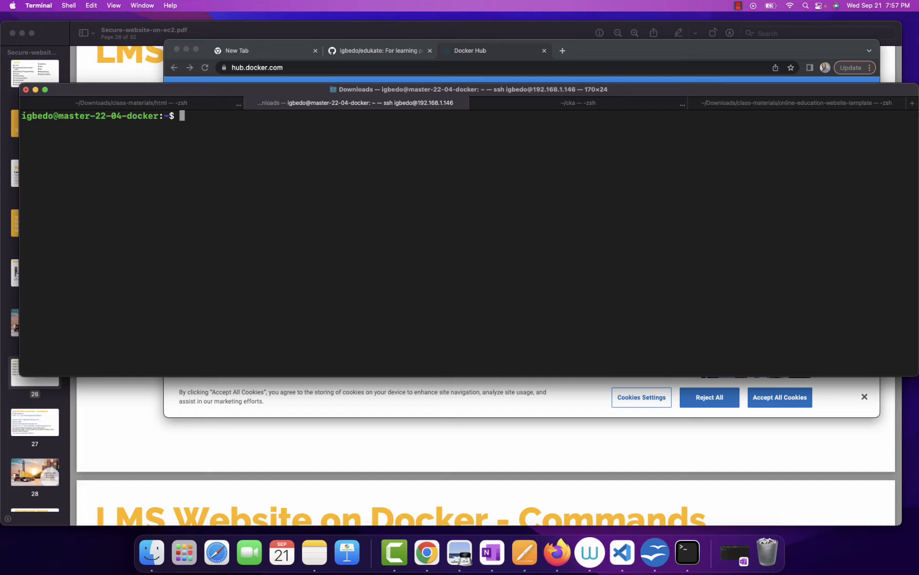
# Step: Enter docker build -t igbedo/edukate . and highlight the docker and -t words
pyautogui.write('b')
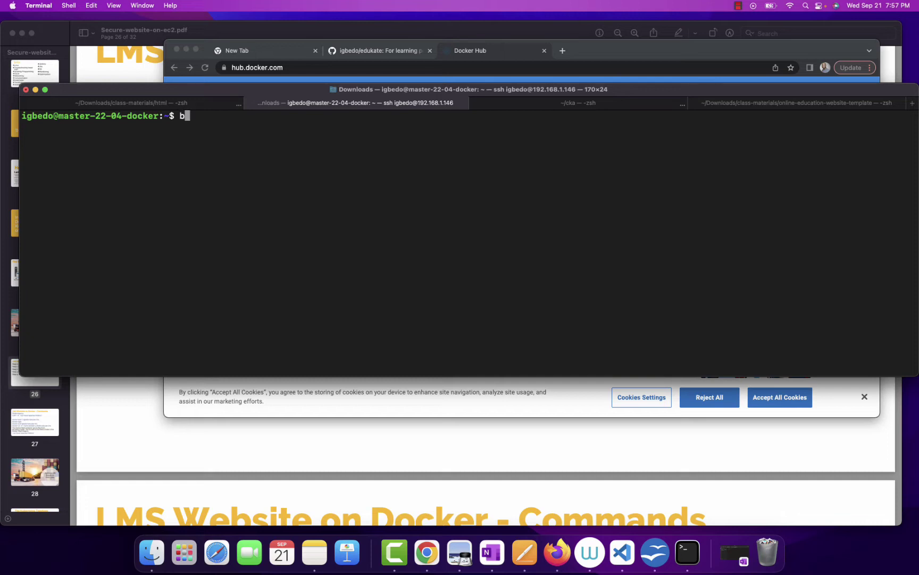
pyautogui.write('d')
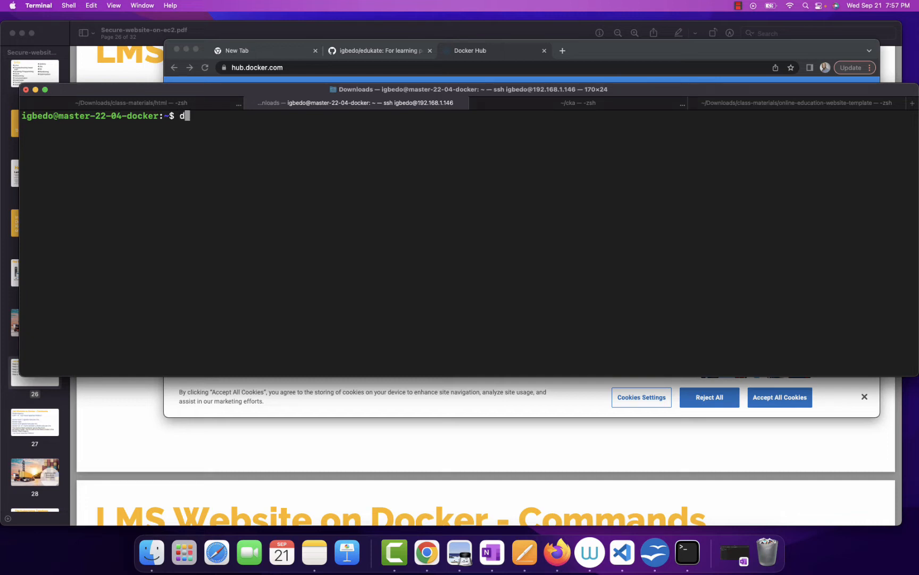
pyautogui.write('ocker bui')
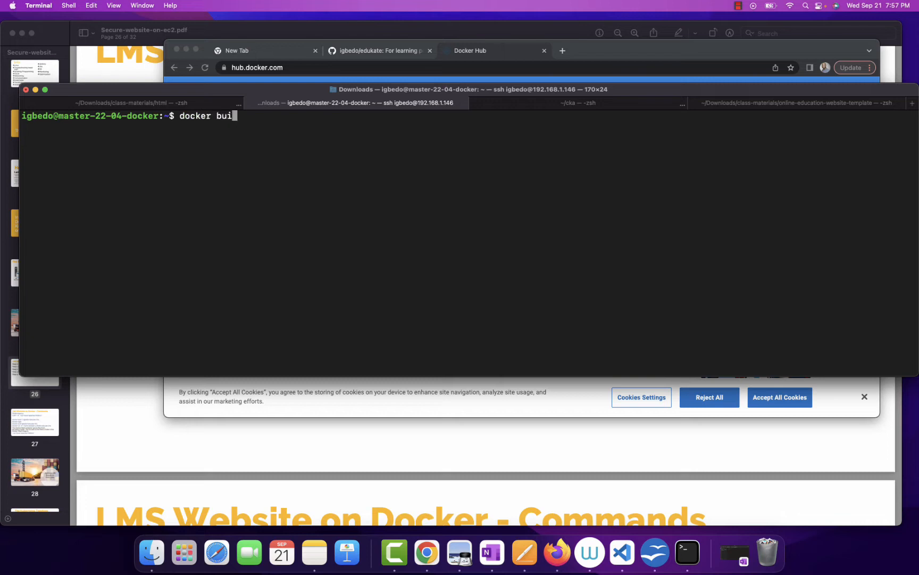
pyautogui.write('ld -t')
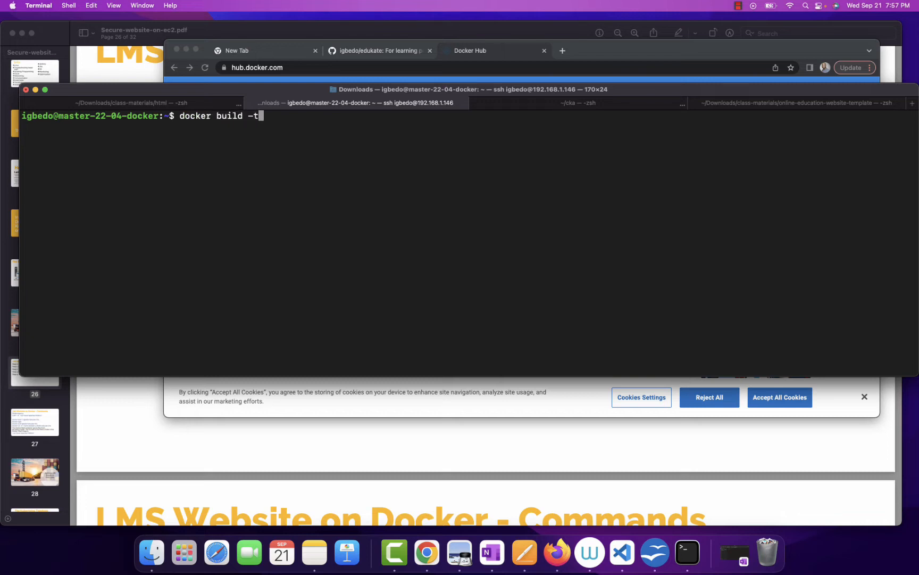
pyautogui.write('igbed')
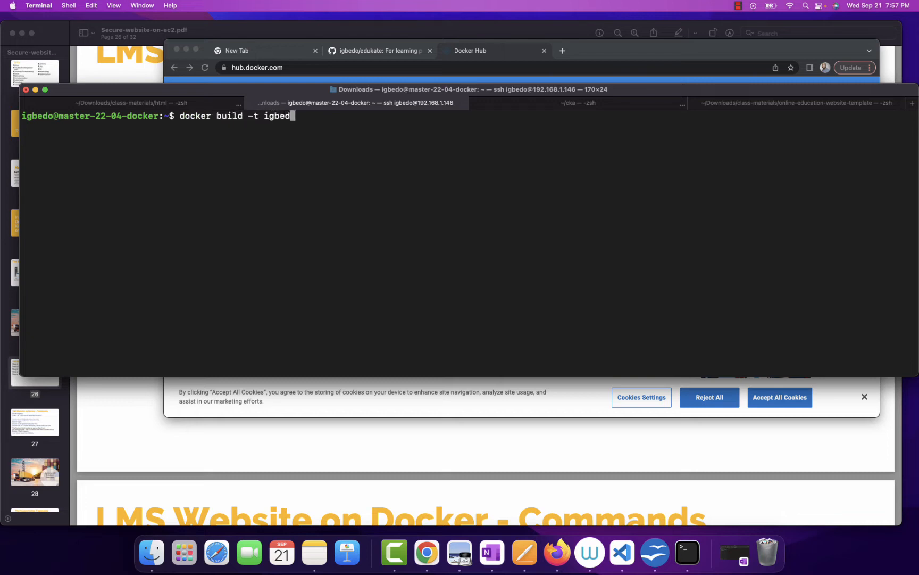
pyautogui.write('o/')
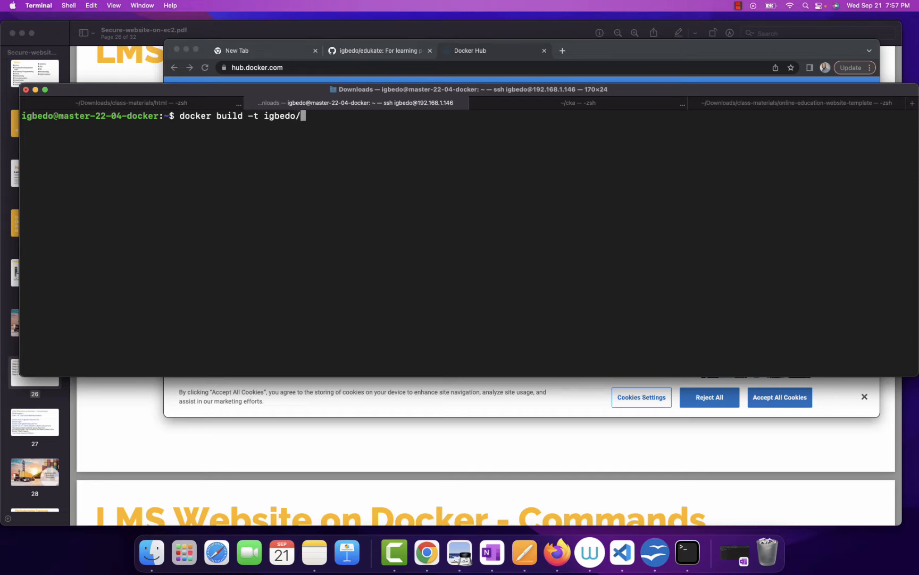
pyautogui.write('edukTE')
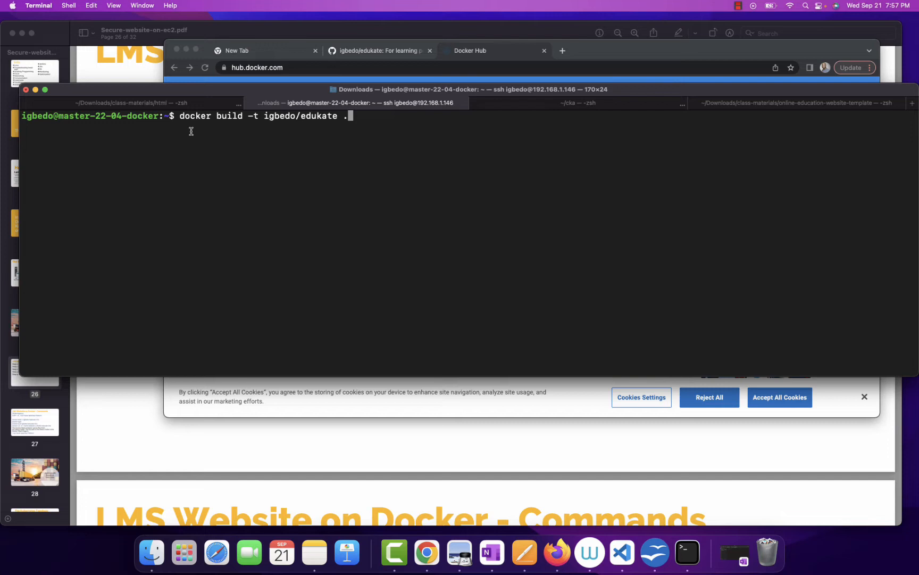
pyautogui.doubleClick(195, 116)
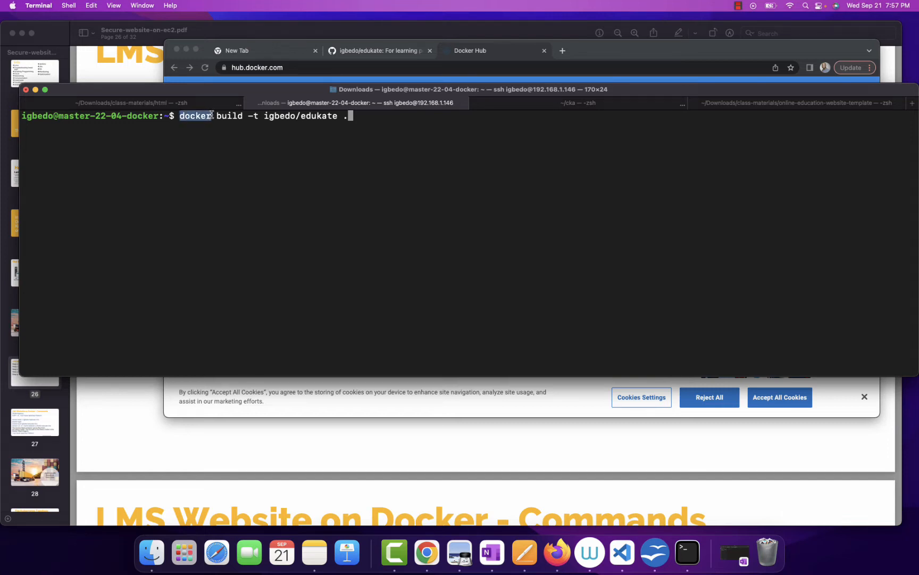
pyautogui.doubleClick(230, 116)
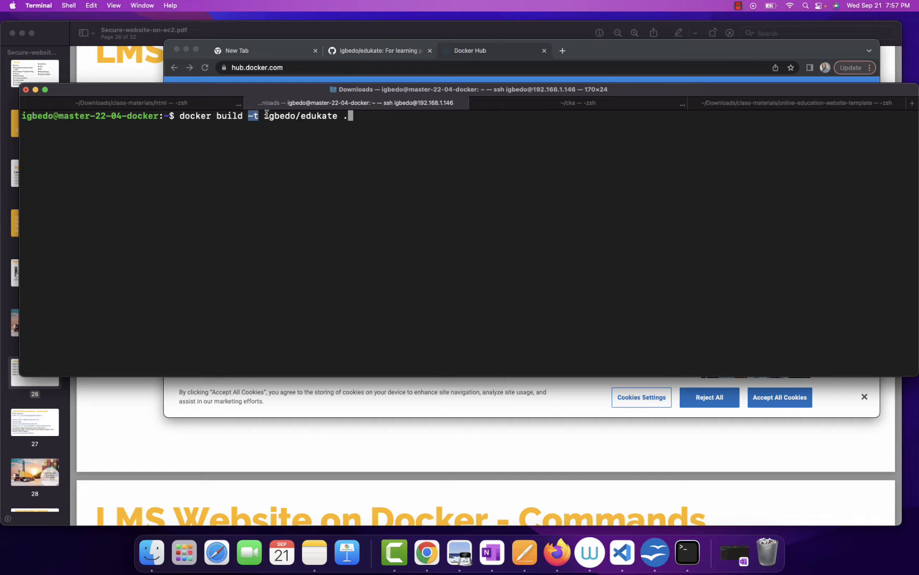
pyautogui.moveTo(288, 116)
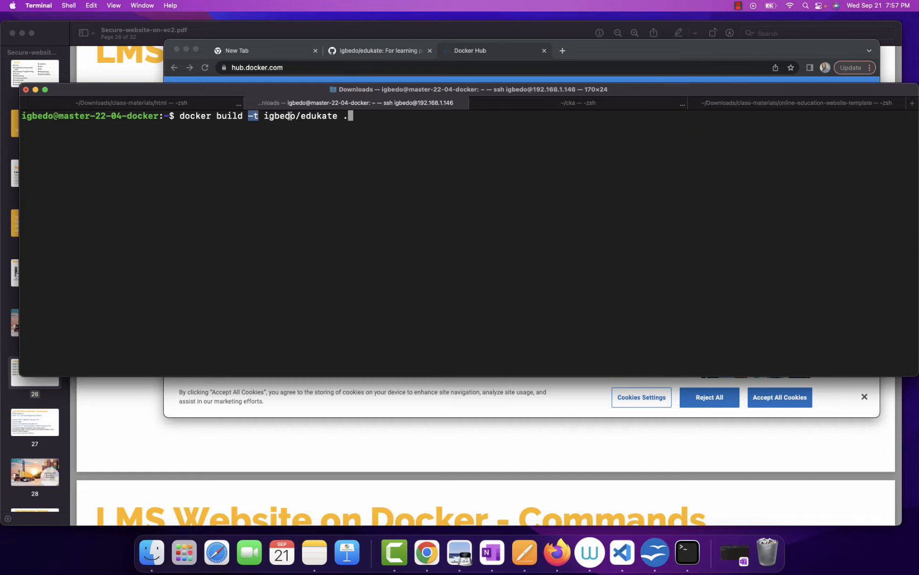
pyautogui.moveTo(347, 198)
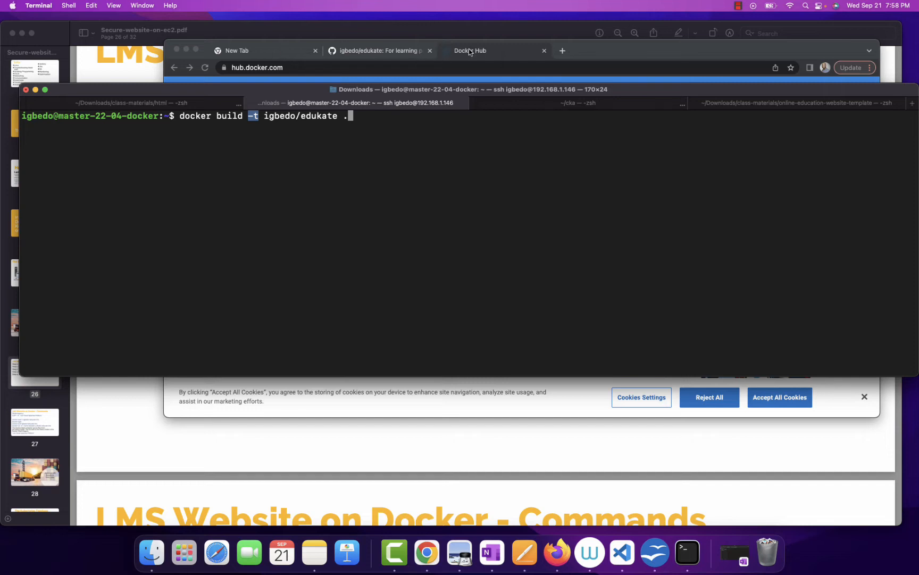
# Step: Browse the Docker Hub repositories: edu, flaskbookapi, fullstack, ordersapi and itemsapi
pyautogui.click(470, 51)
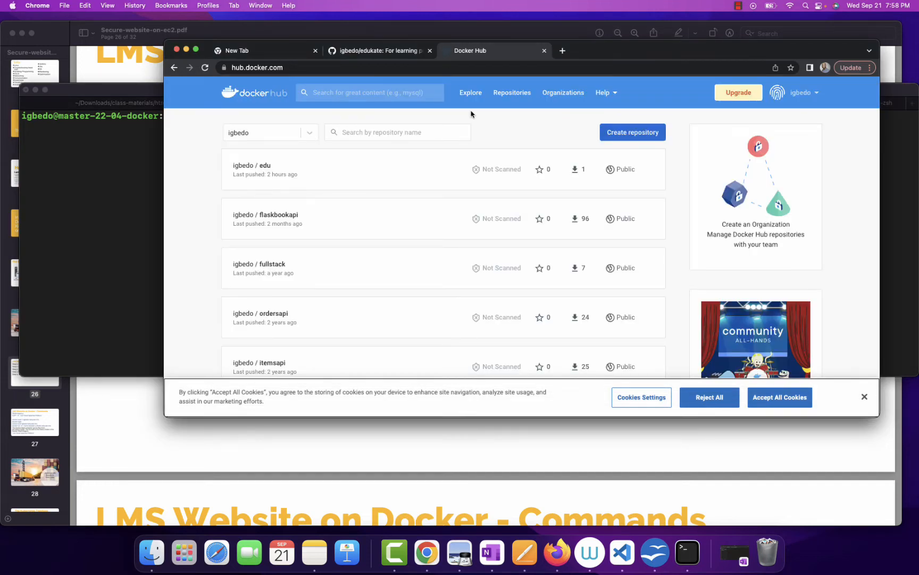
pyautogui.moveTo(491, 133)
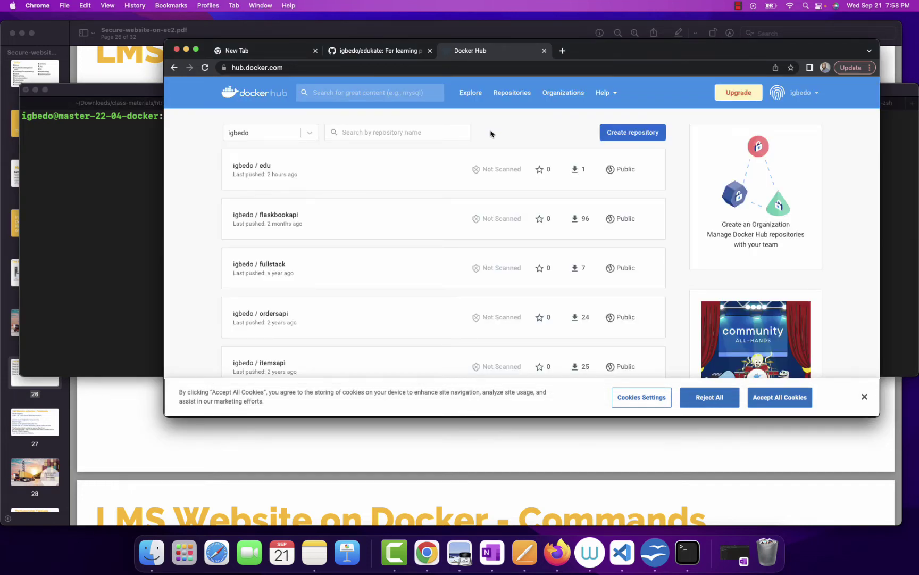
pyautogui.moveTo(704, 101)
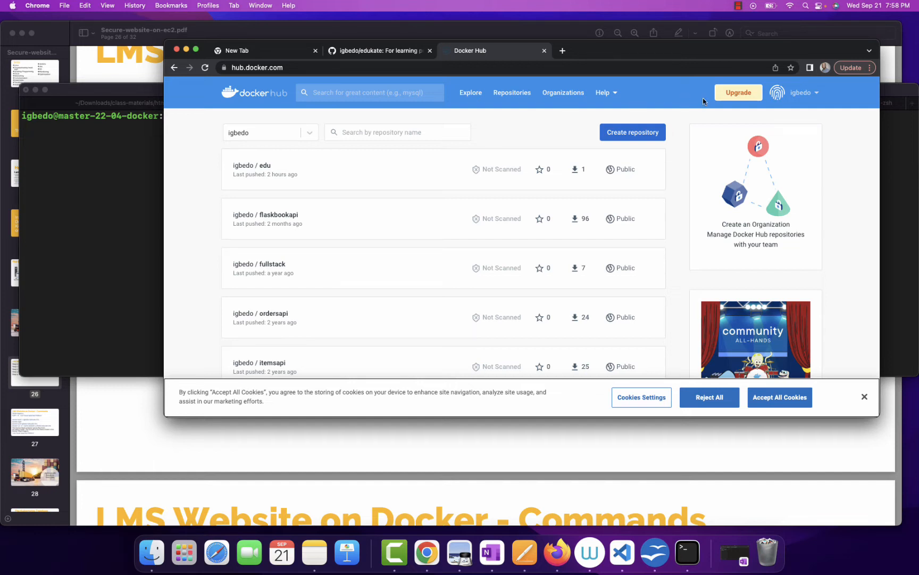
pyautogui.moveTo(501, 117)
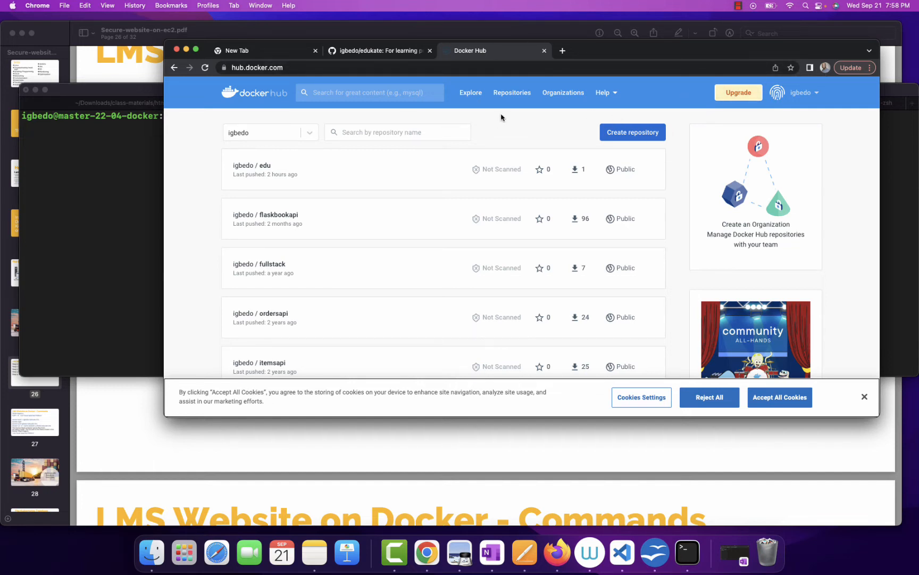
pyautogui.scroll(-3)
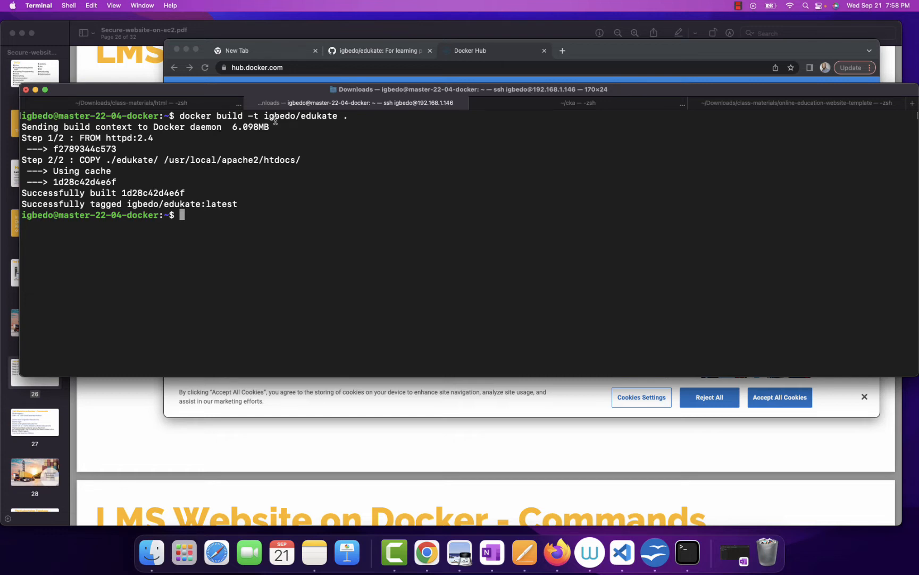
pyautogui.moveTo(305, 122)
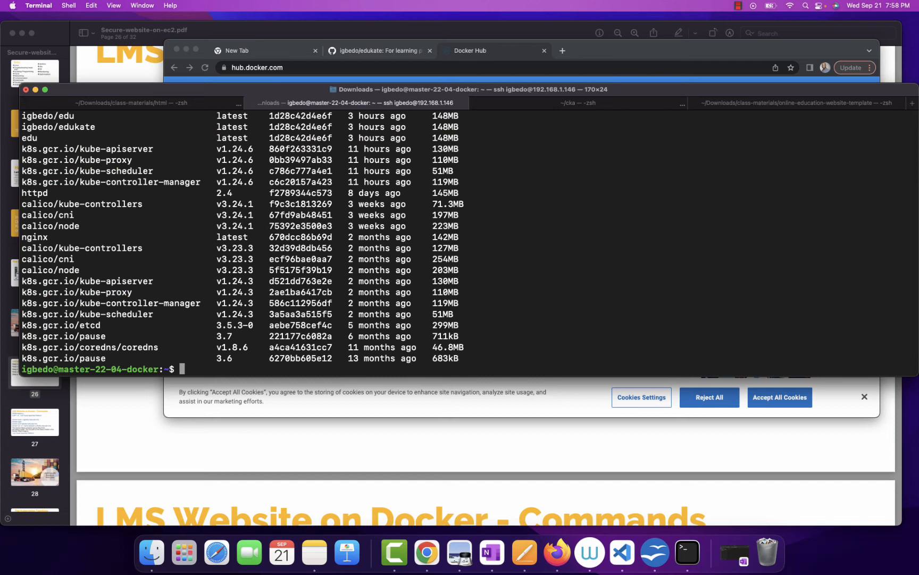
# Step: Run docker images | grep edukate, showing the 148MB igbedo/edukate:latest image
pyautogui.write('docker images')
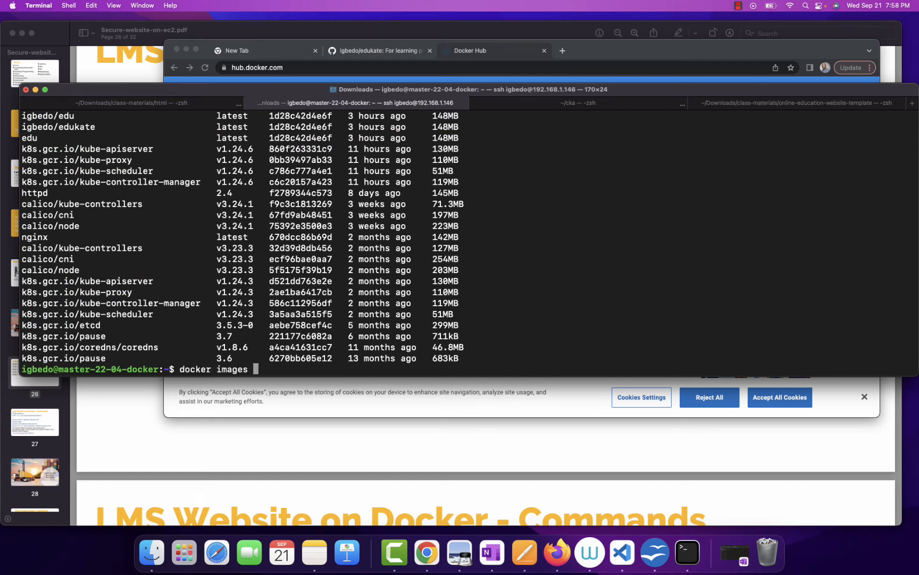
pyautogui.write('| gre')
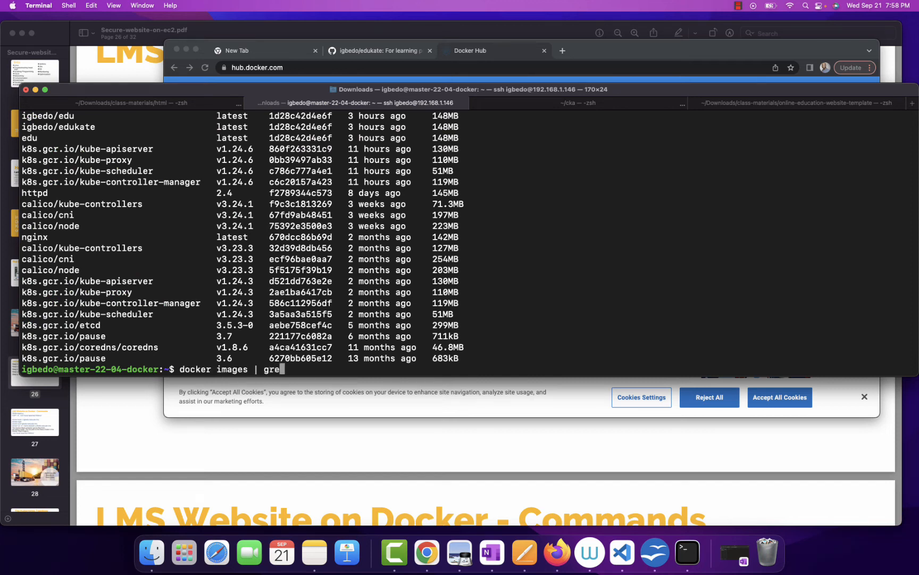
pyautogui.write('p')
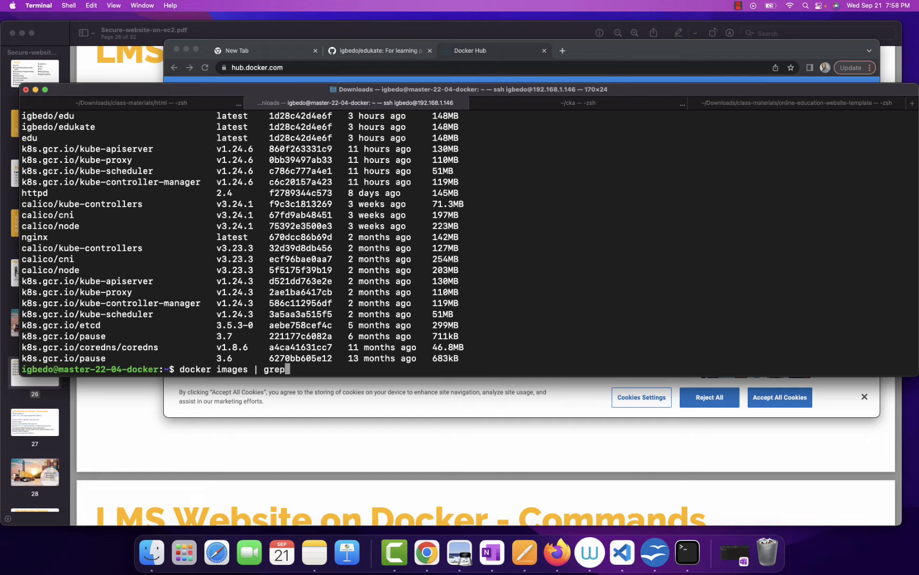
pyautogui.write('edukate')
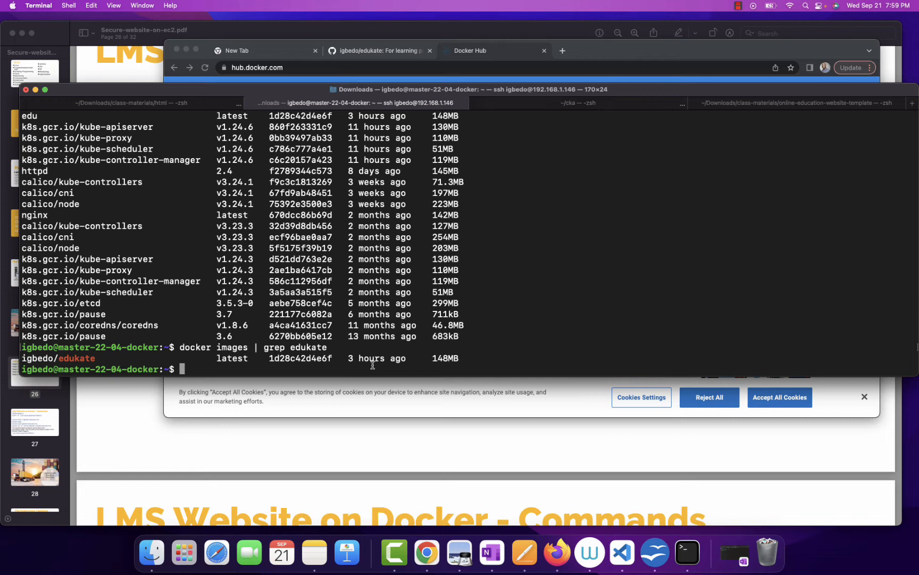
pyautogui.moveTo(360, 418)
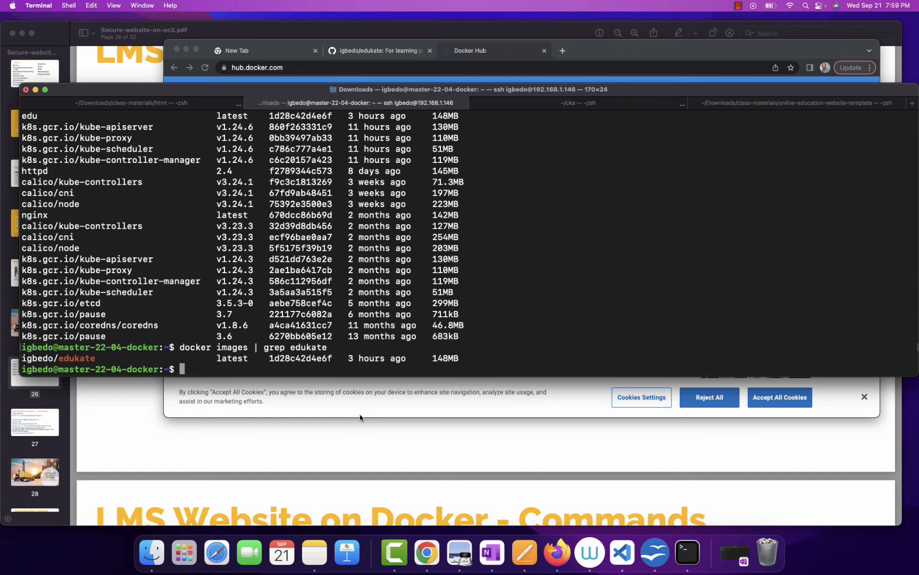
pyautogui.moveTo(388, 367)
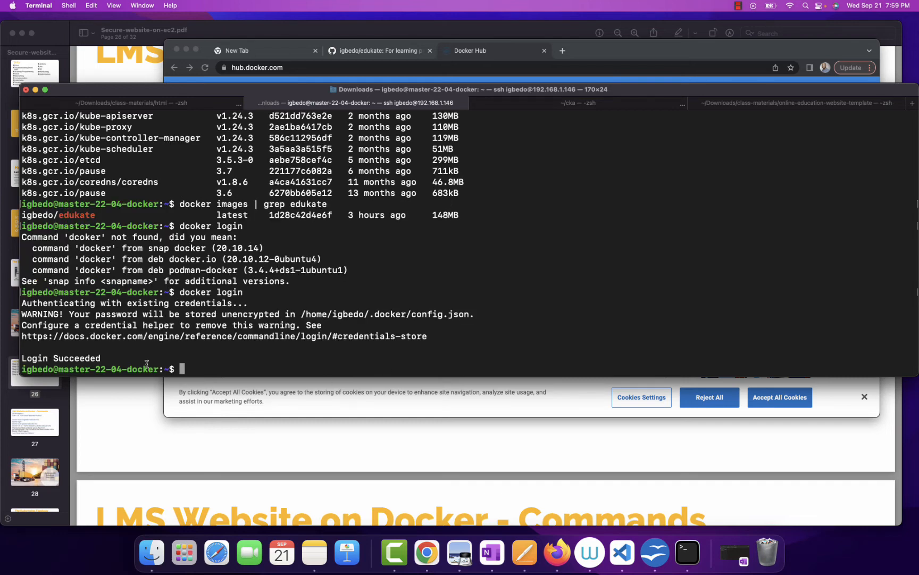
# Step: Push igbedo/edukate to Docker Hub with docker push
pyautogui.doubleClick(60, 358)
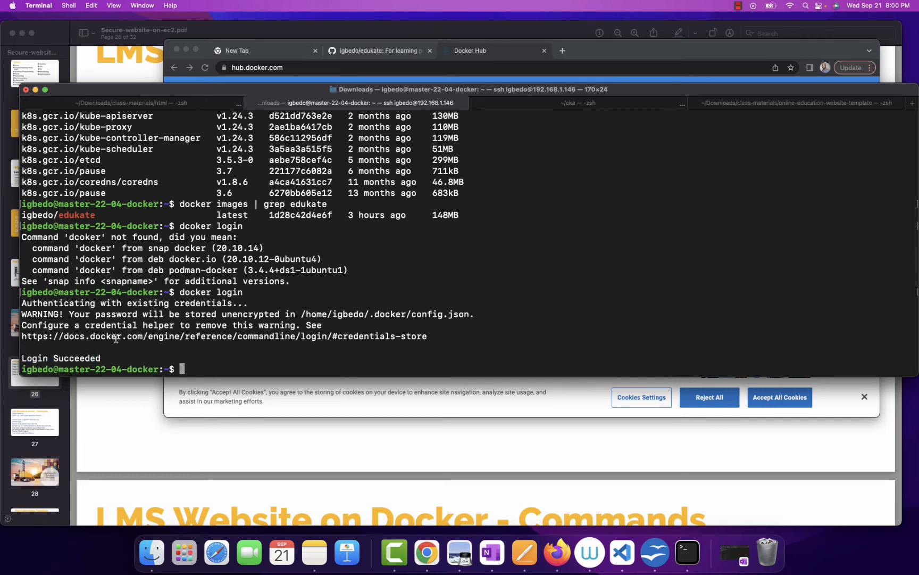
pyautogui.write('docker push')
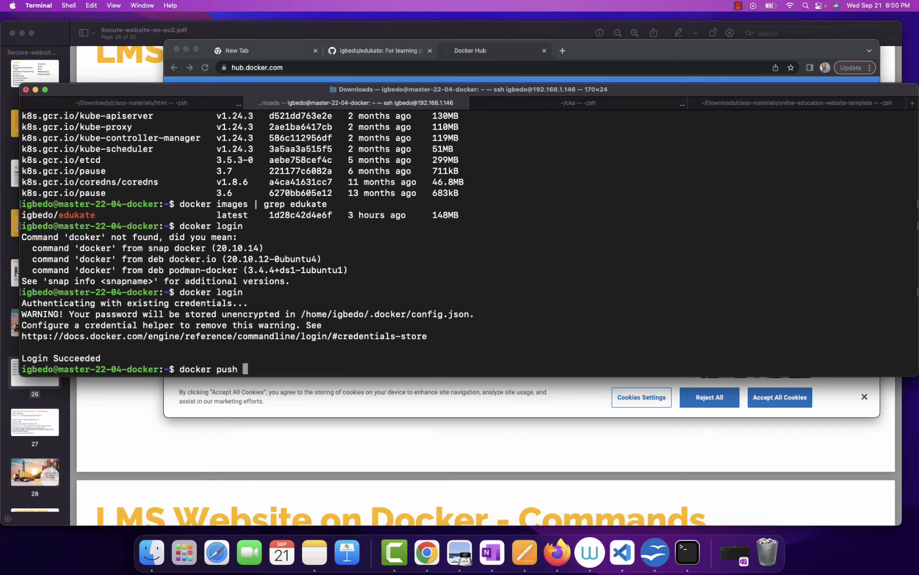
pyautogui.write('igbedo')
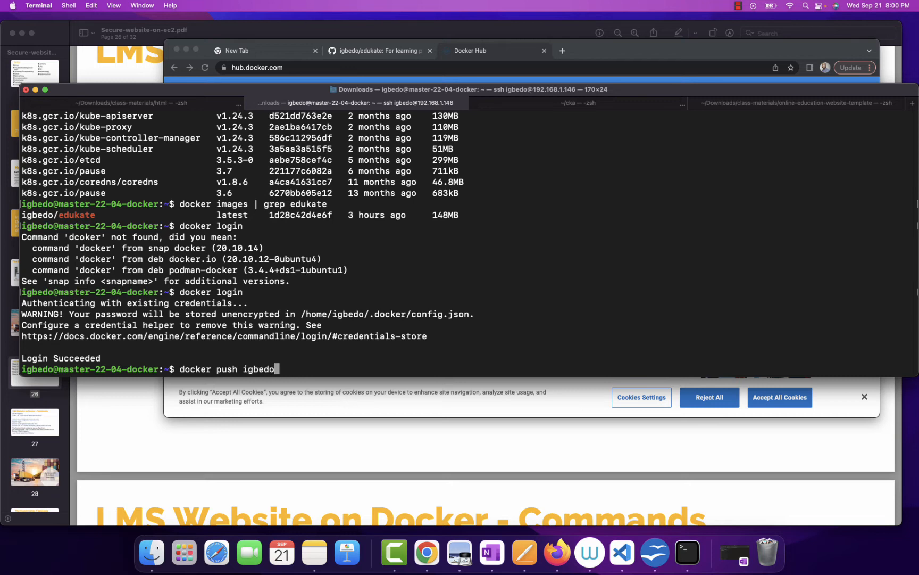
pyautogui.write('/edukate')
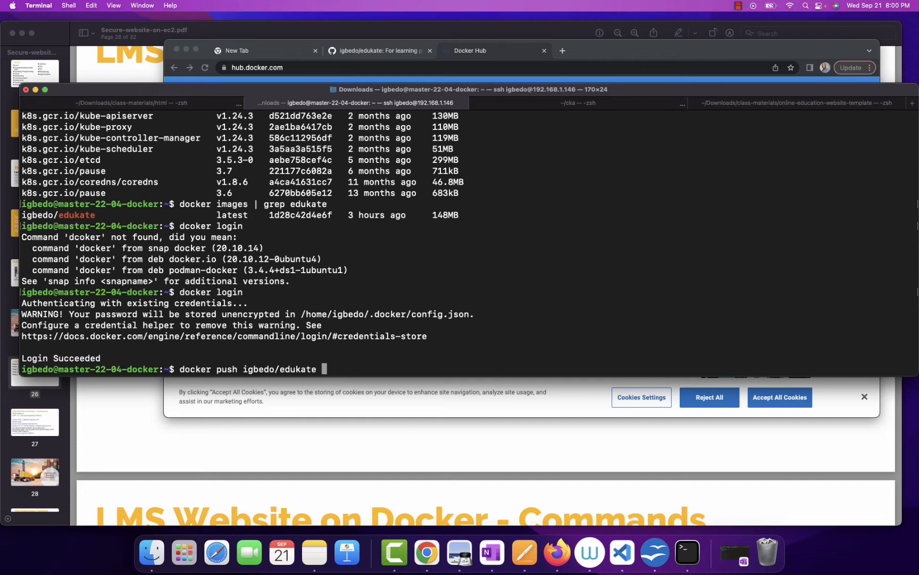
pyautogui.press('Return')
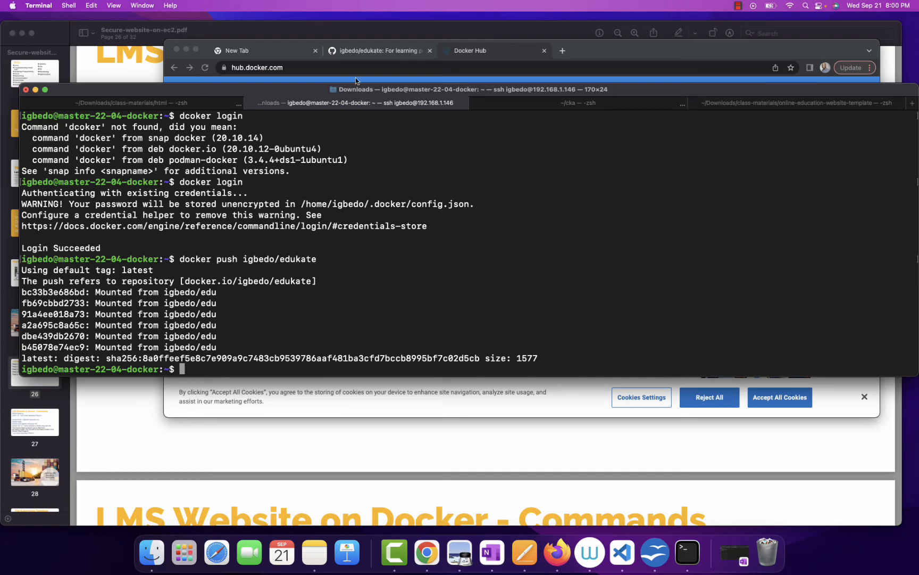
# Step: Reload Docker Hub's repository list in Chrome to confirm igbedo/edukate was just pushed
pyautogui.click(470, 51)
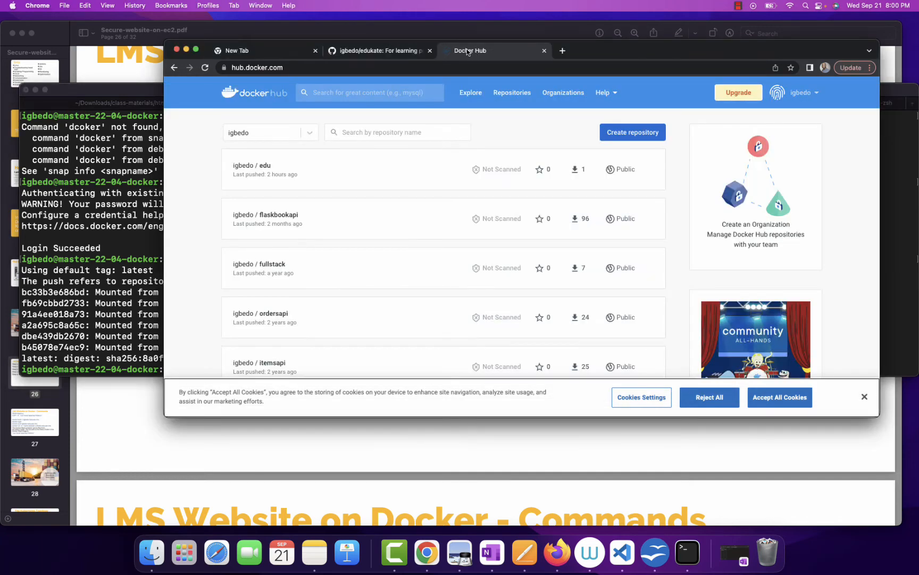
pyautogui.click(252, 165)
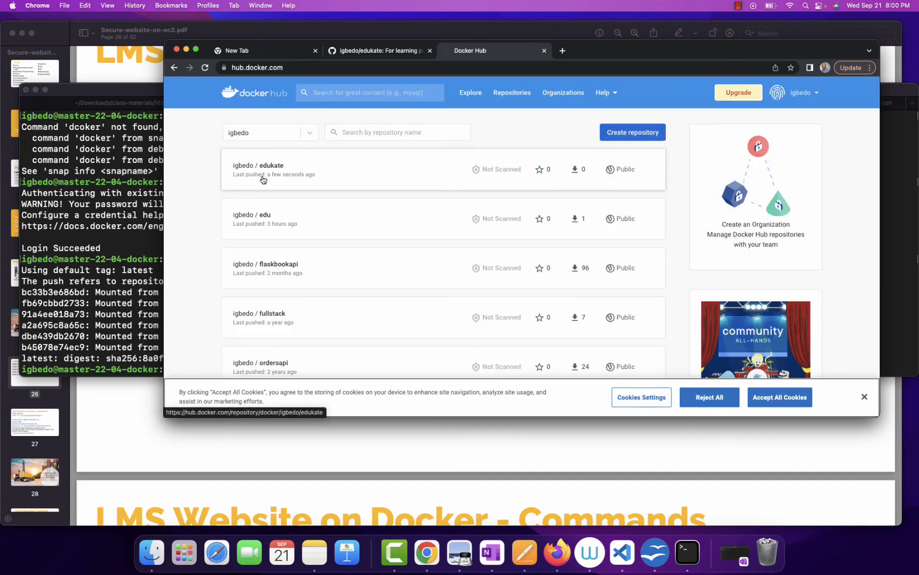
pyautogui.moveTo(499, 196)
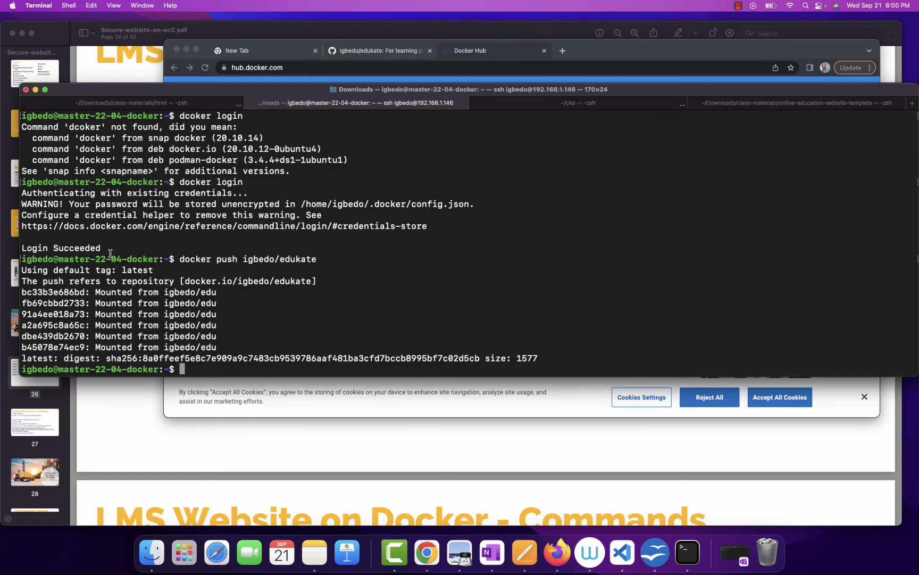
pyautogui.moveTo(278, 390)
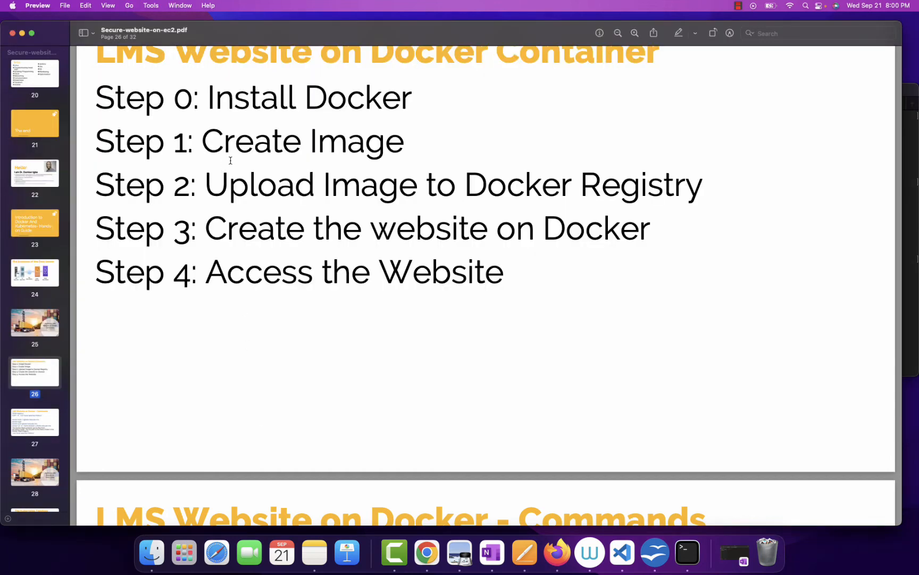
pyautogui.moveTo(492, 200)
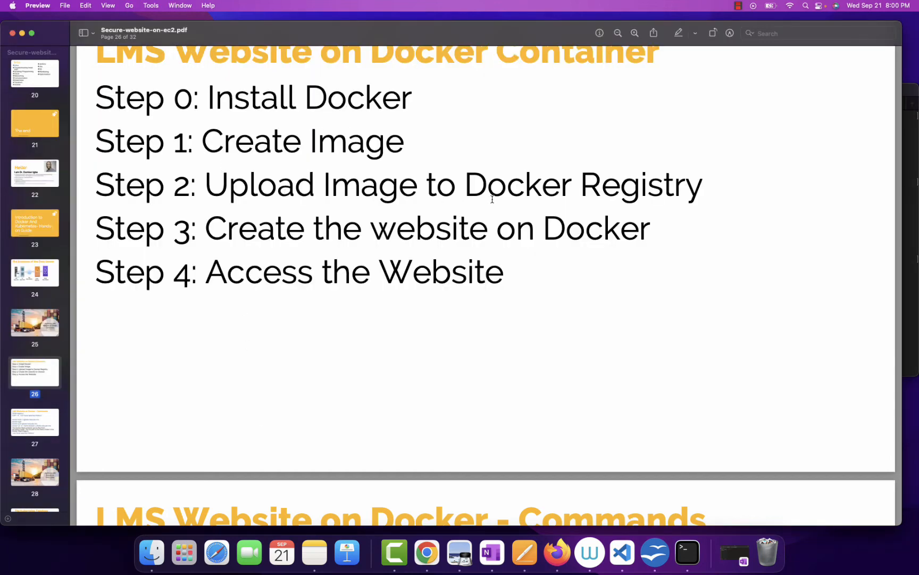
pyautogui.moveTo(470, 247)
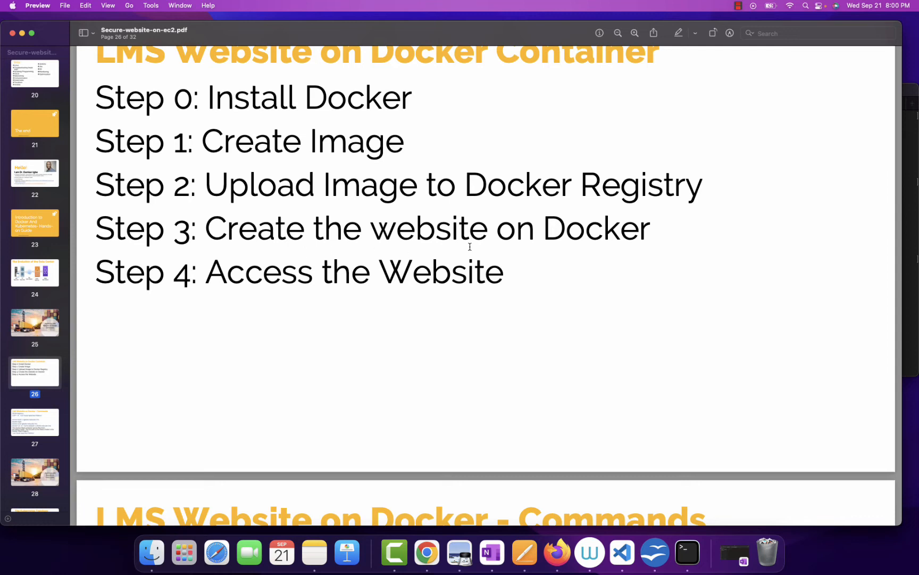
# Step: Return to Terminal after reviewing the Steps 0–4 slide in Preview
pyautogui.click(686, 553)
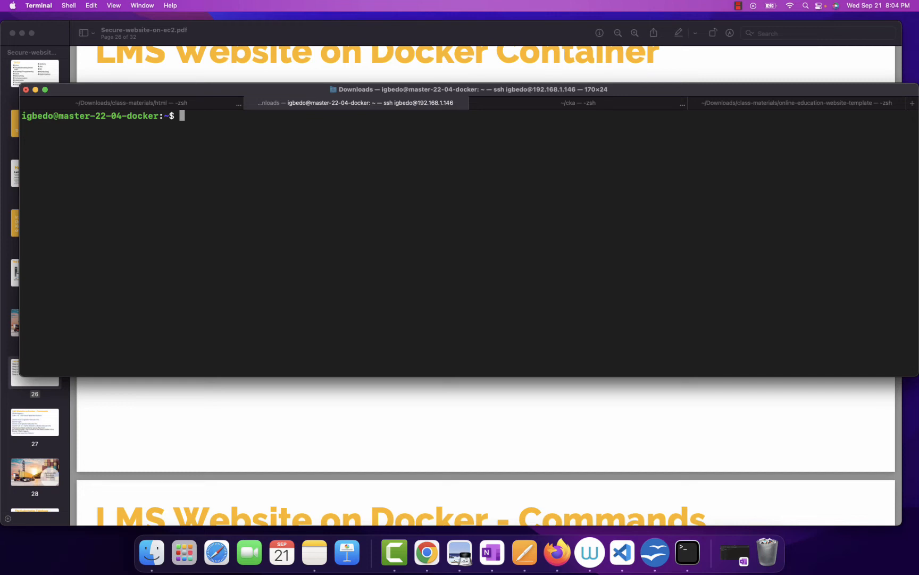
# Step: Enter the docker run command for a detached 'edukate' container from igbedo/edukate with port 80:80
pyautogui.write('docker')
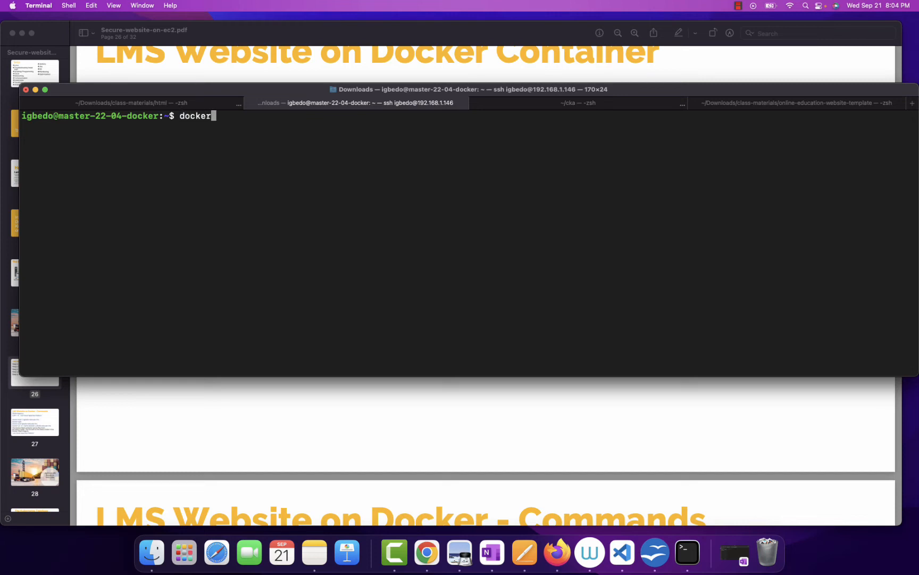
pyautogui.write('run -d')
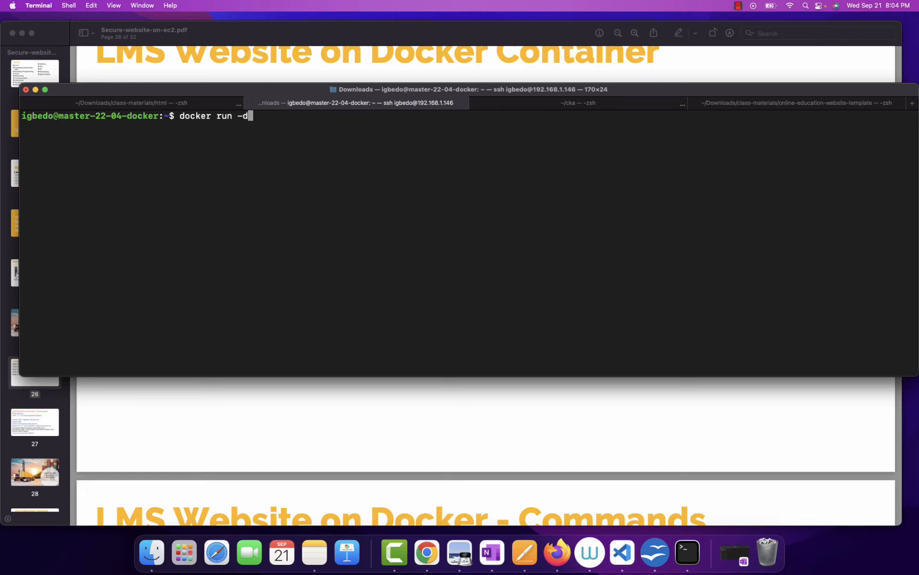
pyautogui.write('--name')
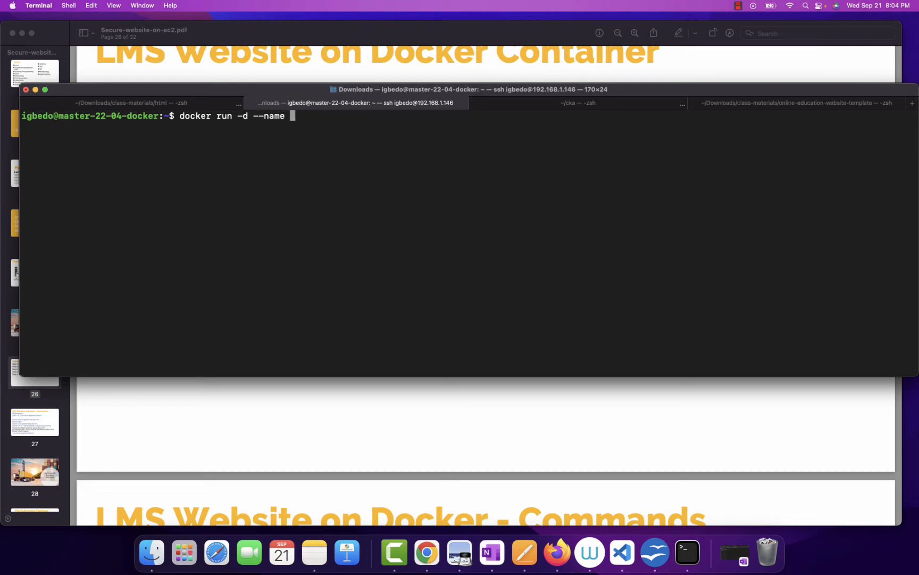
pyautogui.write('edukate')
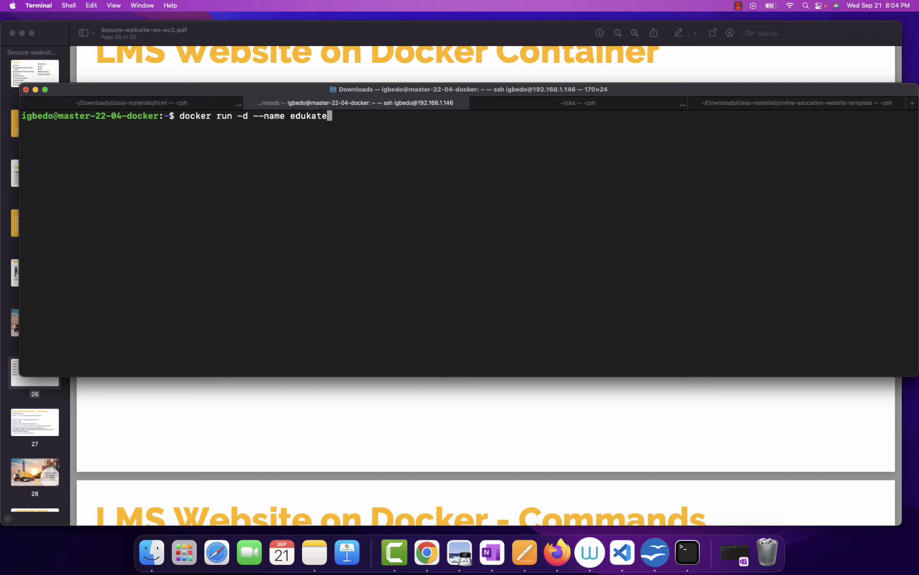
pyautogui.write('-p')
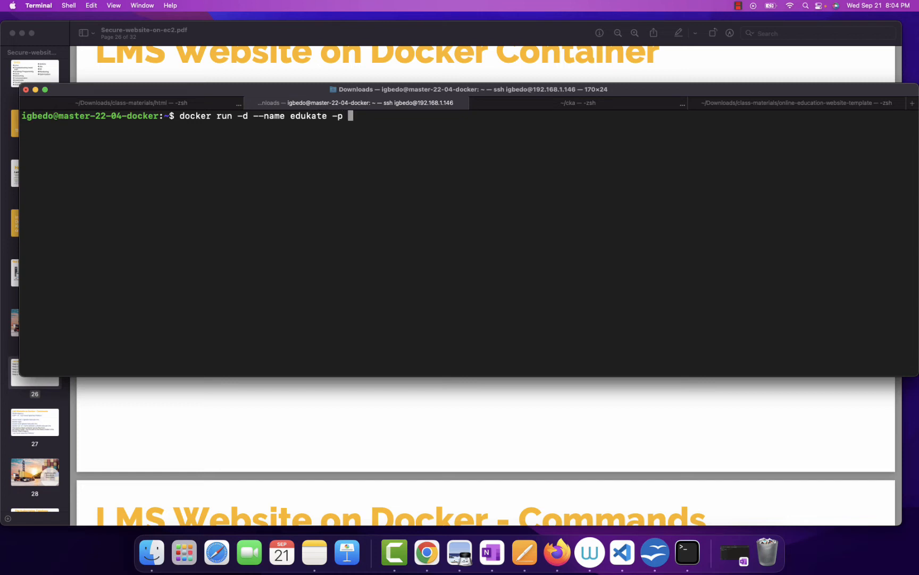
pyautogui.write('80:')
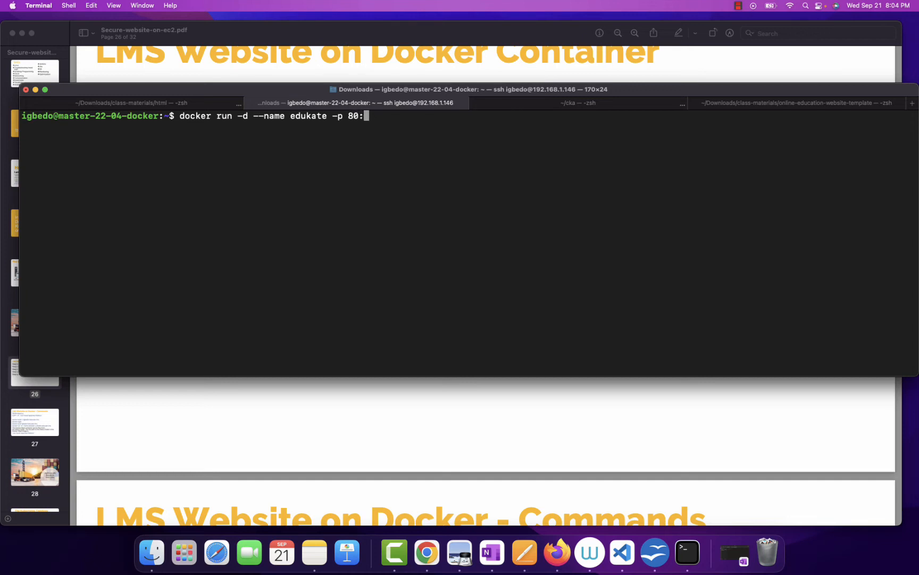
pyautogui.write('80')
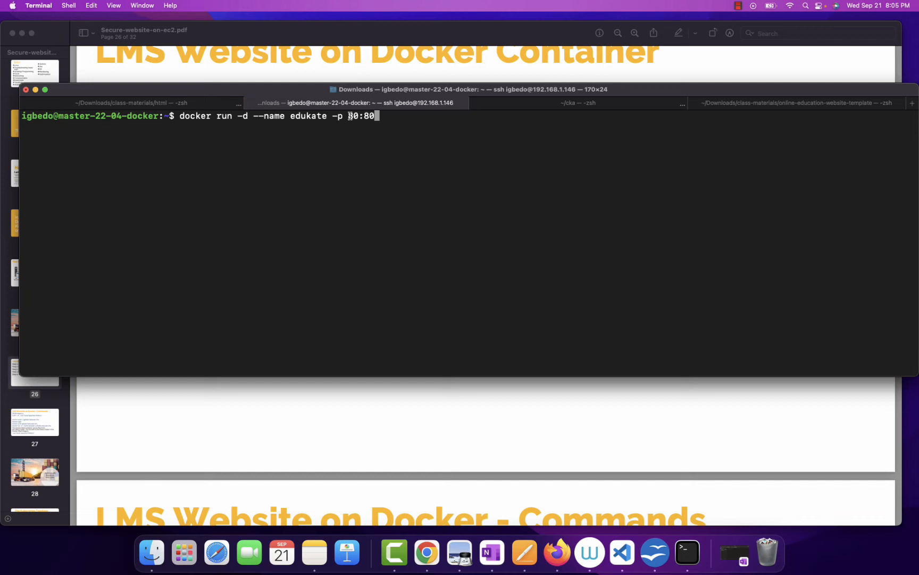
pyautogui.write('8')
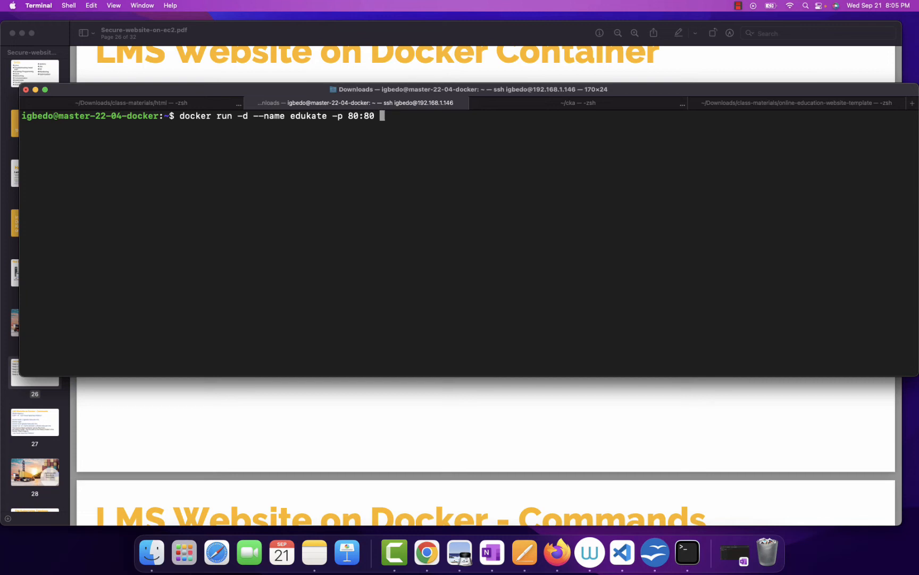
pyautogui.write('i')
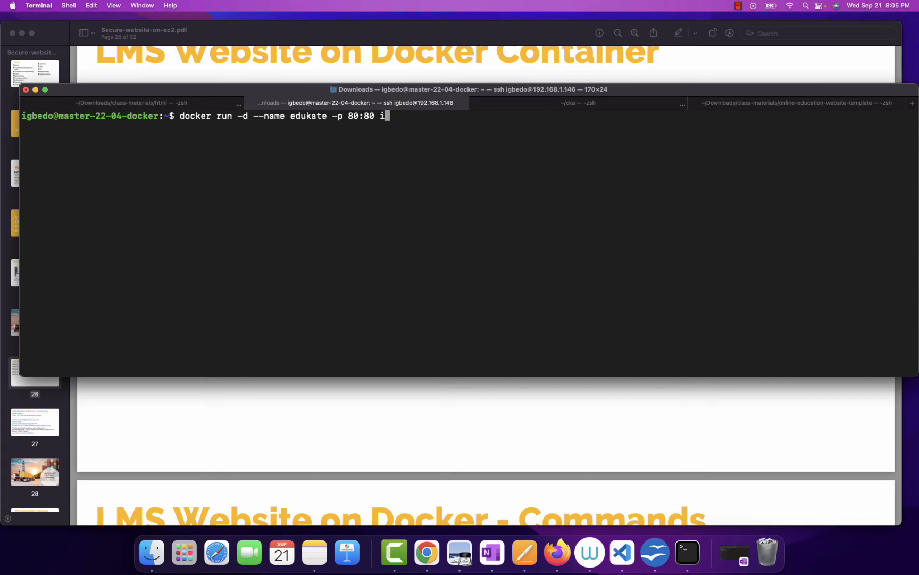
pyautogui.write('gbedo')
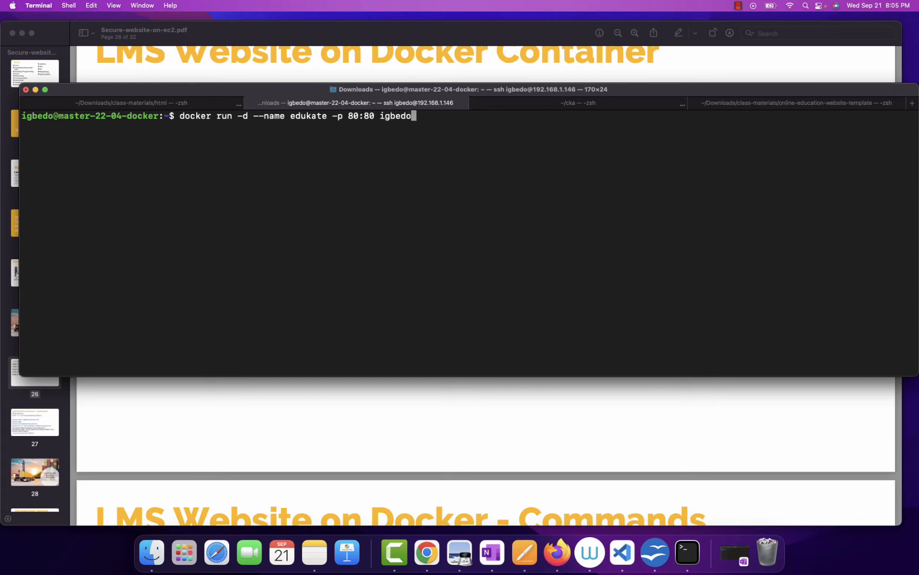
pyautogui.write('/eduka')
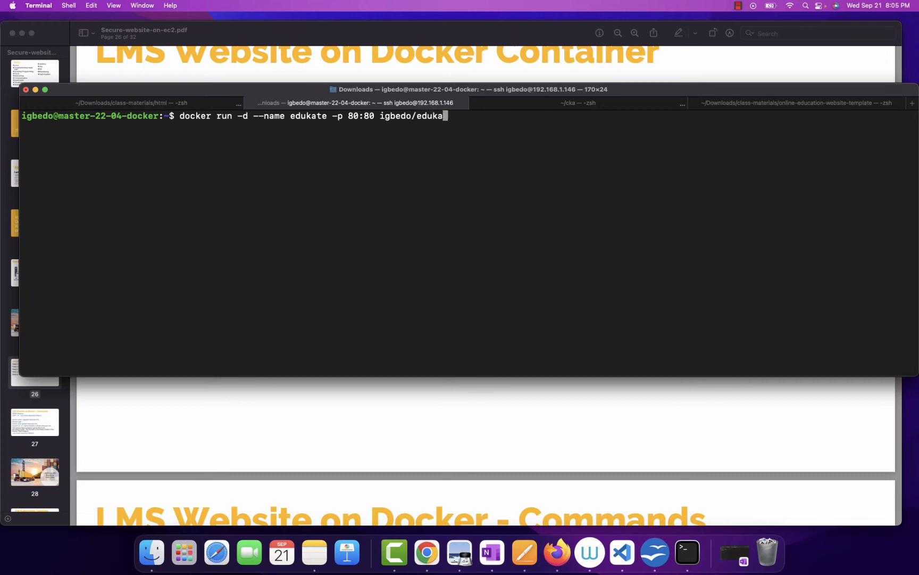
pyautogui.write('te')
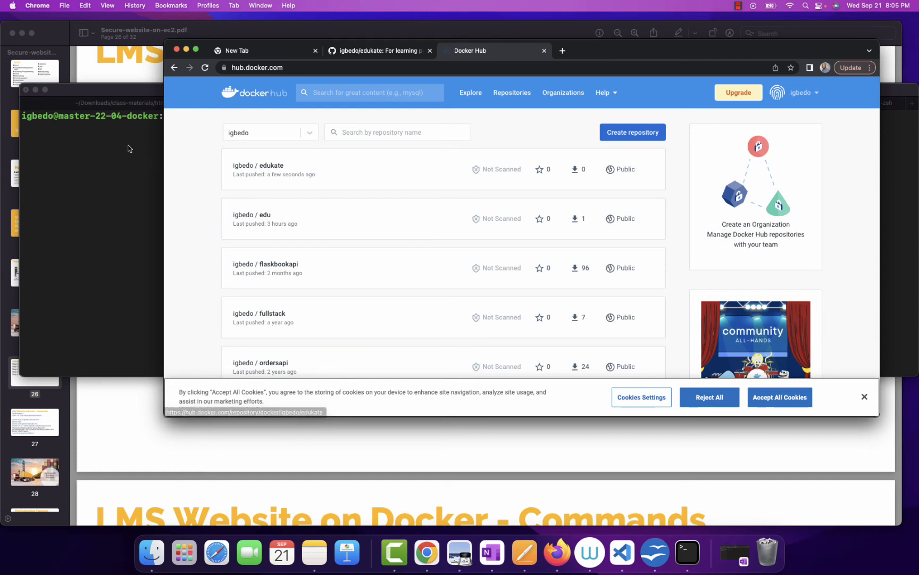
pyautogui.moveTo(151, 106)
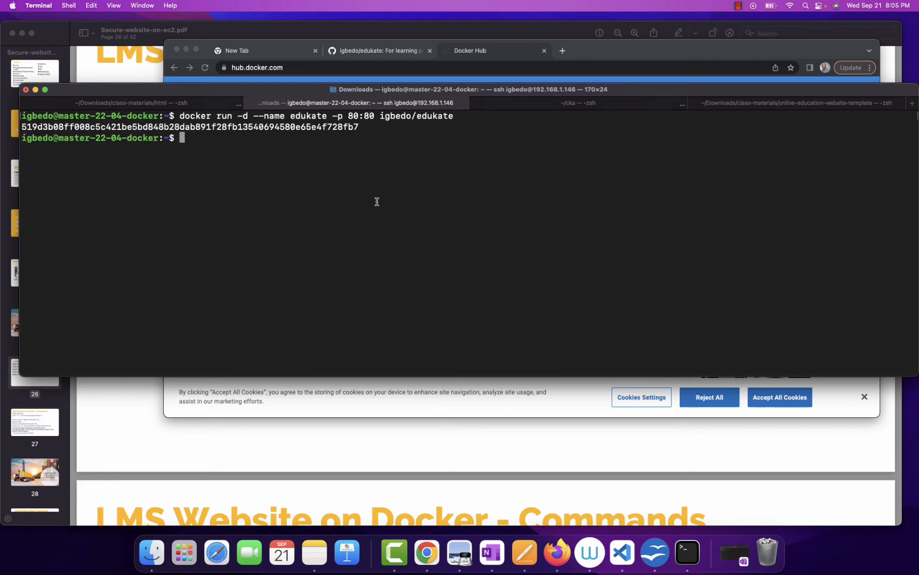
pyautogui.moveTo(287, 185)
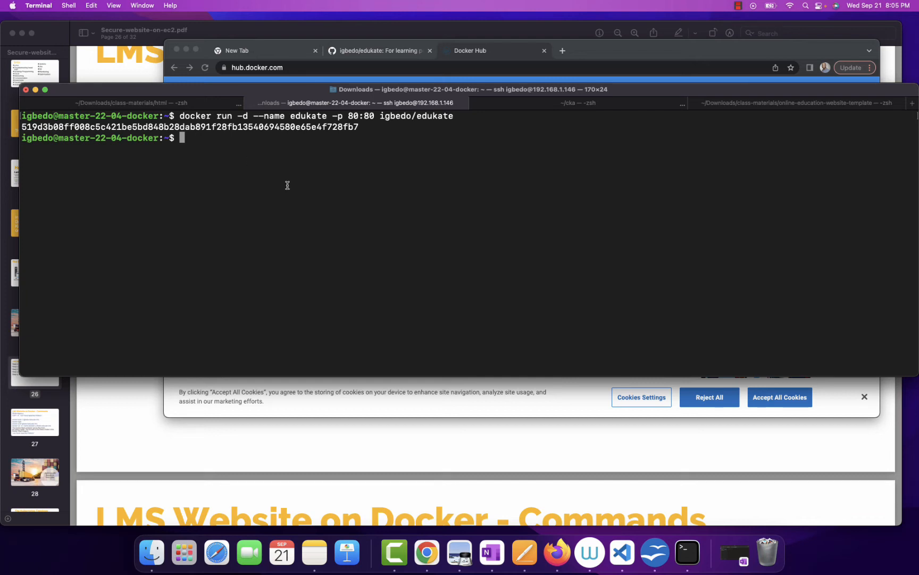
# Step: List the edukate container via 'docker ps | grep edukate' and highlight its 0.0.0.0:80->80/tcp mapping
pyautogui.write('do')
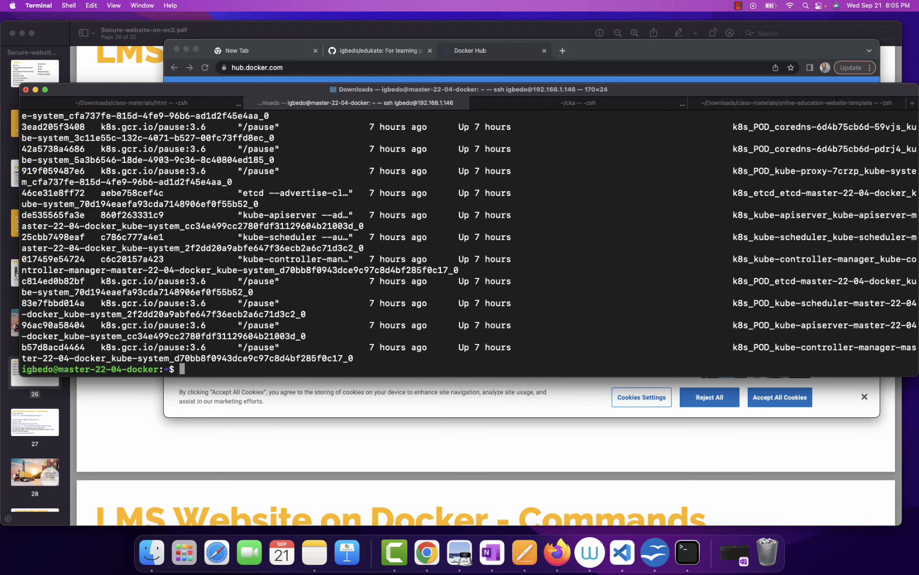
pyautogui.write('docker ps')
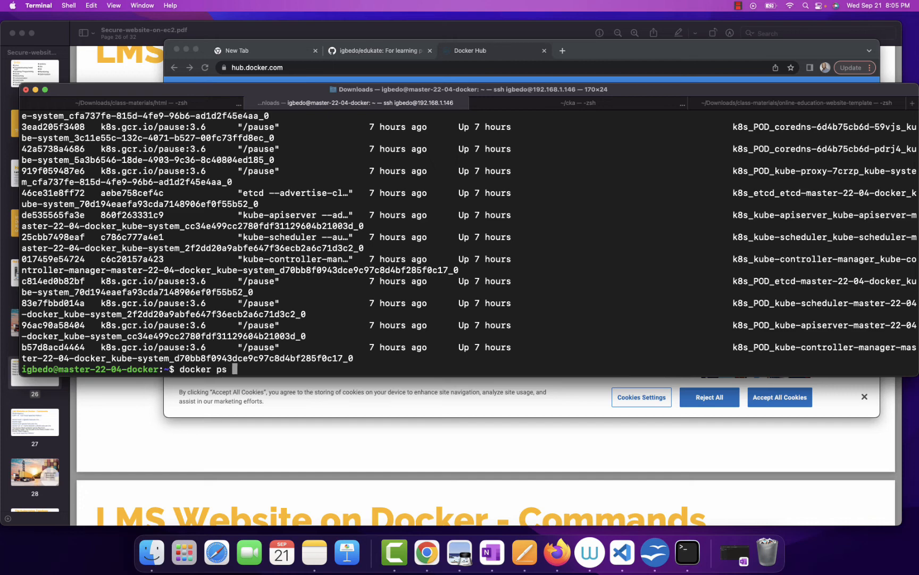
pyautogui.write('| grep ed')
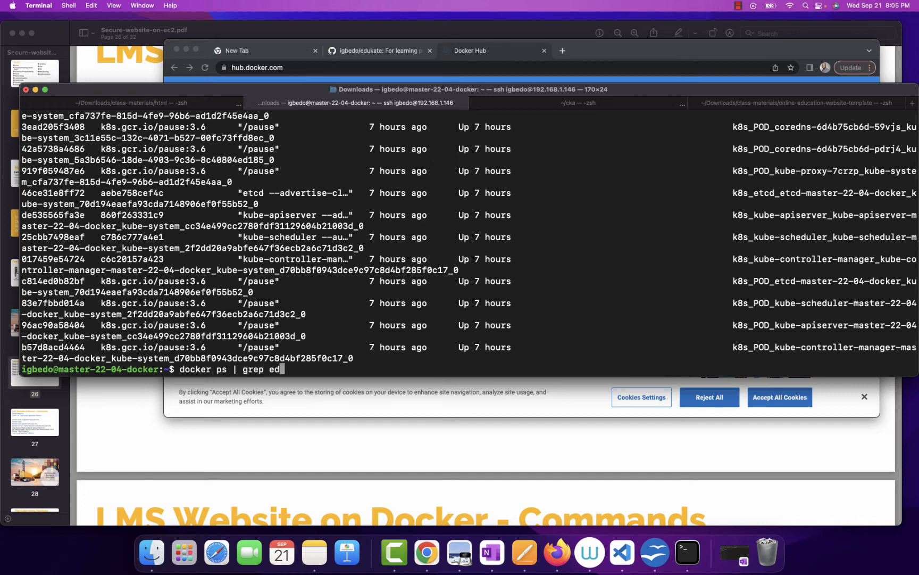
pyautogui.press('Return')
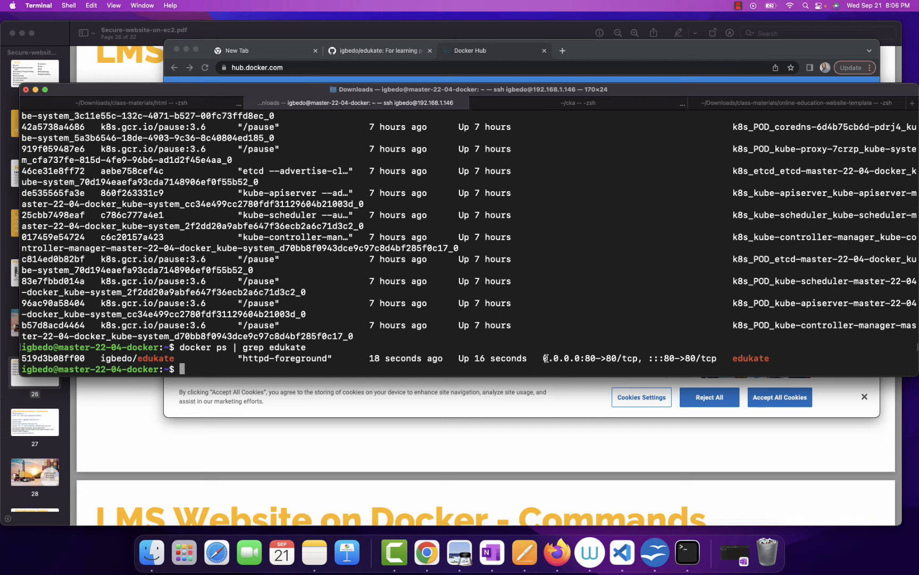
pyautogui.moveTo(542, 358); pyautogui.dragTo(616, 358)
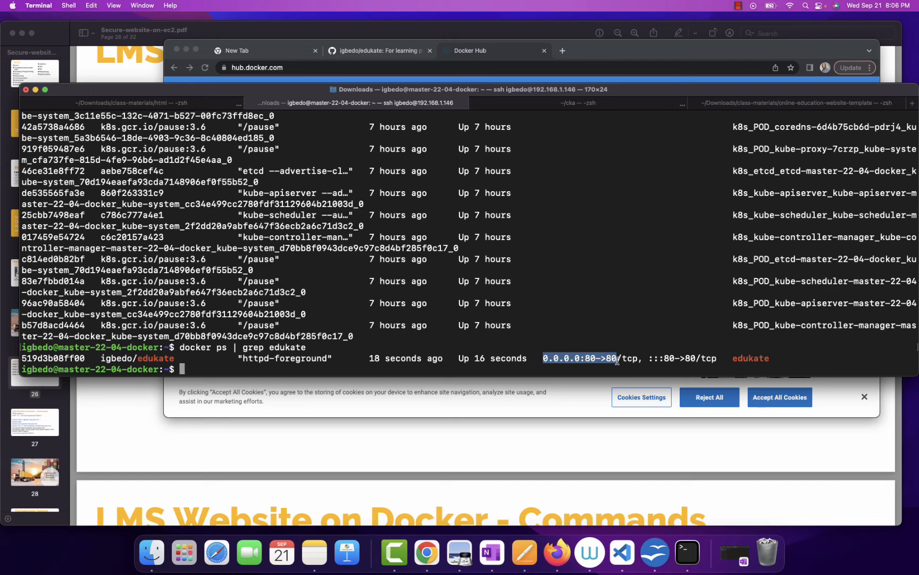
pyautogui.moveTo(378, 363)
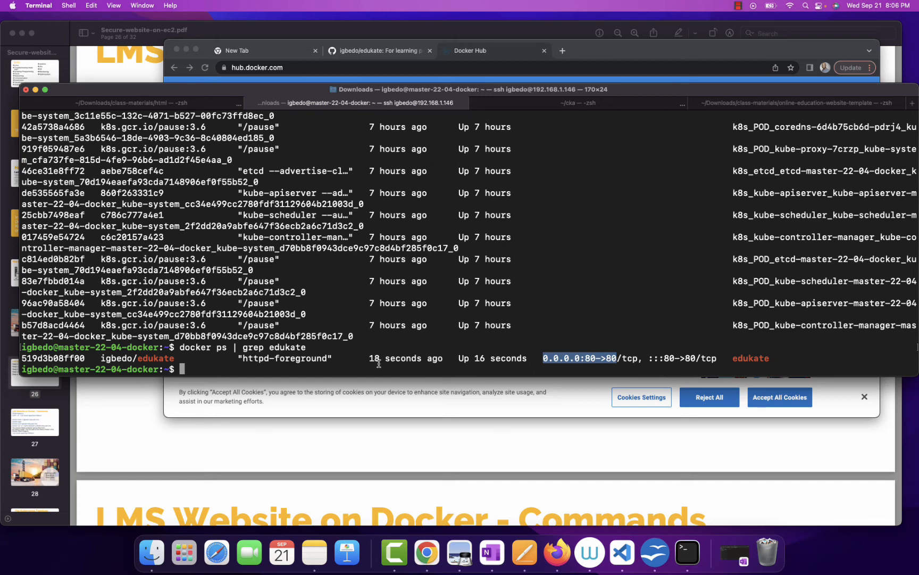
pyautogui.write('ip')
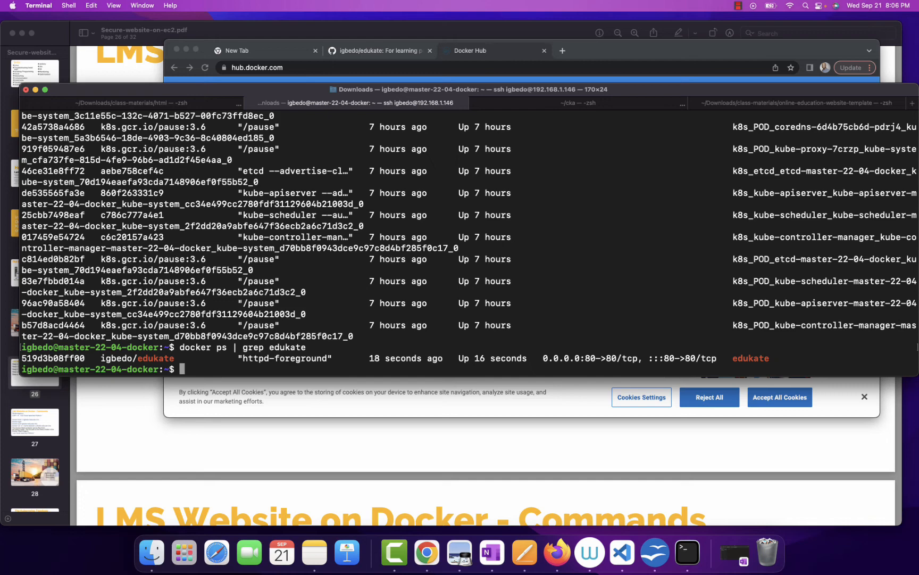
# Step: List cluster nodes with 'kubectl get nodes -o wide' and select master IP 192.168.1.146
pyautogui.write('k')
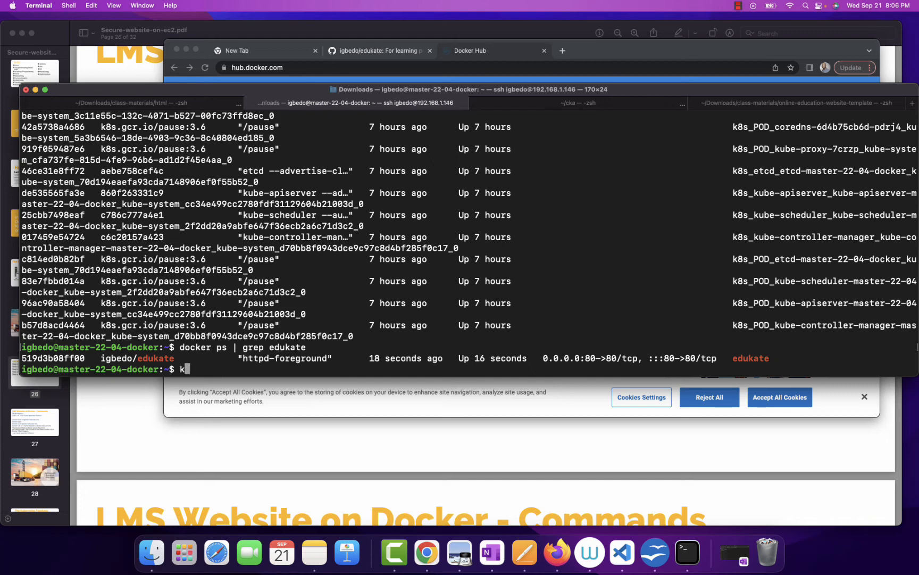
pyautogui.write('ubectl')
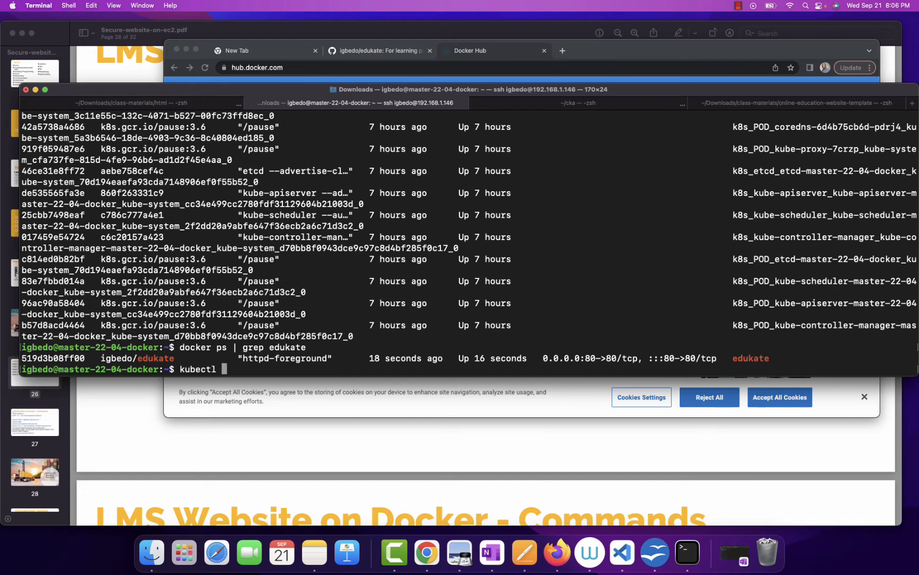
pyautogui.write('get n')
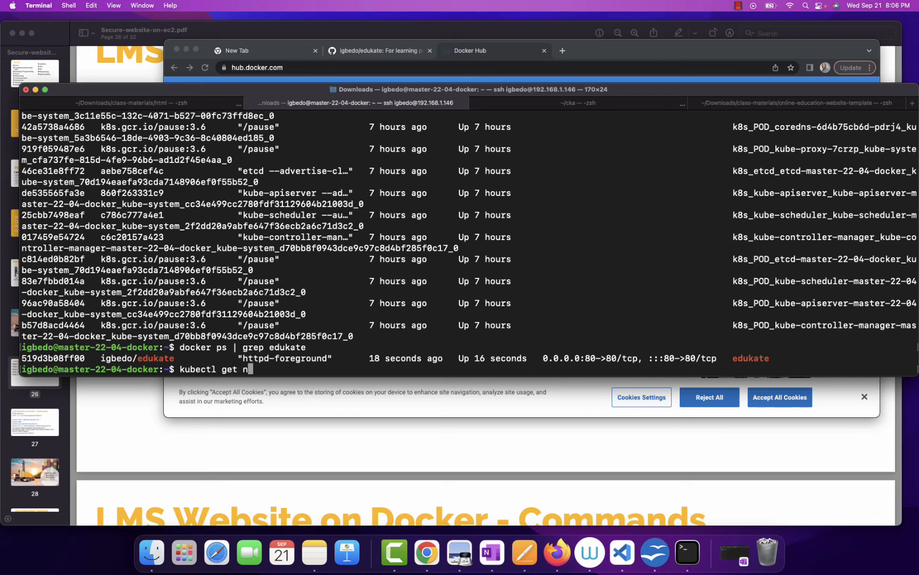
pyautogui.write('odes -o wide')
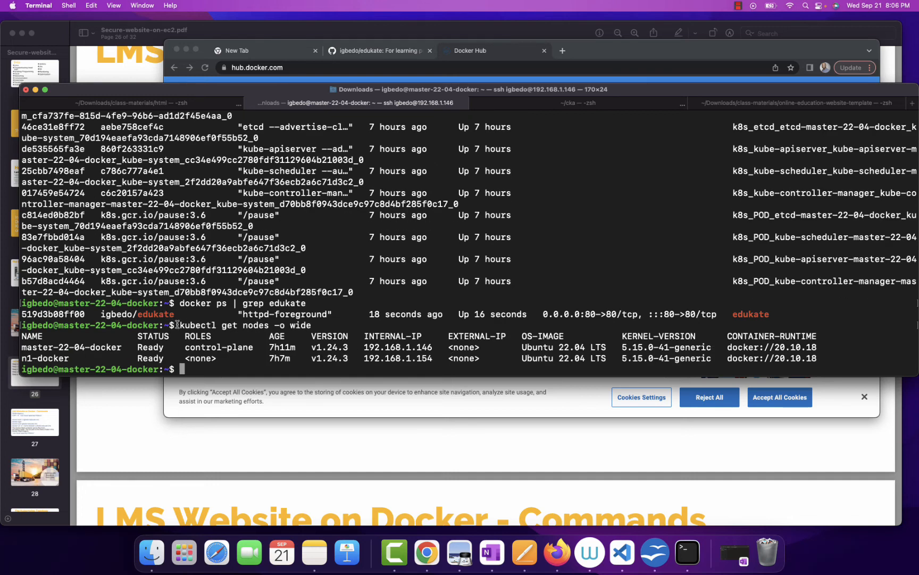
pyautogui.moveTo(179, 325); pyautogui.dragTo(312, 325)
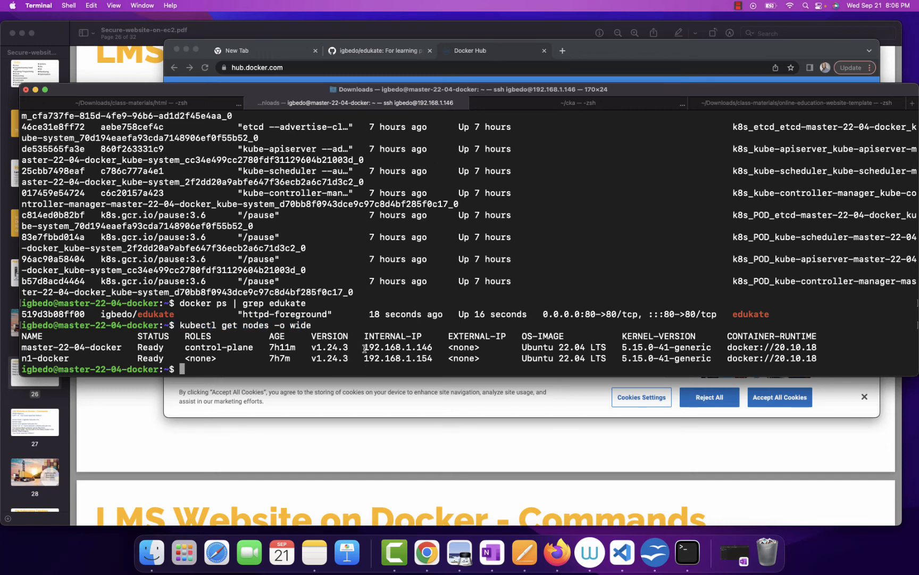
pyautogui.doubleClick(397, 347)
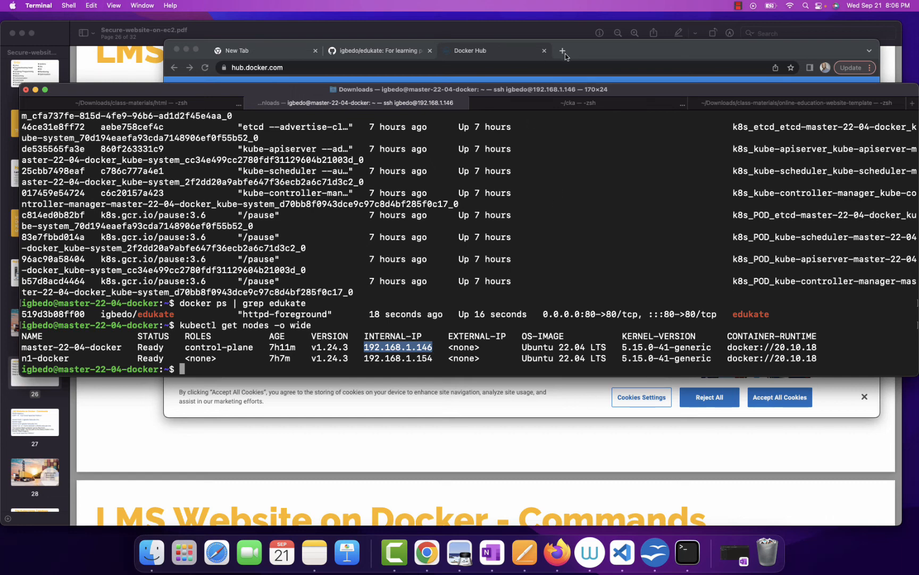
# Step: Load the Edukate site at 192.168.1.146:80 in a new Chrome tab and maximize the window
pyautogui.click(563, 50)
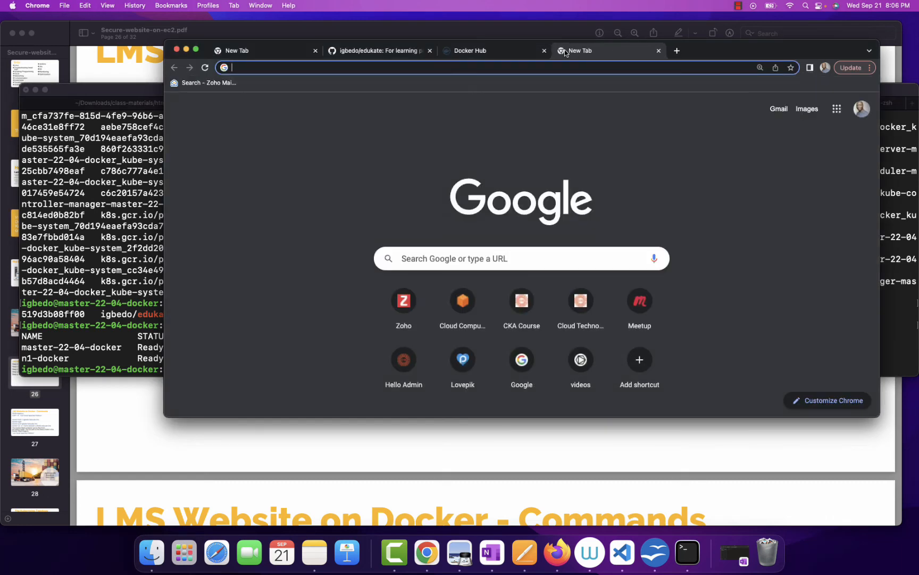
pyautogui.write('192.168.1.146')
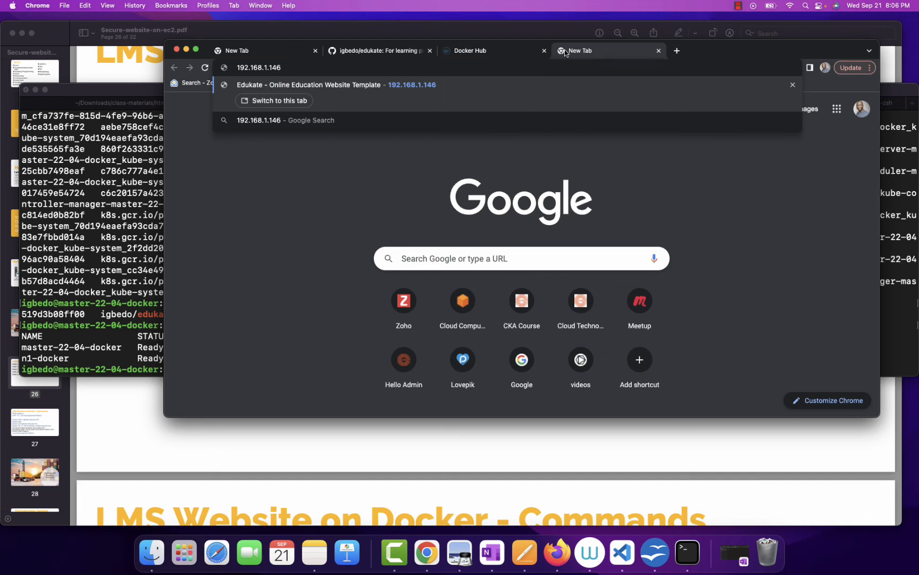
pyautogui.write(':80')
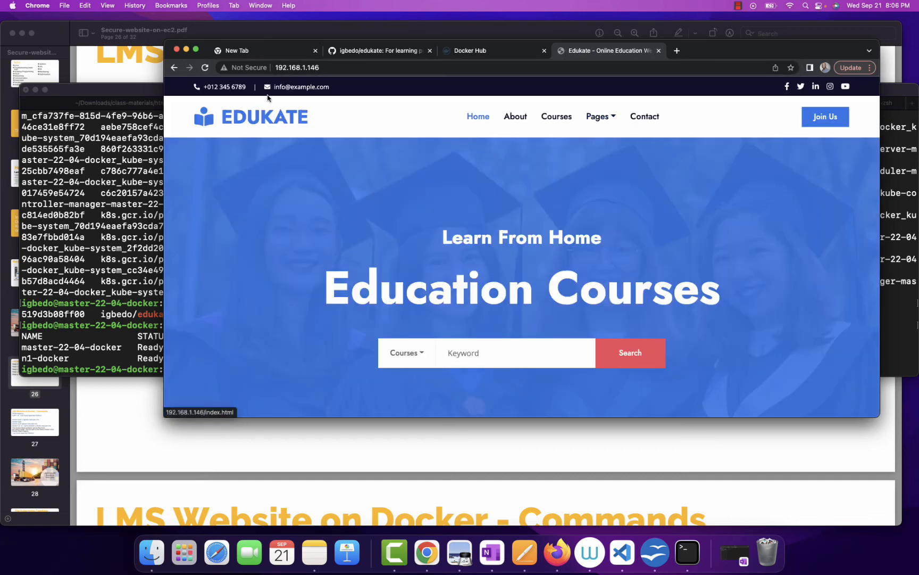
pyautogui.click(196, 49)
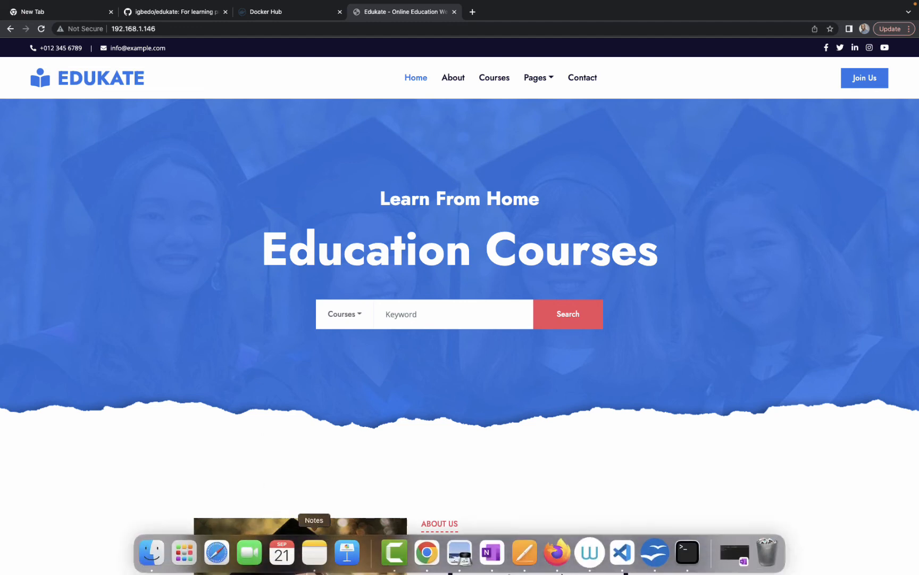
pyautogui.moveTo(687, 553)
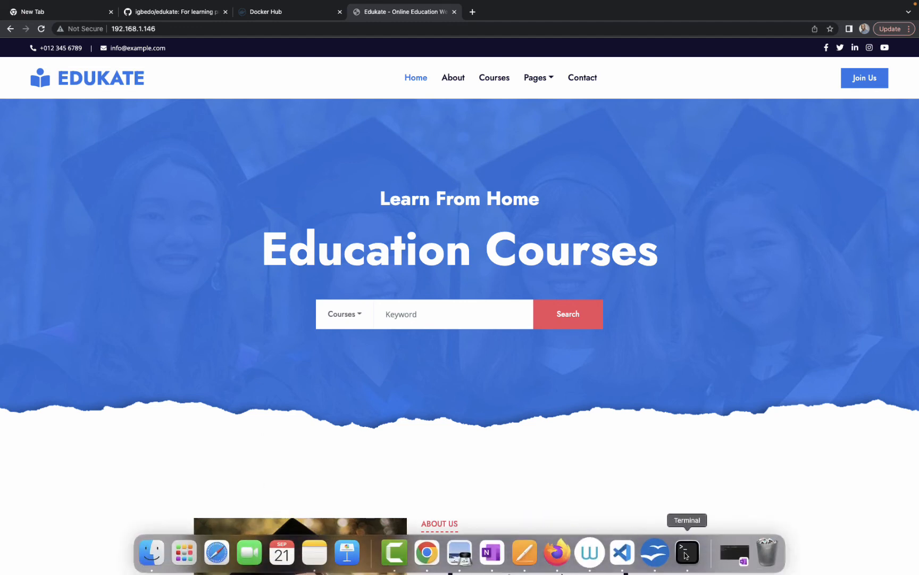
# Step: Deselect the IP in Terminal, review Chrome and the Preview steps slide, then return to Terminal
pyautogui.click(687, 552)
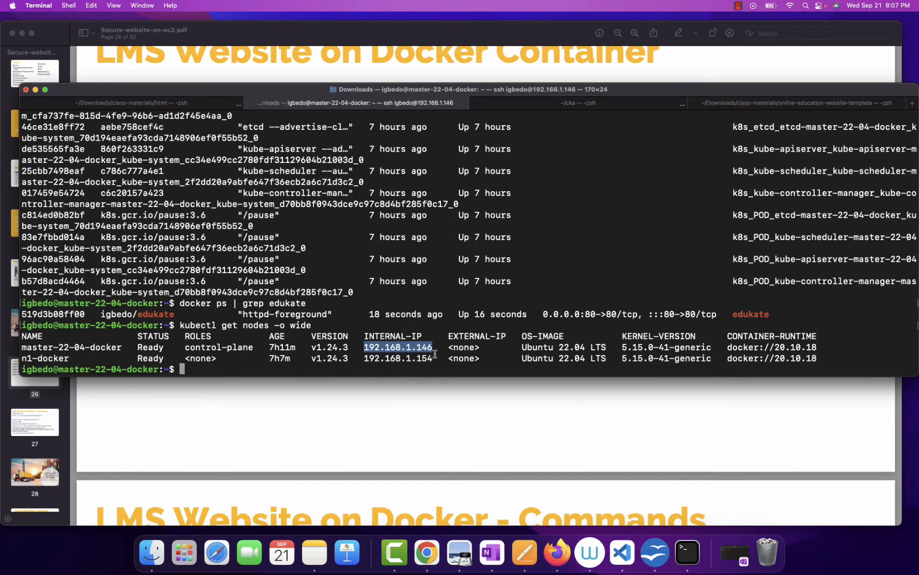
pyautogui.click(613, 314)
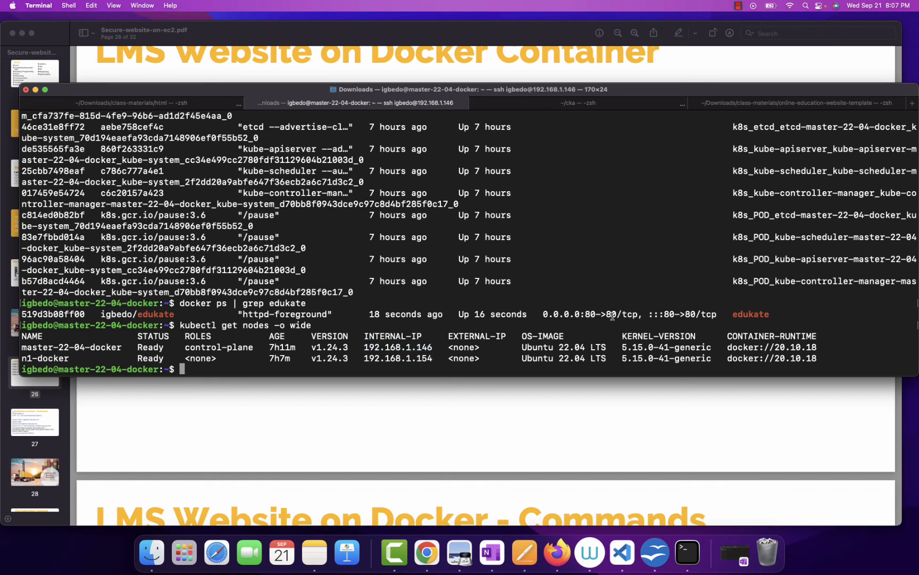
pyautogui.doubleClick(599, 314)
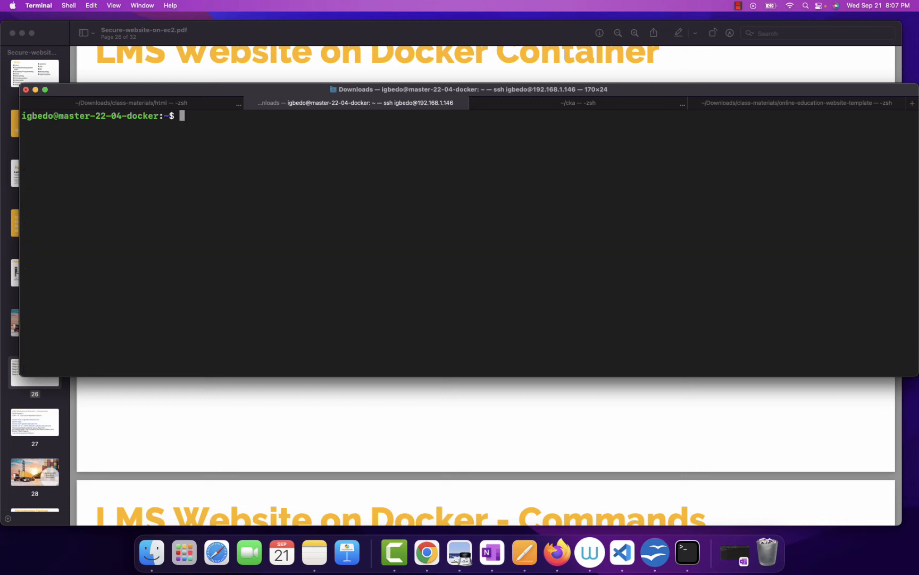
pyautogui.moveTo(272, 205)
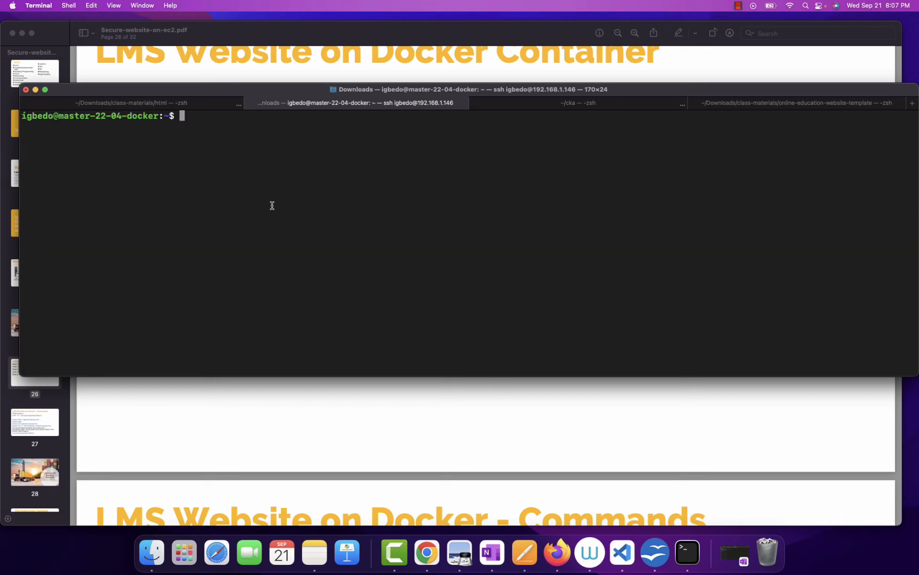
pyautogui.moveTo(426, 552)
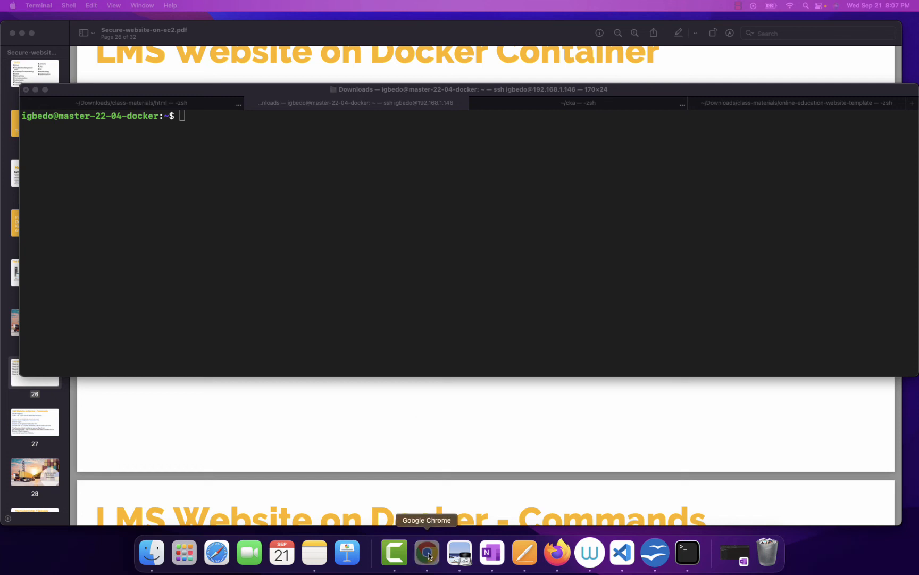
pyautogui.click(426, 552)
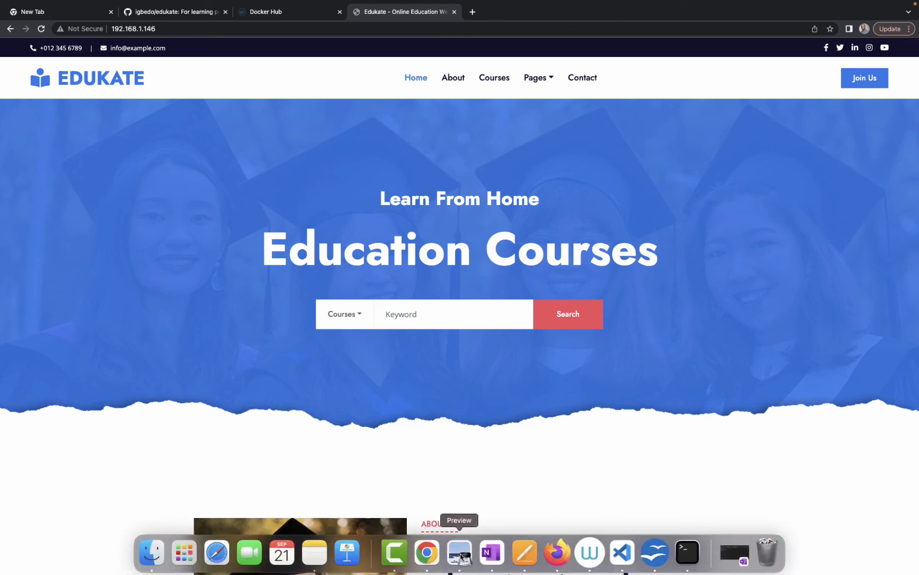
pyautogui.click(458, 552)
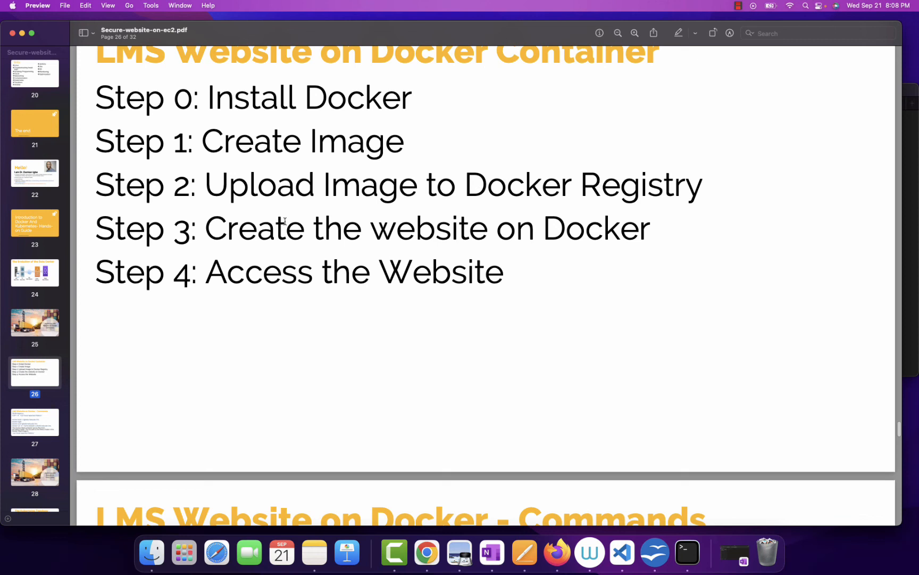
pyautogui.moveTo(320, 292)
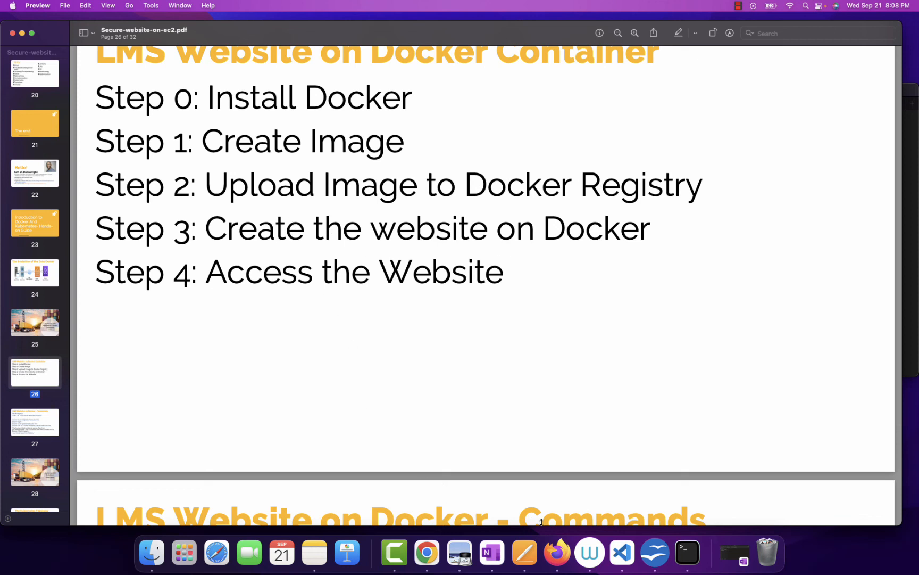
pyautogui.click(687, 552)
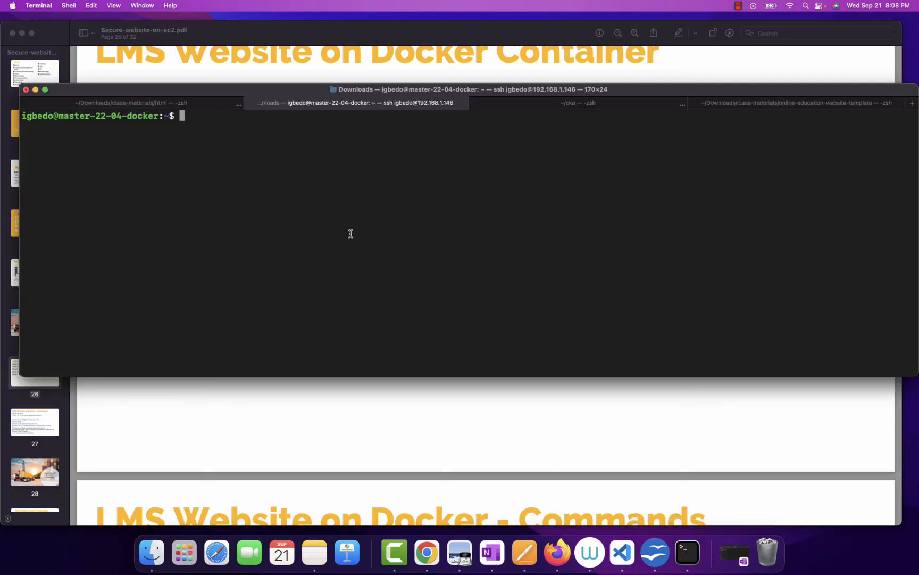
pyautogui.moveTo(336, 220)
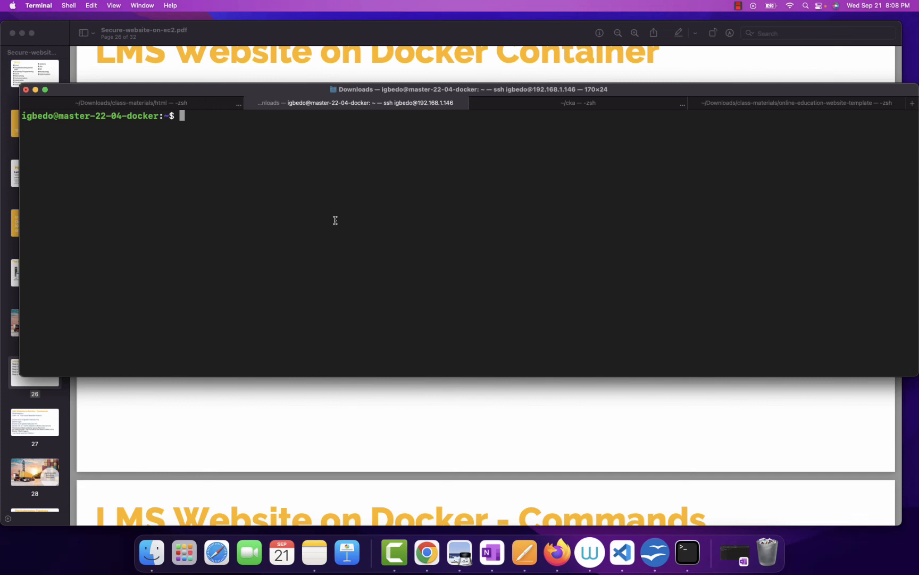
# Step: Run 'docker ps | grep edukate' to find the running edukate container
pyautogui.write('do')
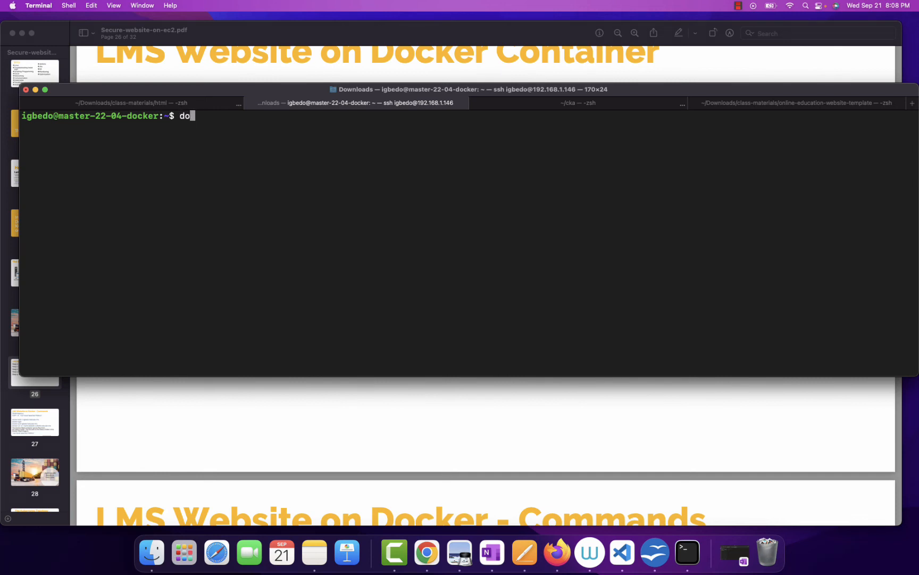
pyautogui.write('cker ps')
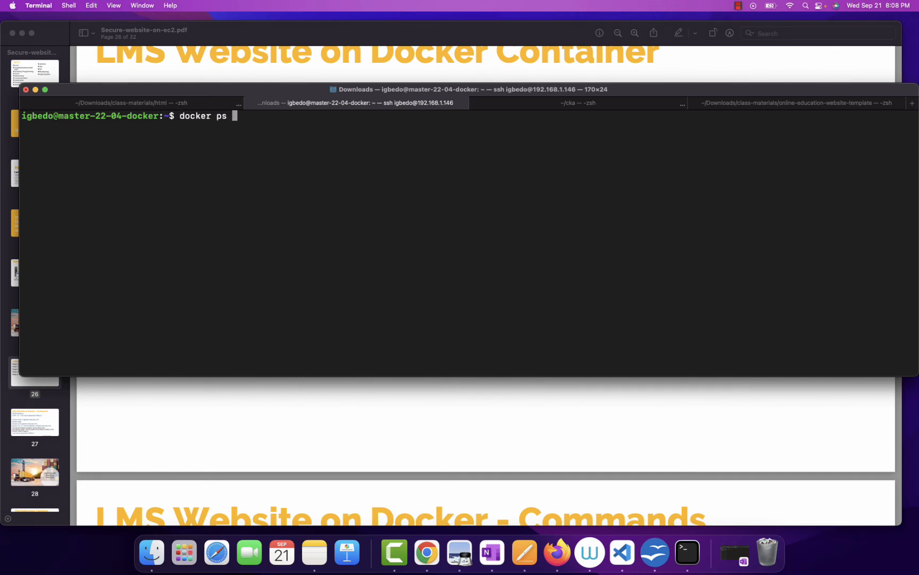
pyautogui.write('| grep')
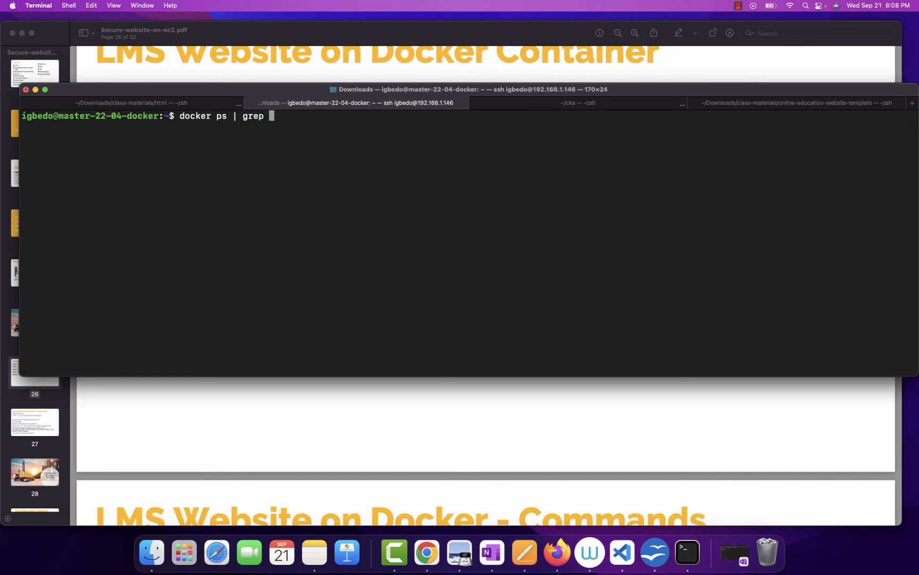
pyautogui.write('edukate')
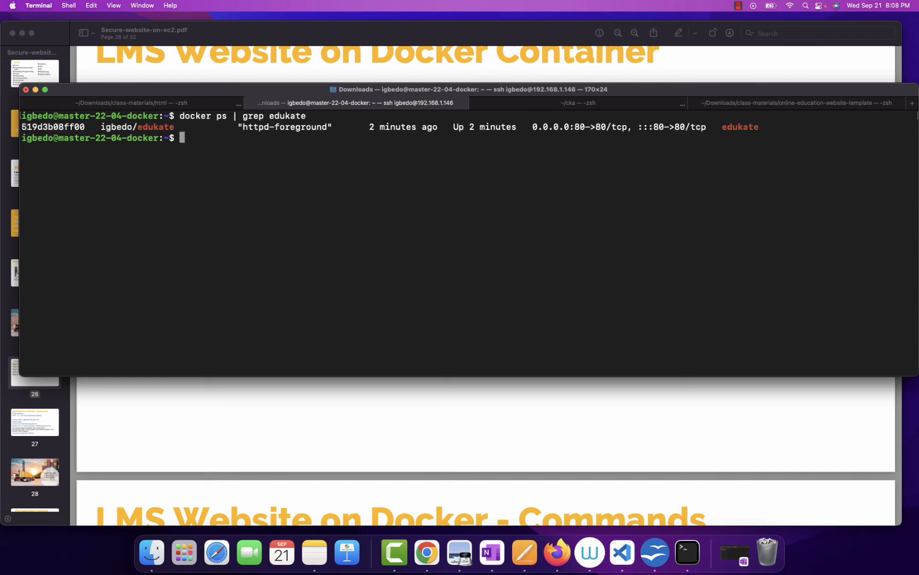
# Step: Stop the edukate container with 'docker stop 519d3b08ff00'
pyautogui.write('docker rm')
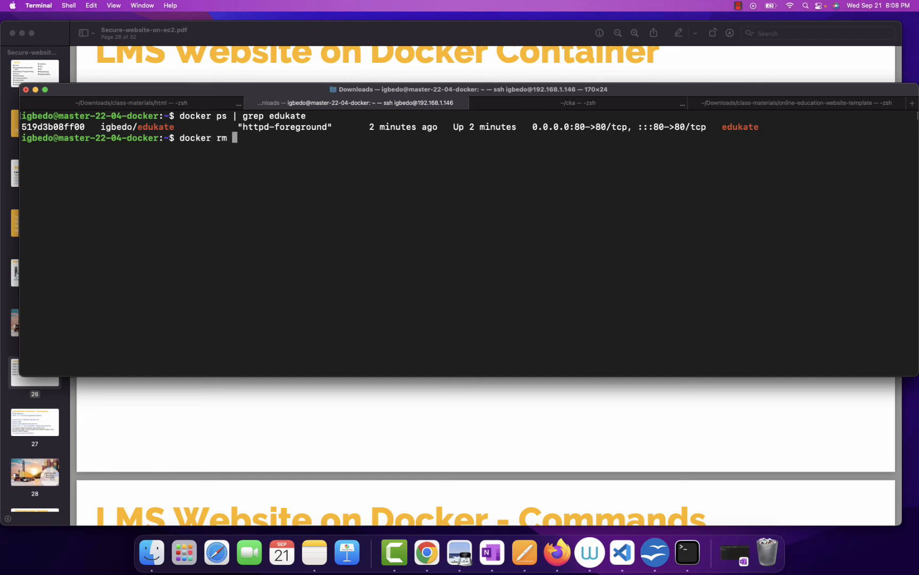
pyautogui.press('Backspace')
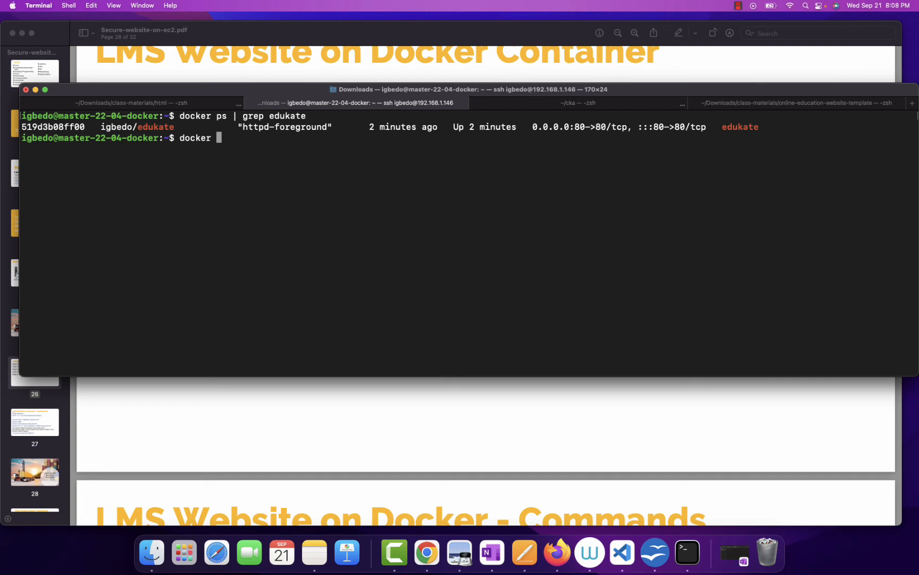
pyautogui.write('stop')
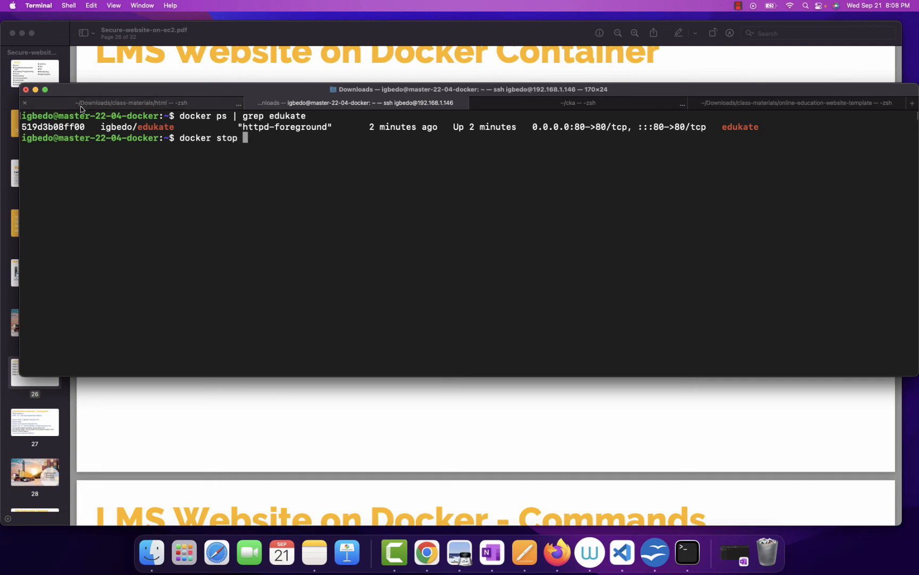
pyautogui.doubleClick(53, 127)
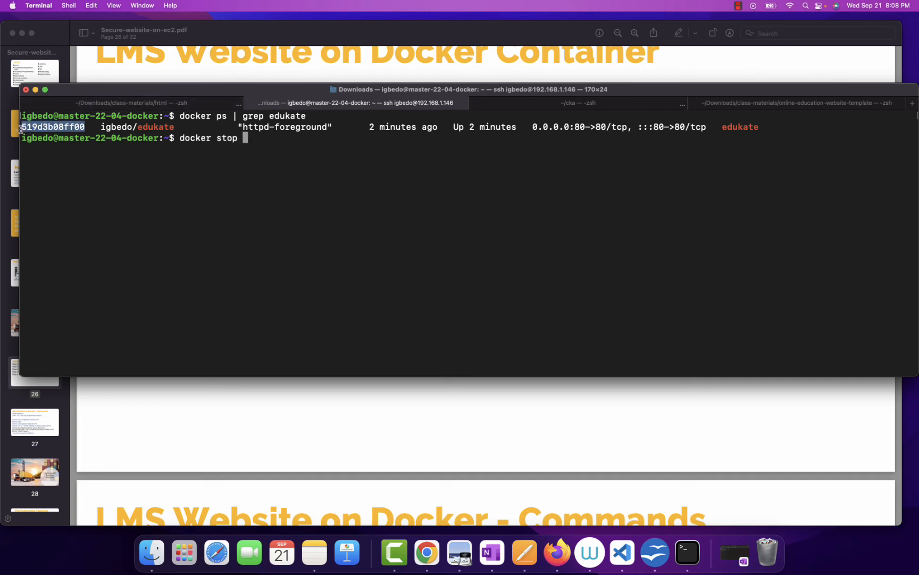
pyautogui.write('519d3b08ff00')
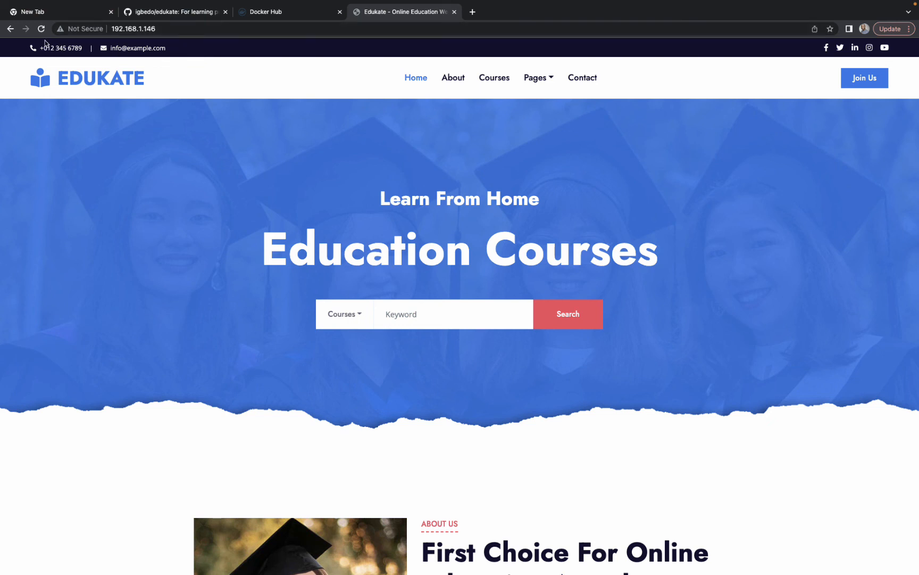
# Step: Reload 192.168.1.146 in Chrome to confirm it now refuses to connect, then return to Terminal
pyautogui.click(42, 29)
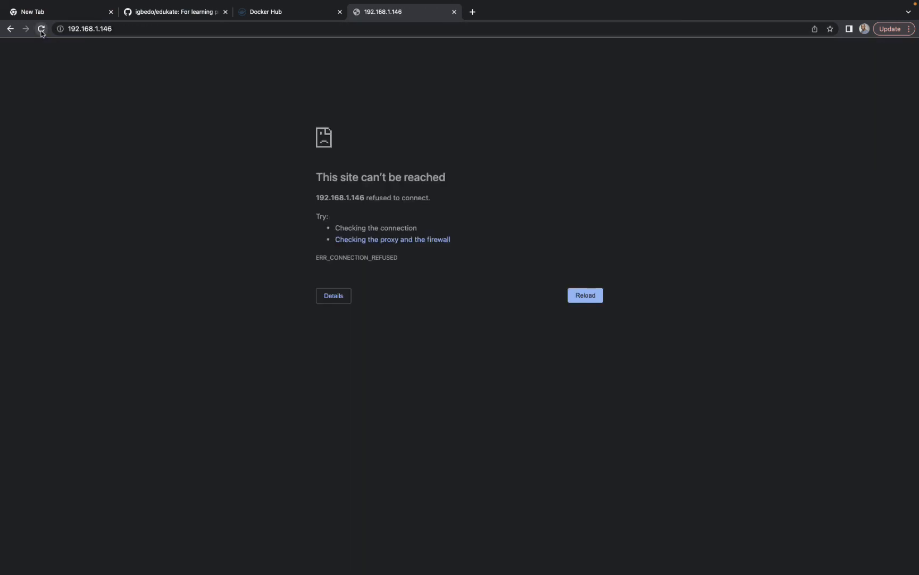
pyautogui.click(96, 29)
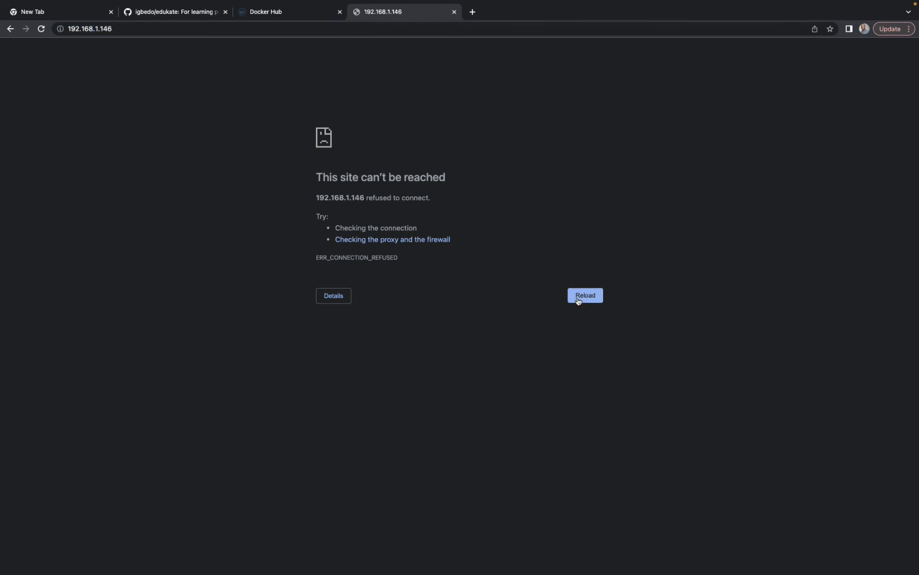
pyautogui.moveTo(492, 552)
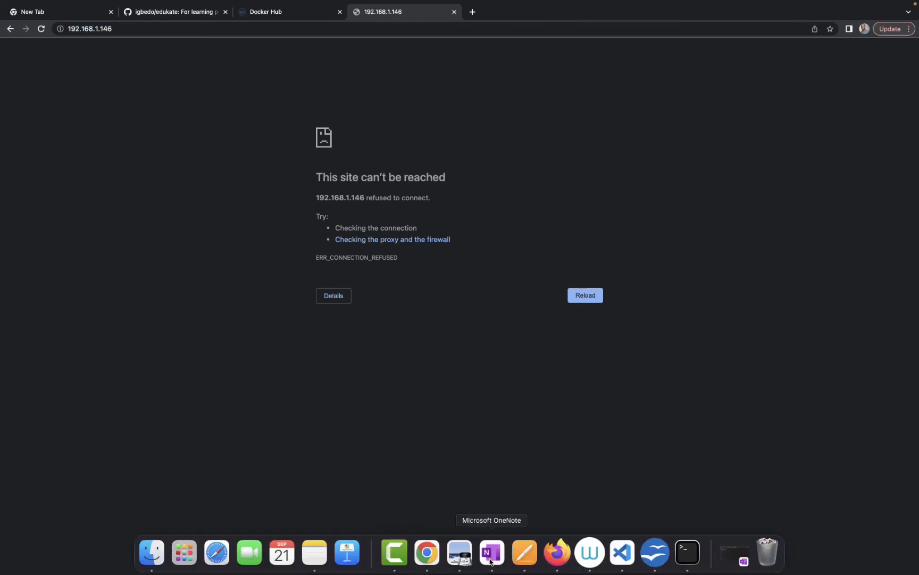
pyautogui.click(687, 553)
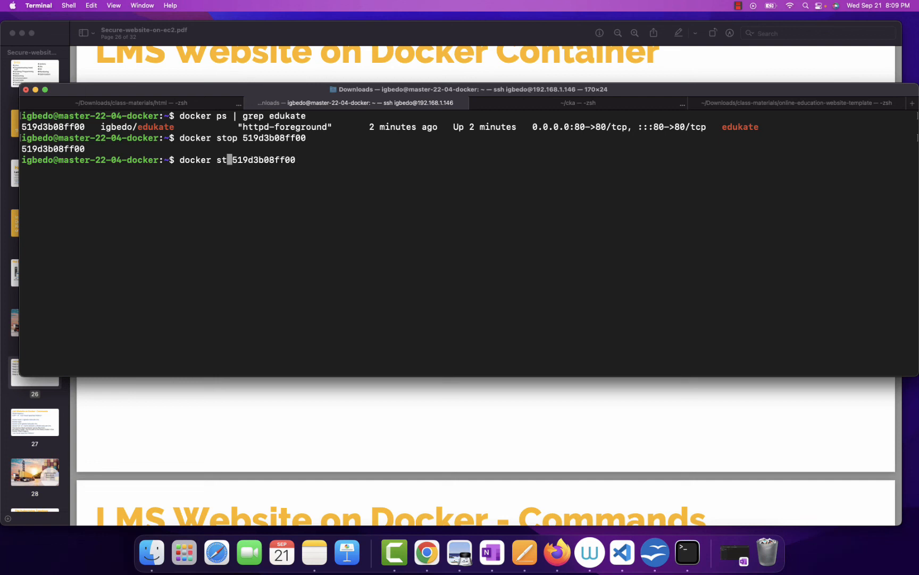
# Step: Start container 519d3b08ff00, reload the Edukate site, and browse its About and Courses pages
pyautogui.write('art')
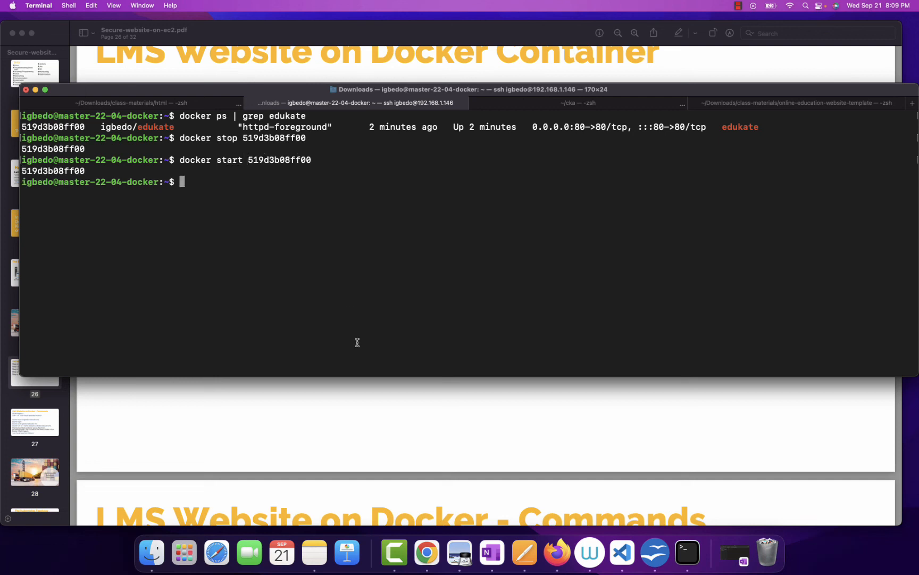
pyautogui.moveTo(426, 552)
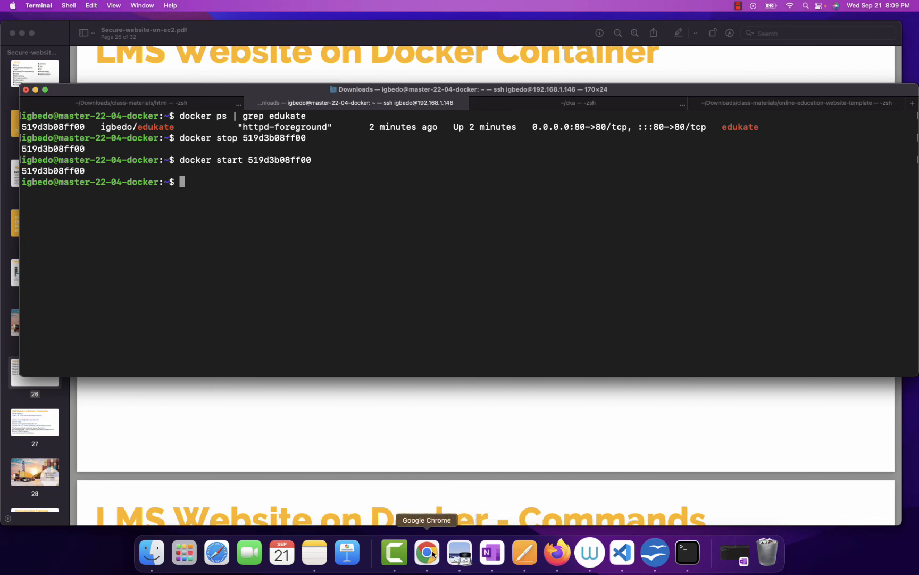
pyautogui.click(426, 552)
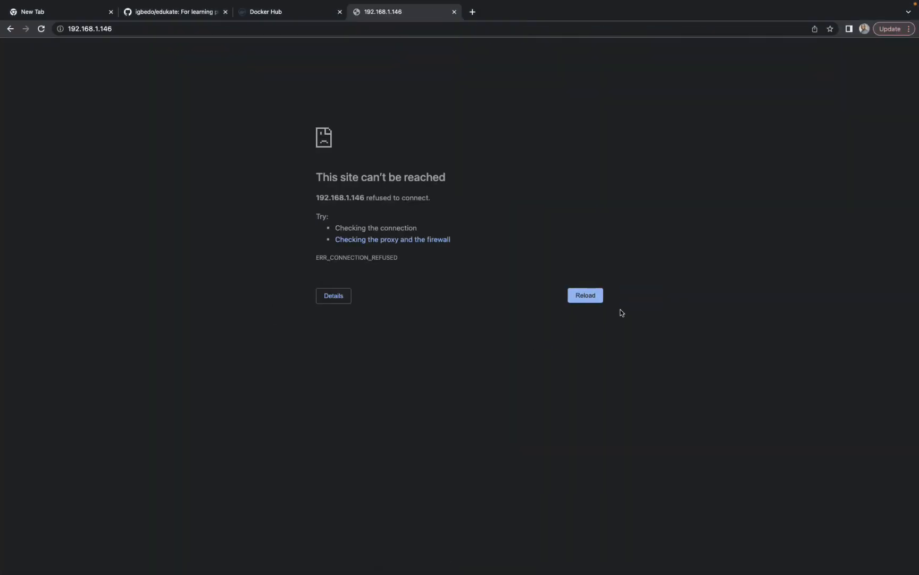
pyautogui.click(585, 294)
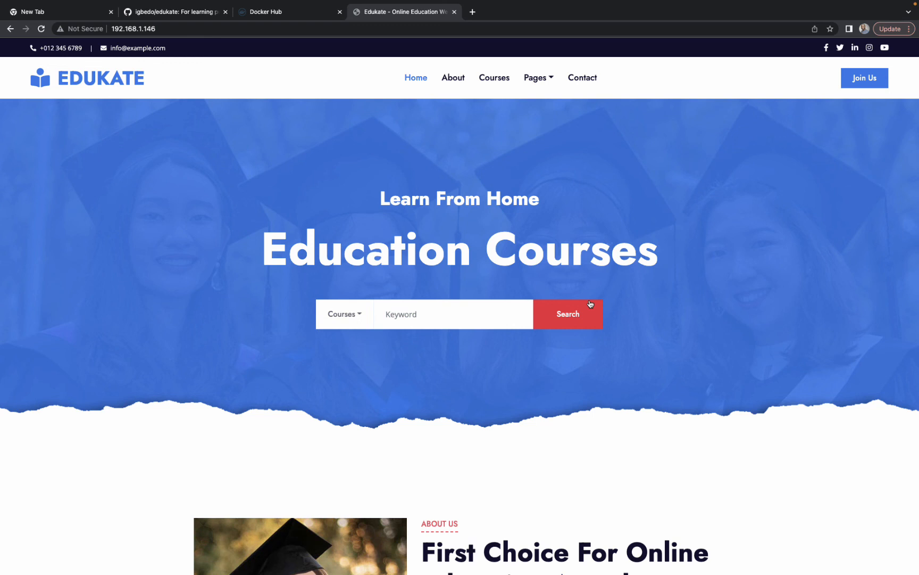
pyautogui.click(453, 77)
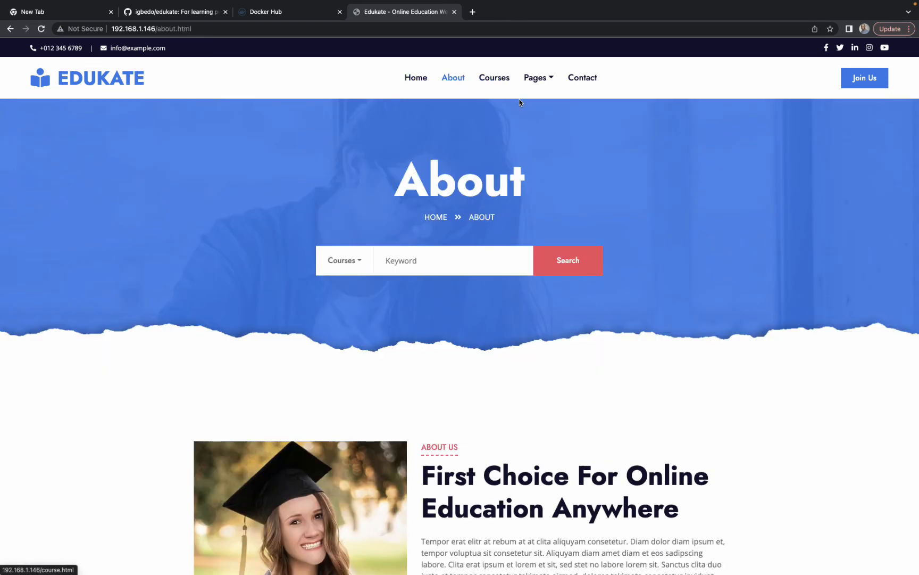
pyautogui.click(494, 78)
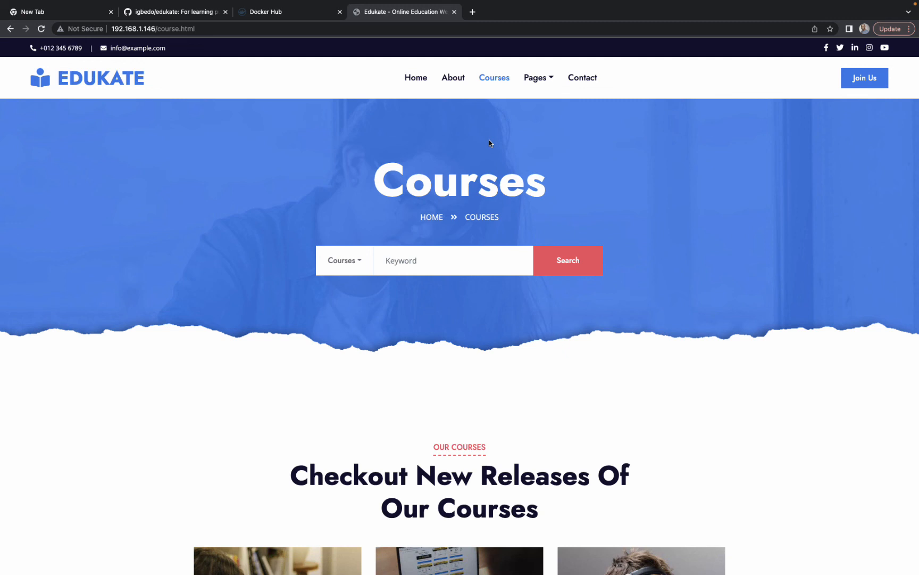
pyautogui.moveTo(488, 221)
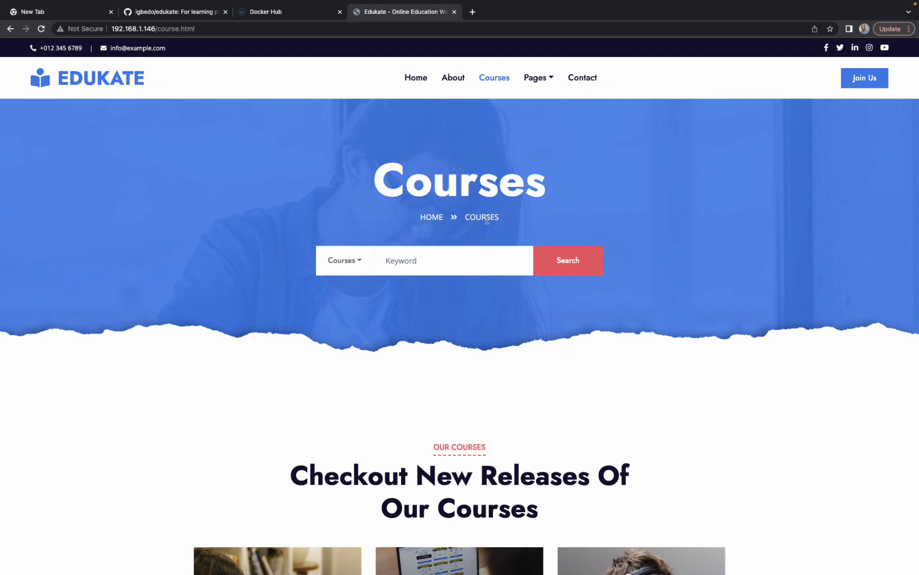
pyautogui.moveTo(523, 375)
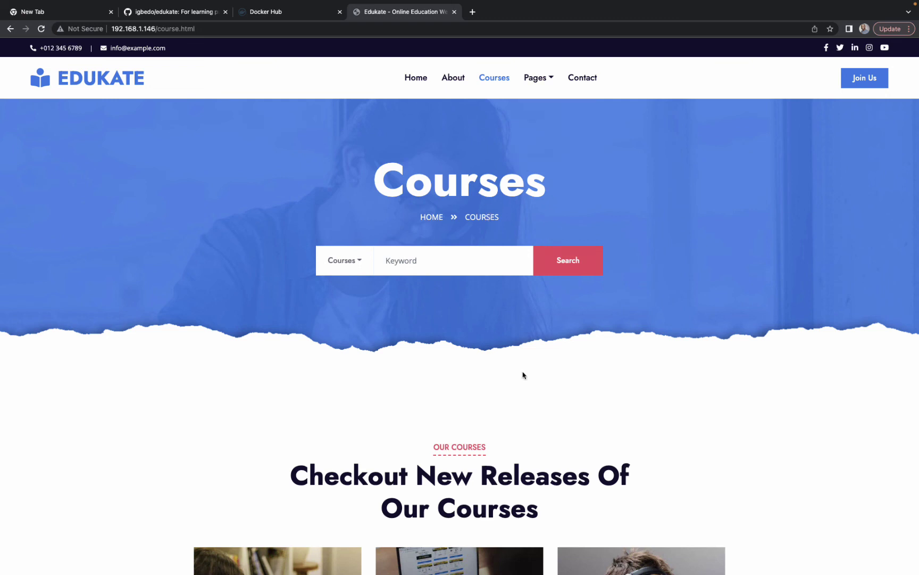
pyautogui.moveTo(516, 419)
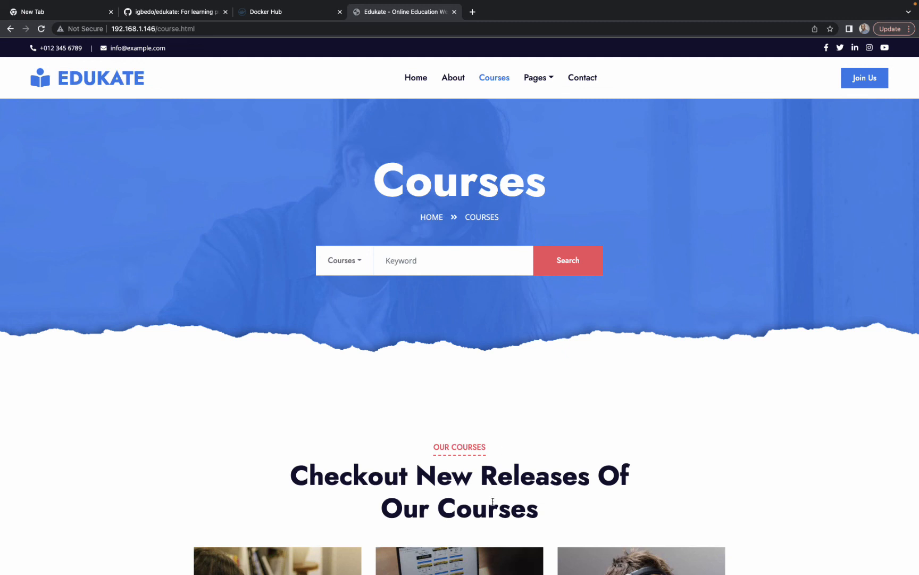
pyautogui.moveTo(502, 476)
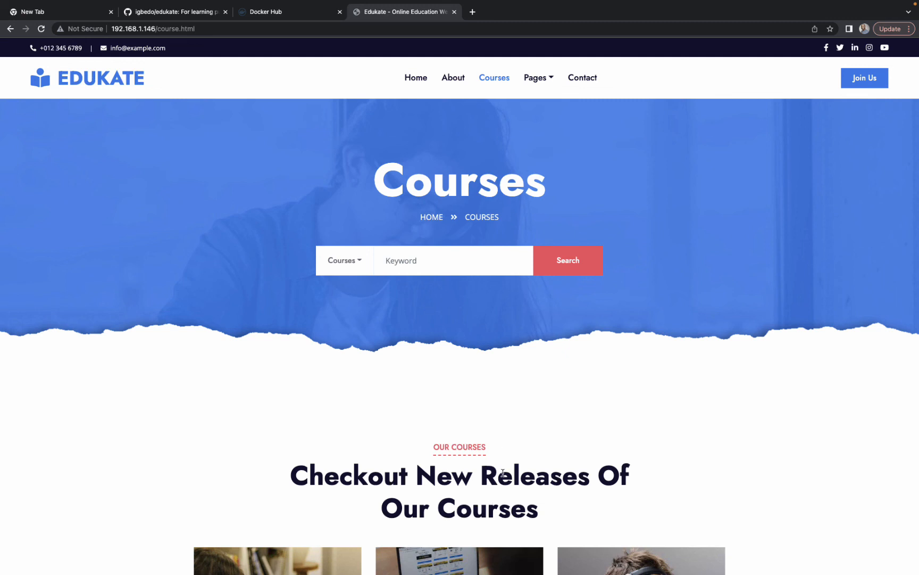